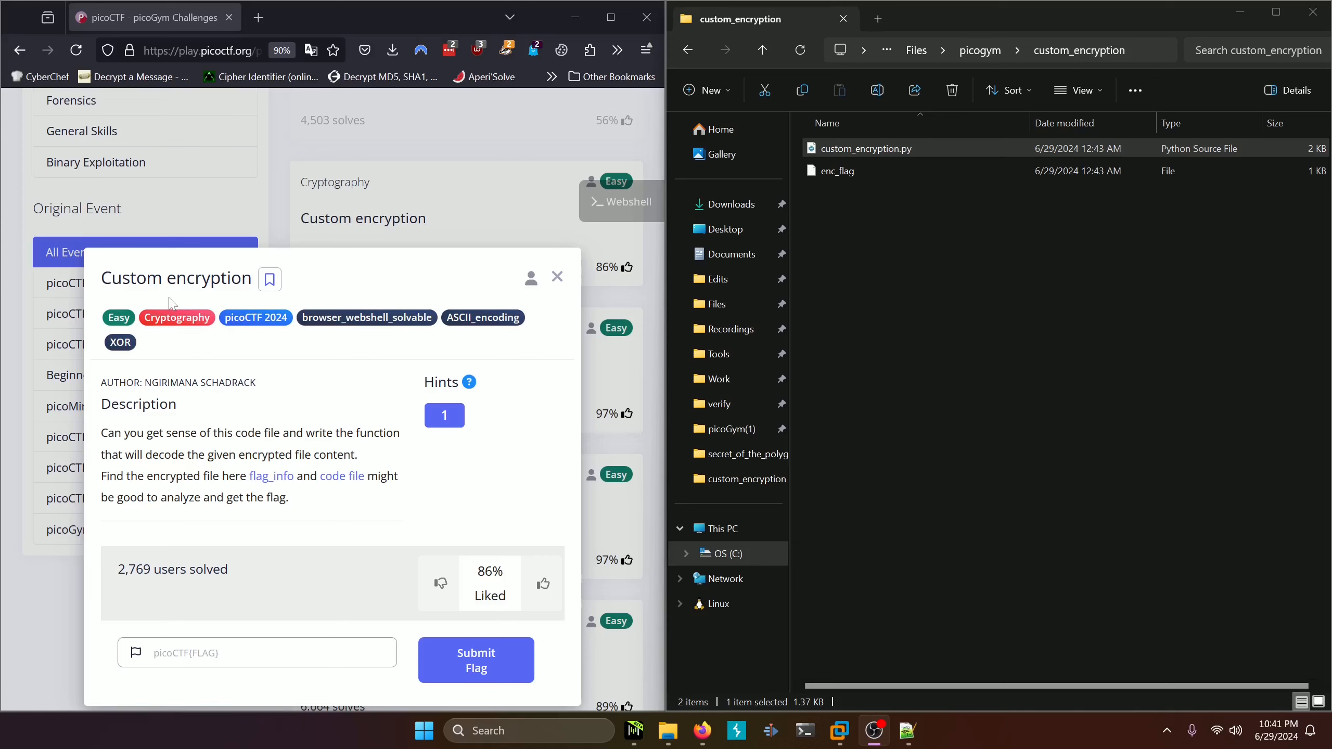
mouse_move(384, 454)
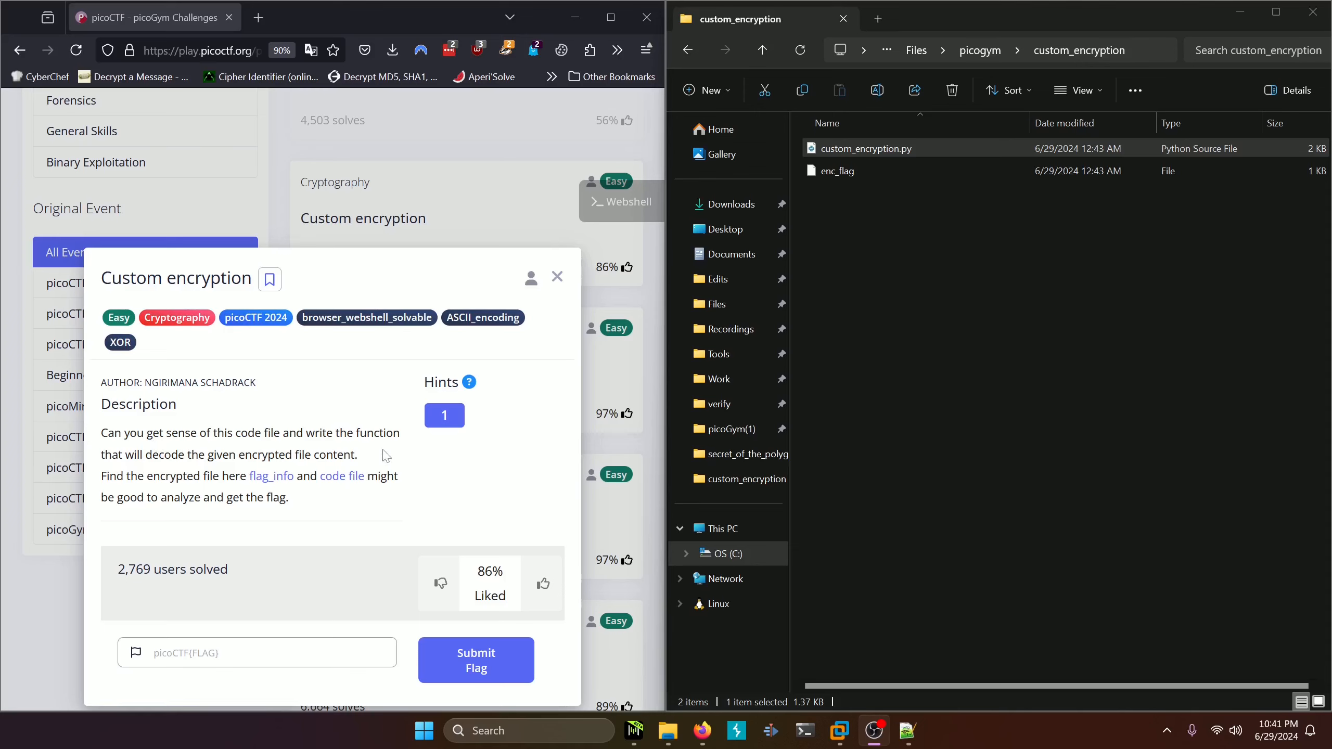
mouse_move(292, 472)
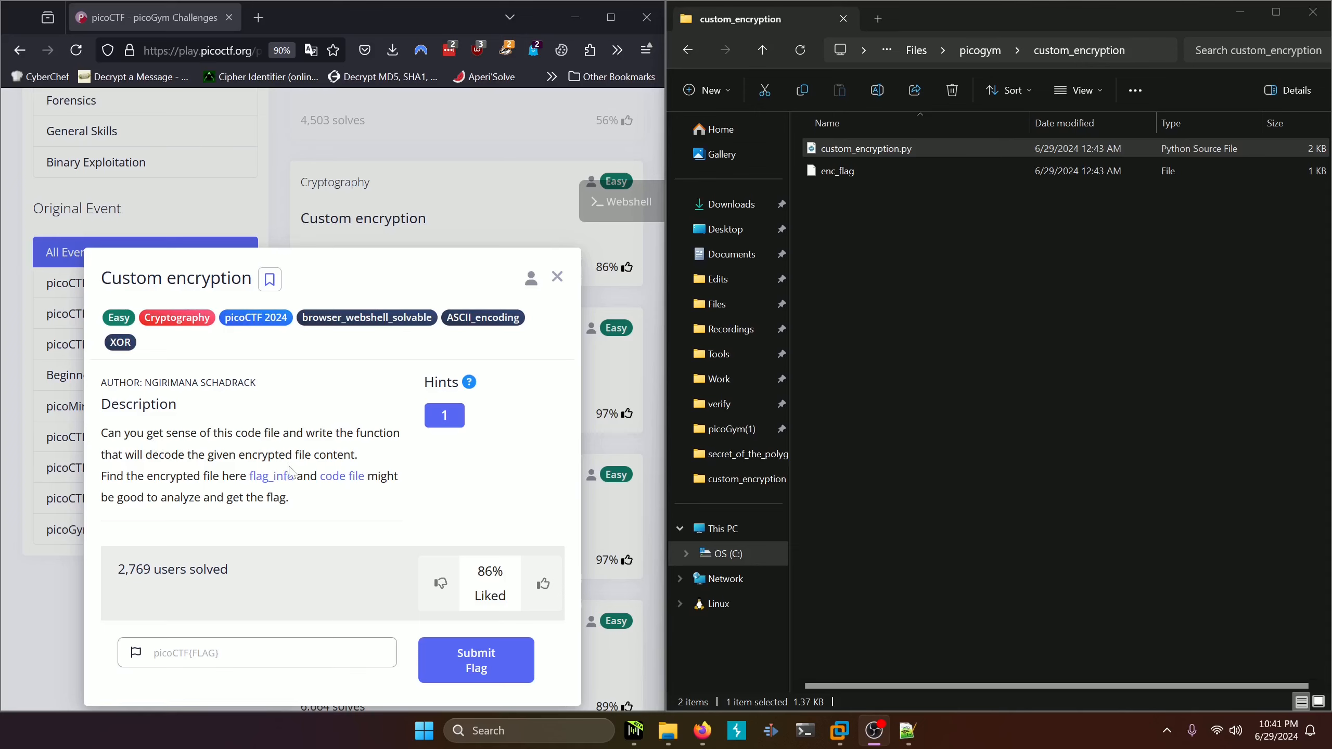
mouse_move(190, 495)
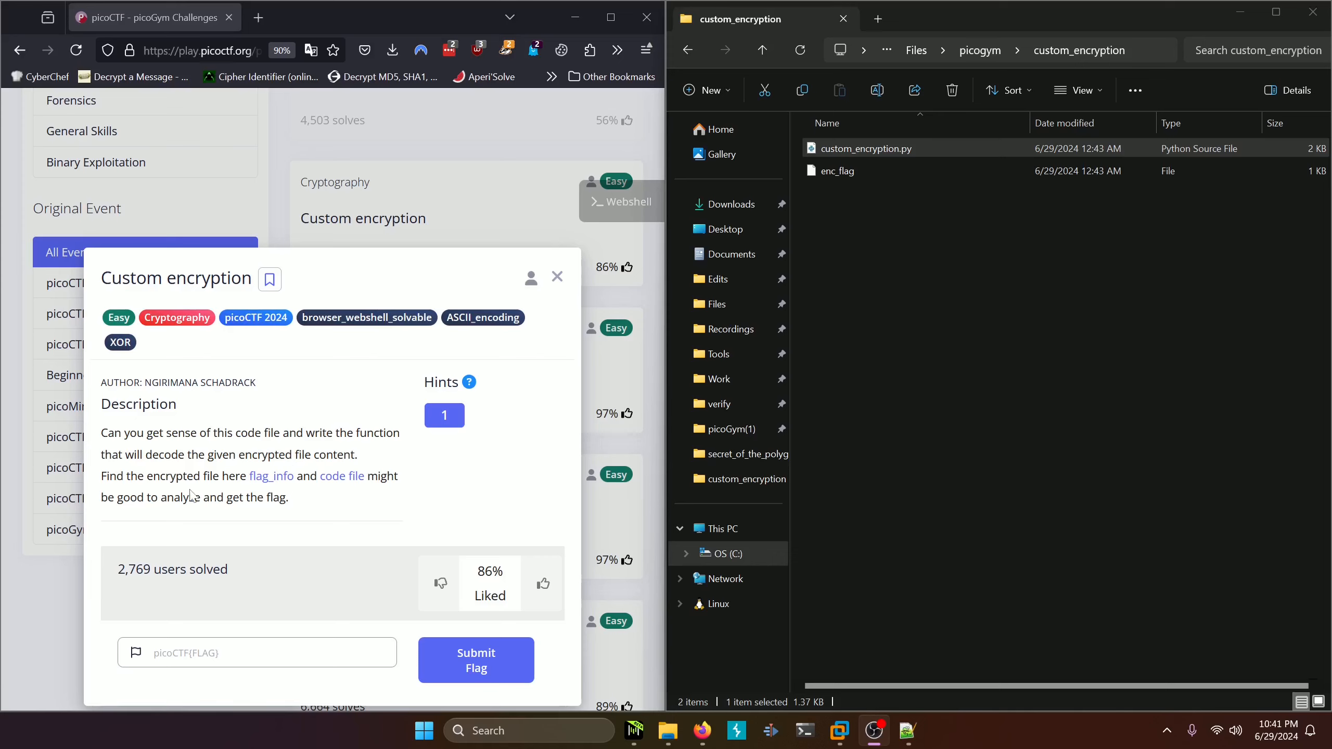
mouse_move(312, 493)
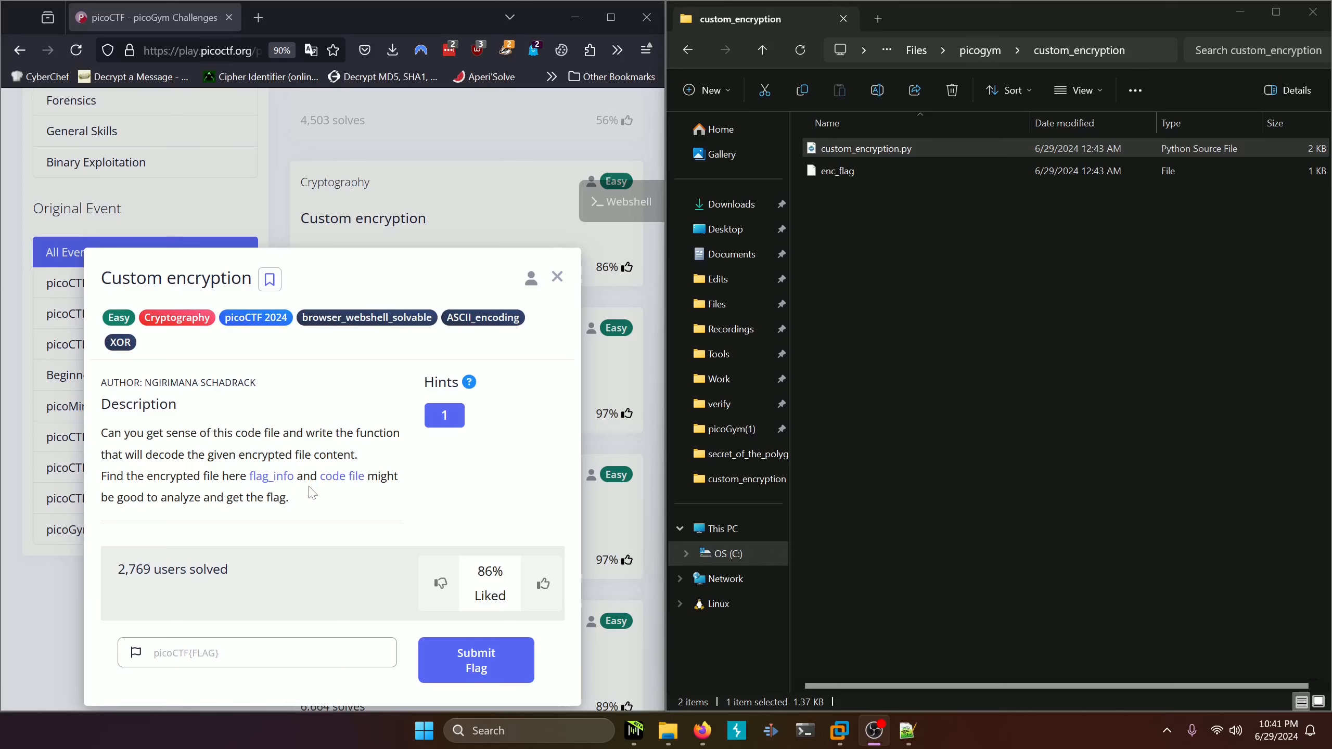
mouse_move(179, 523)
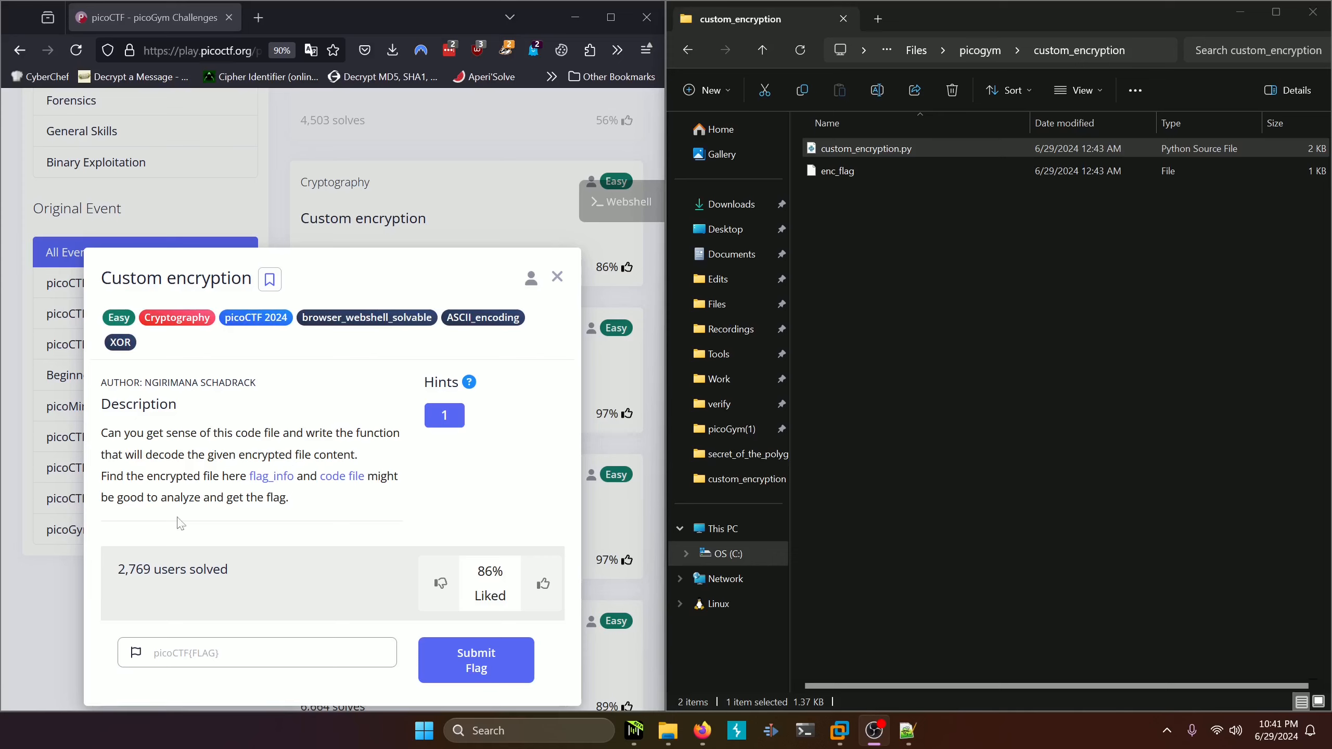
mouse_move(660, 95)
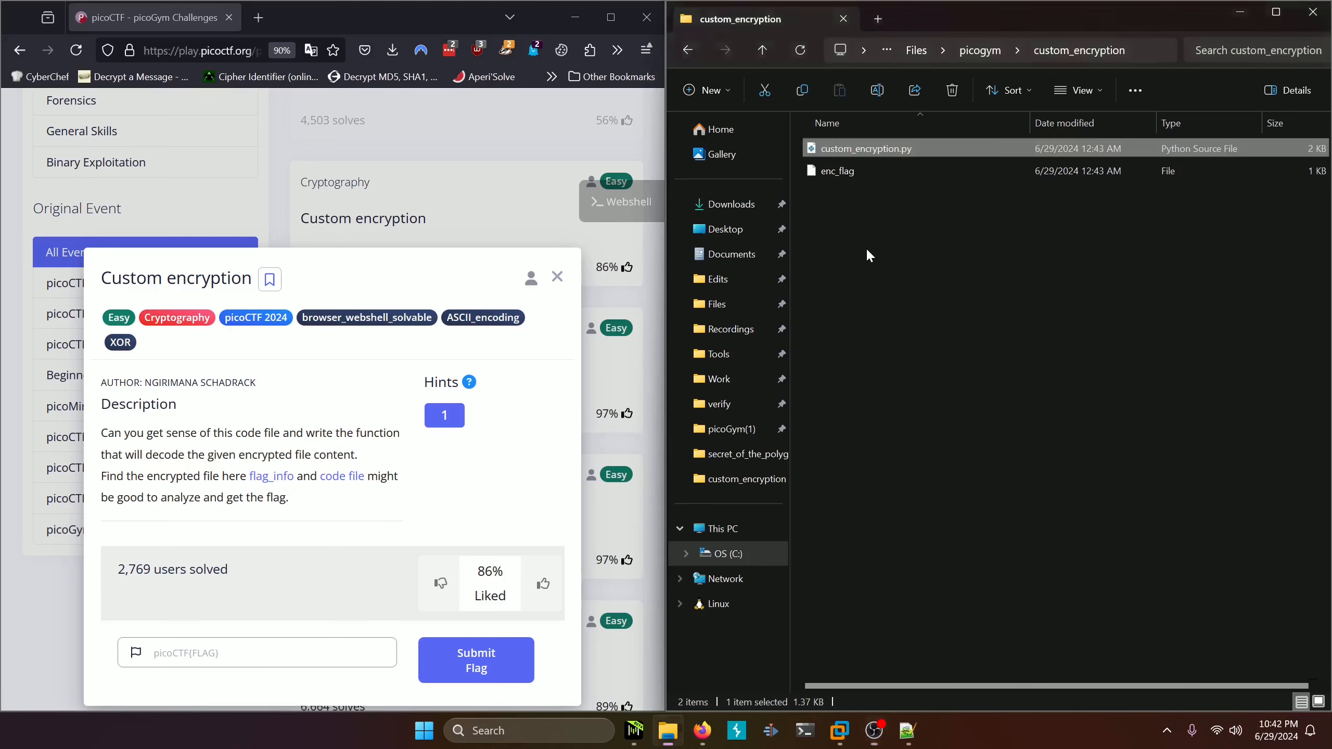
Step: Open the custom_encryption folder in Visual Studio Code using 'Open with Code'
right_click(869, 255)
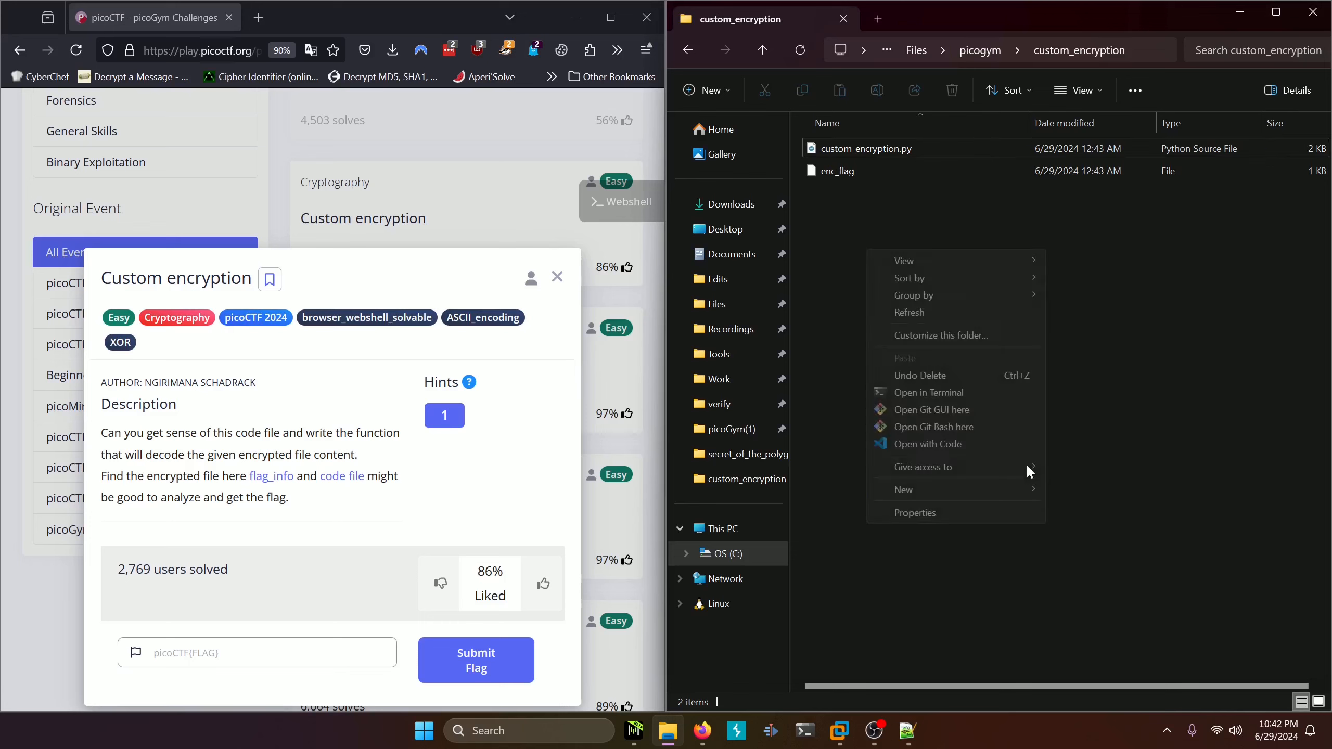
click(928, 444)
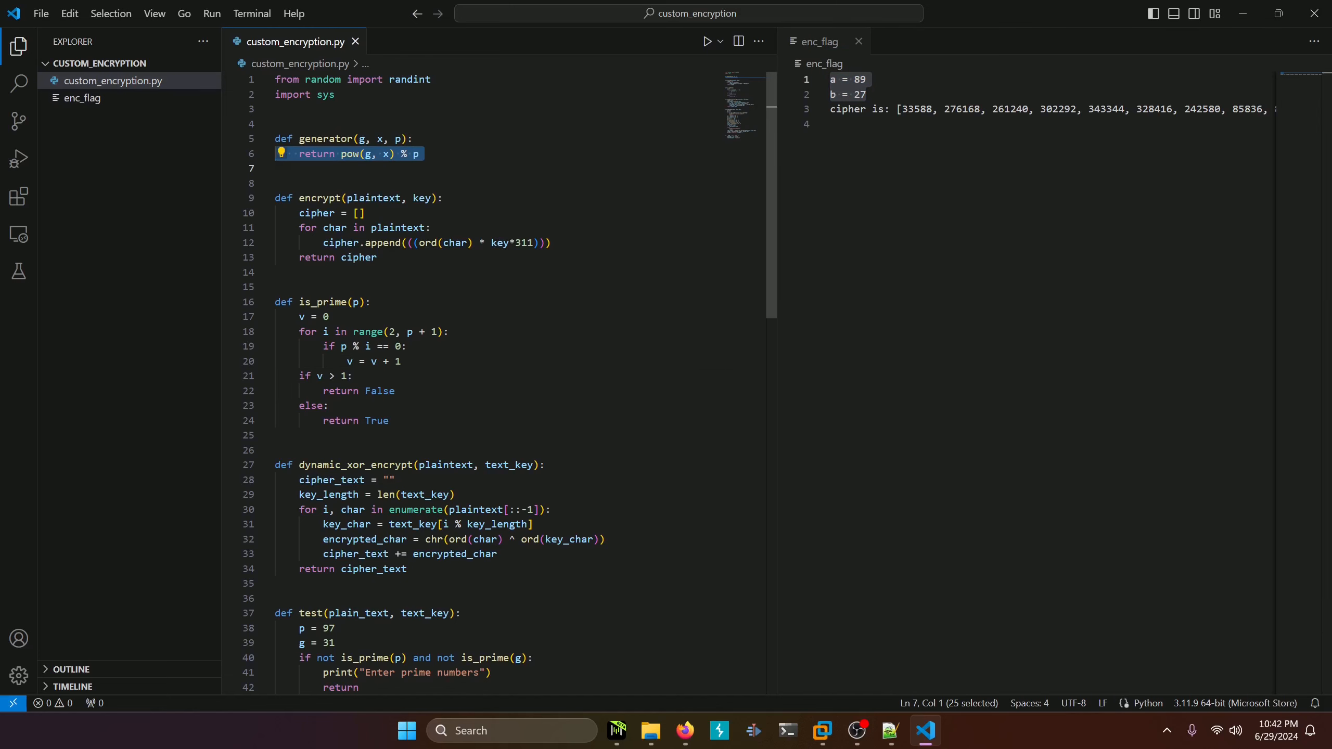
scroll(down, 3)
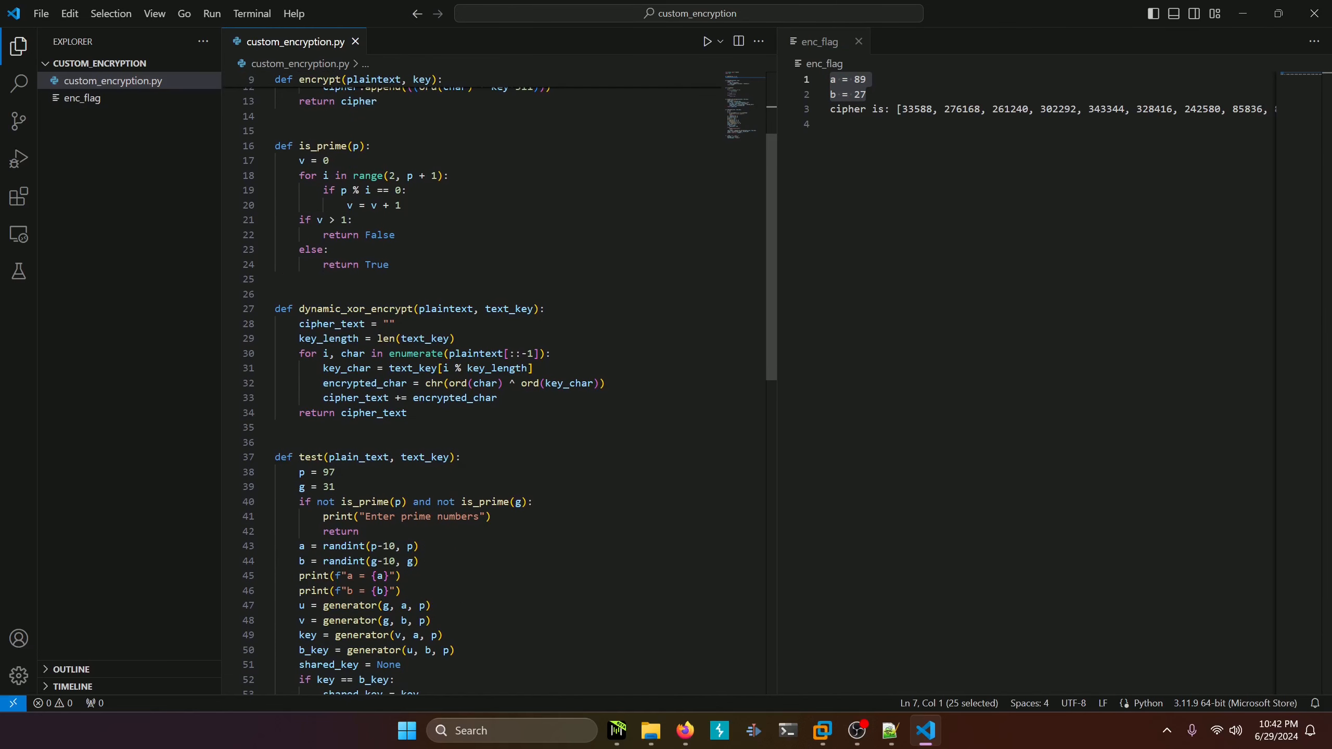
scroll(down, 3)
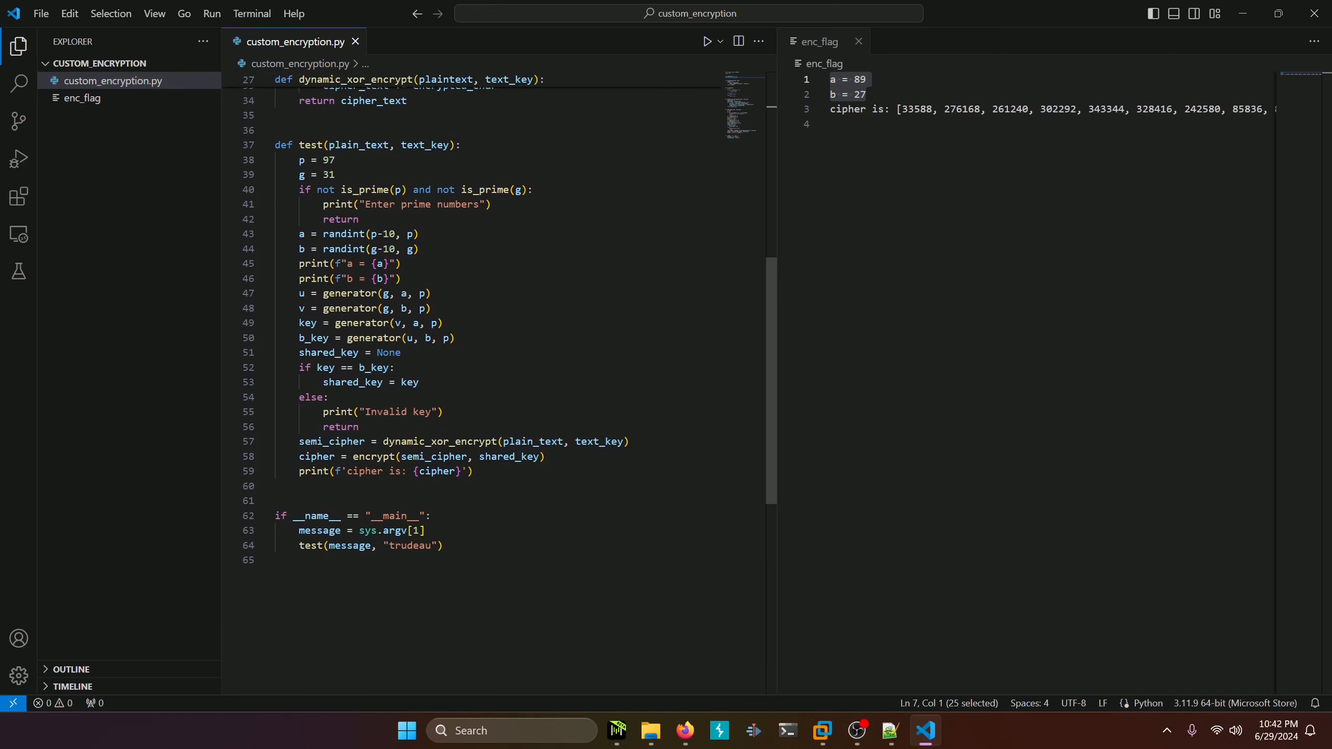
scroll(down, 3)
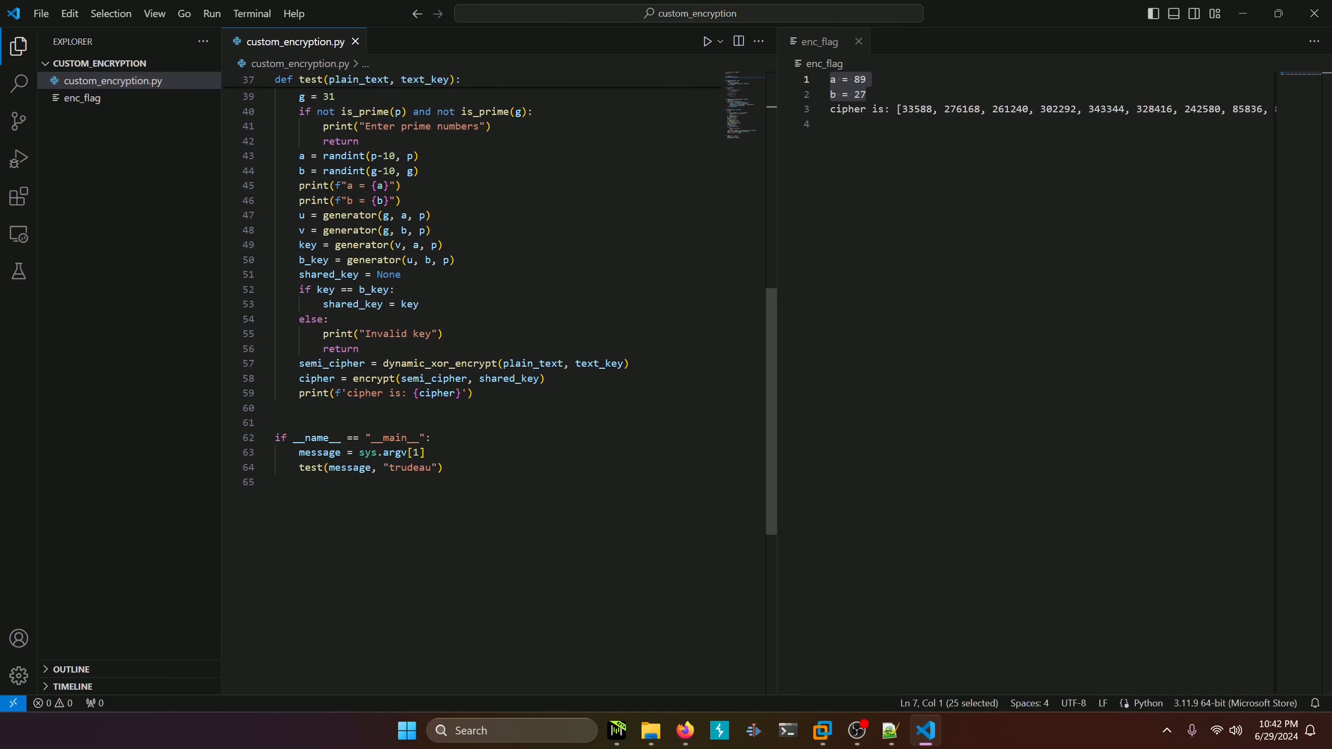
mouse_move(399, 452)
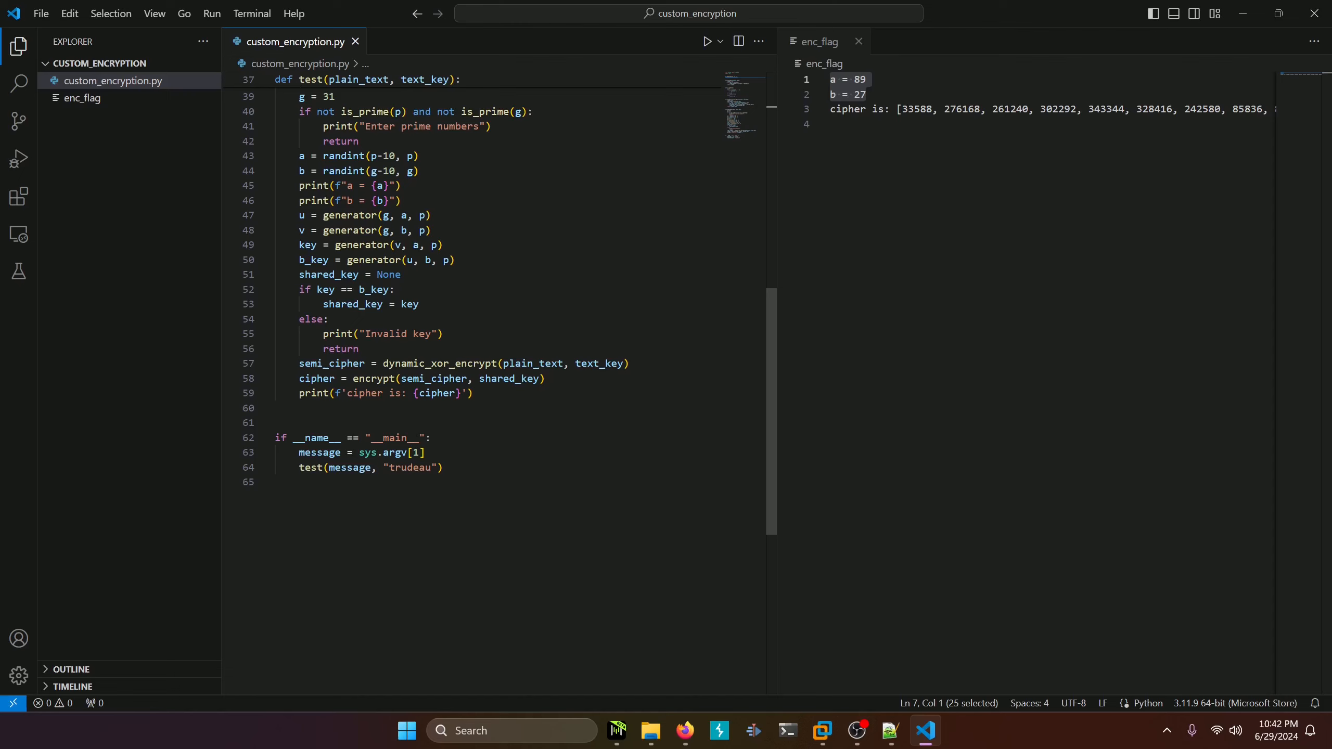
scroll(up, 3)
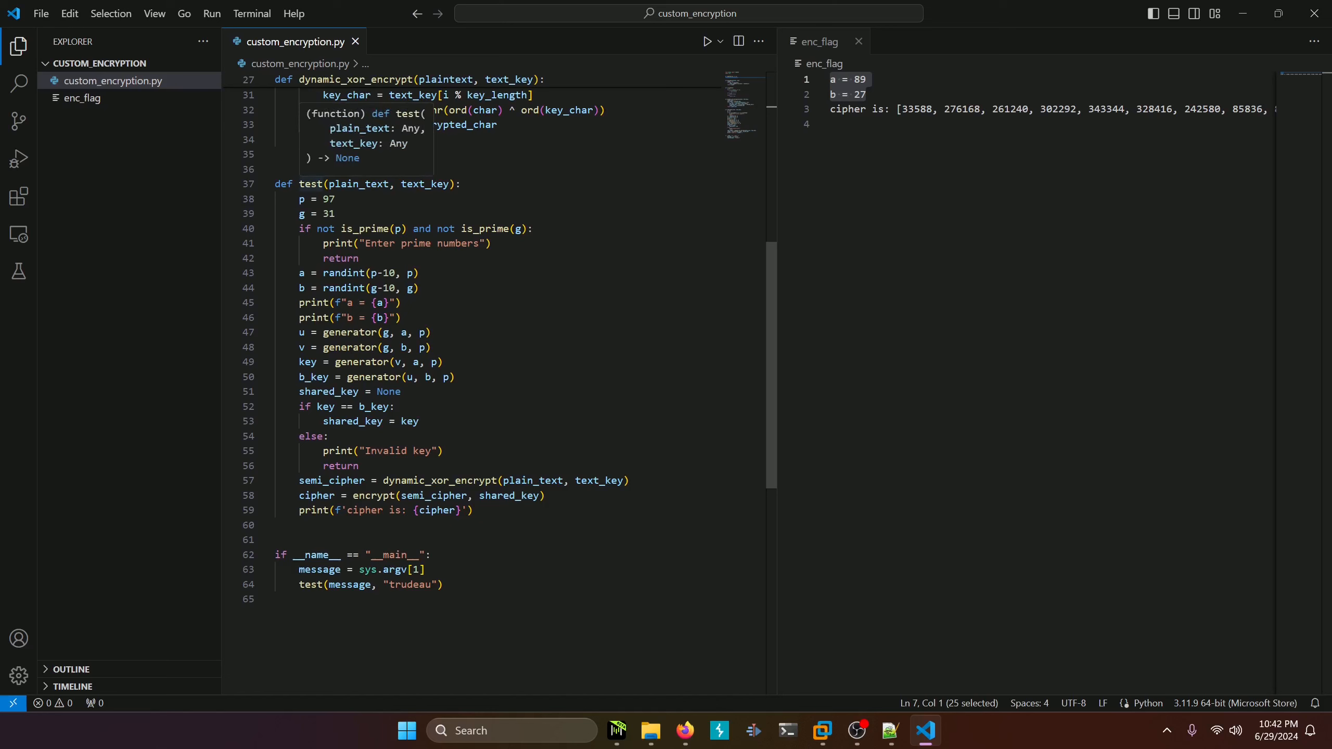
double_click(358, 184)
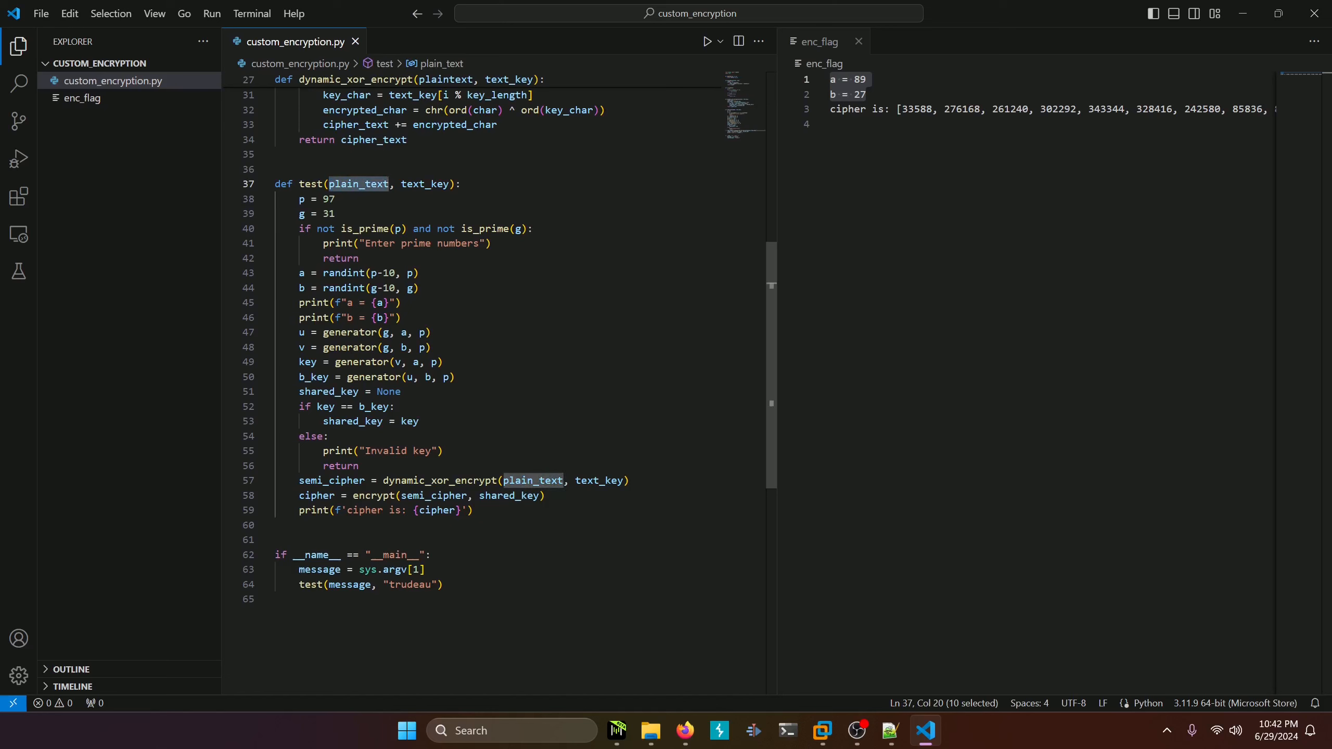
mouse_move(360, 184)
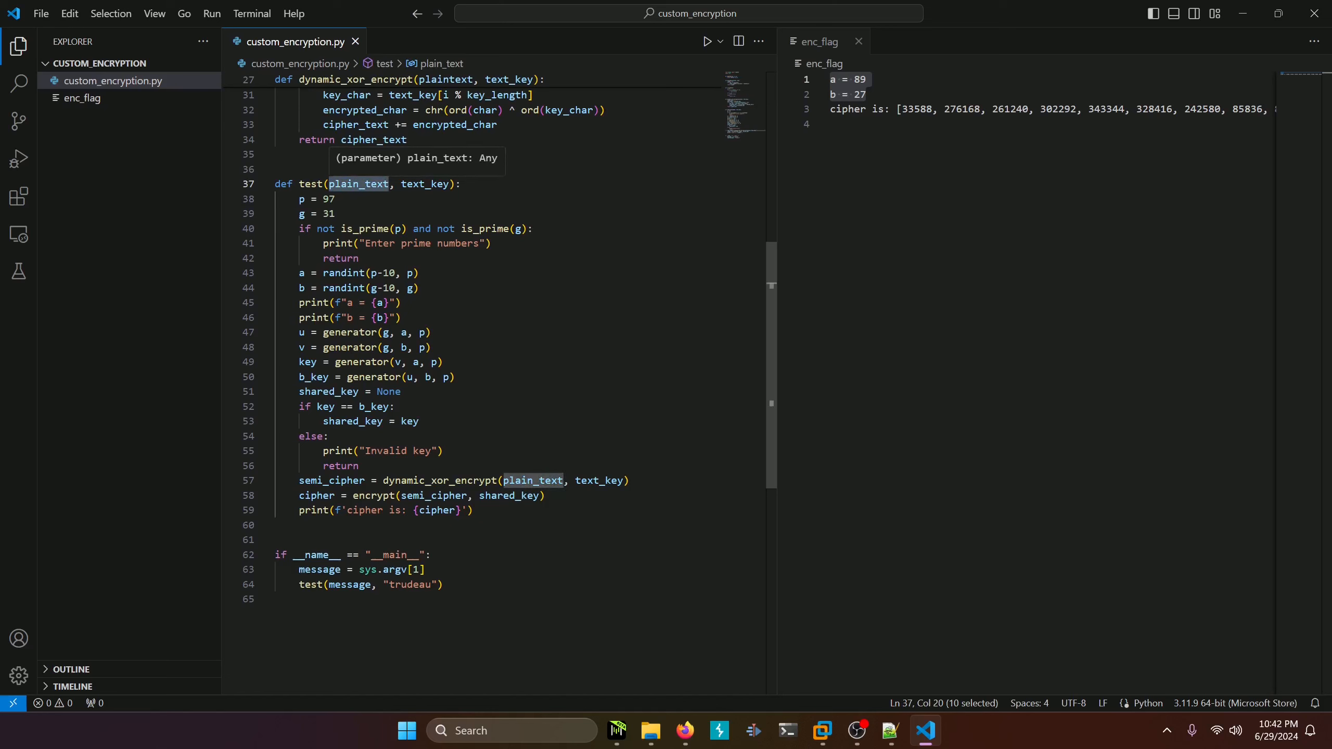
double_click(424, 184)
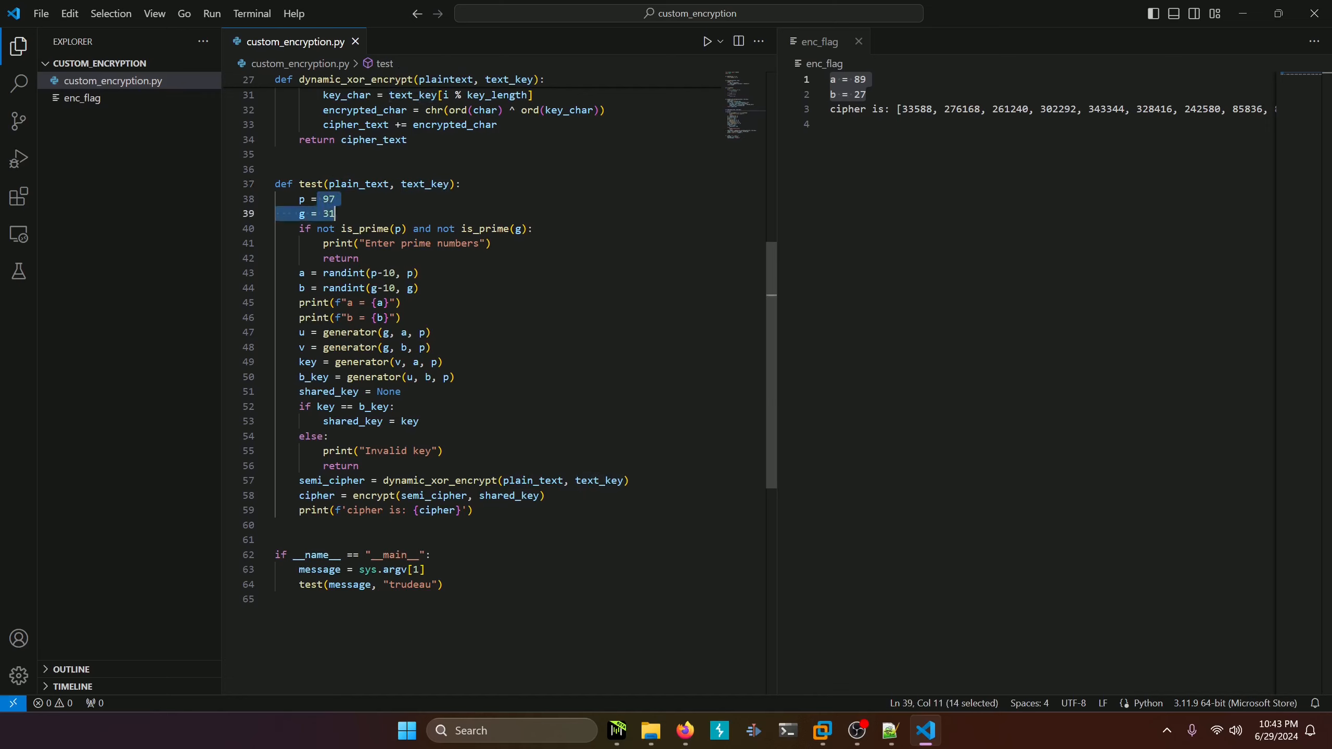
click(334, 214)
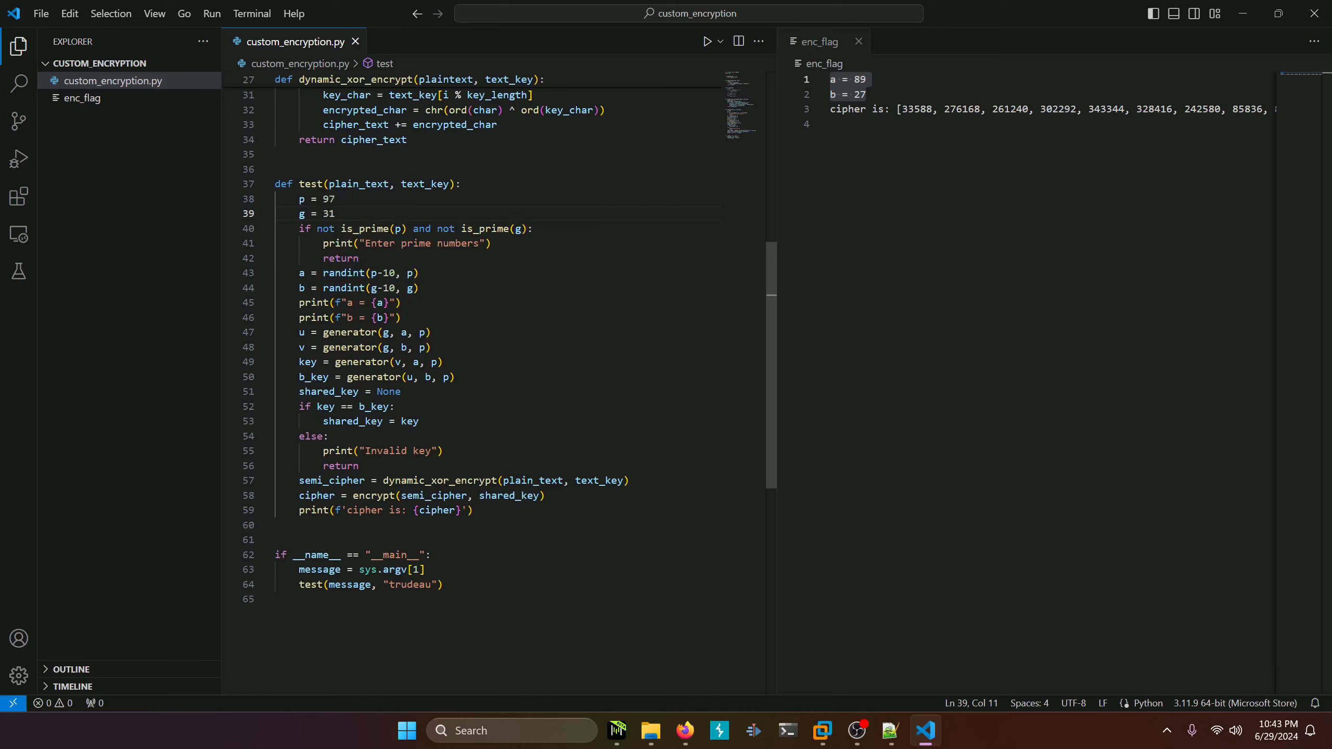
drag(298, 273, 419, 287)
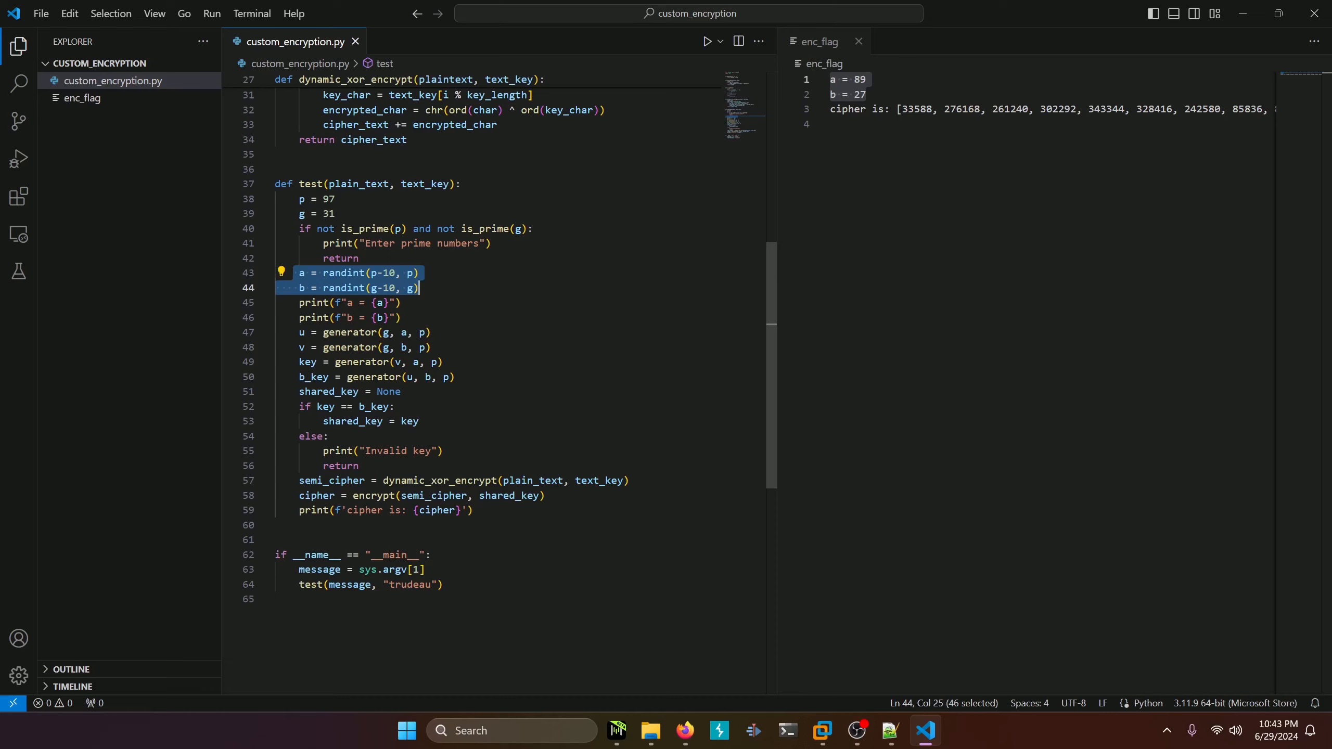
click(858, 93)
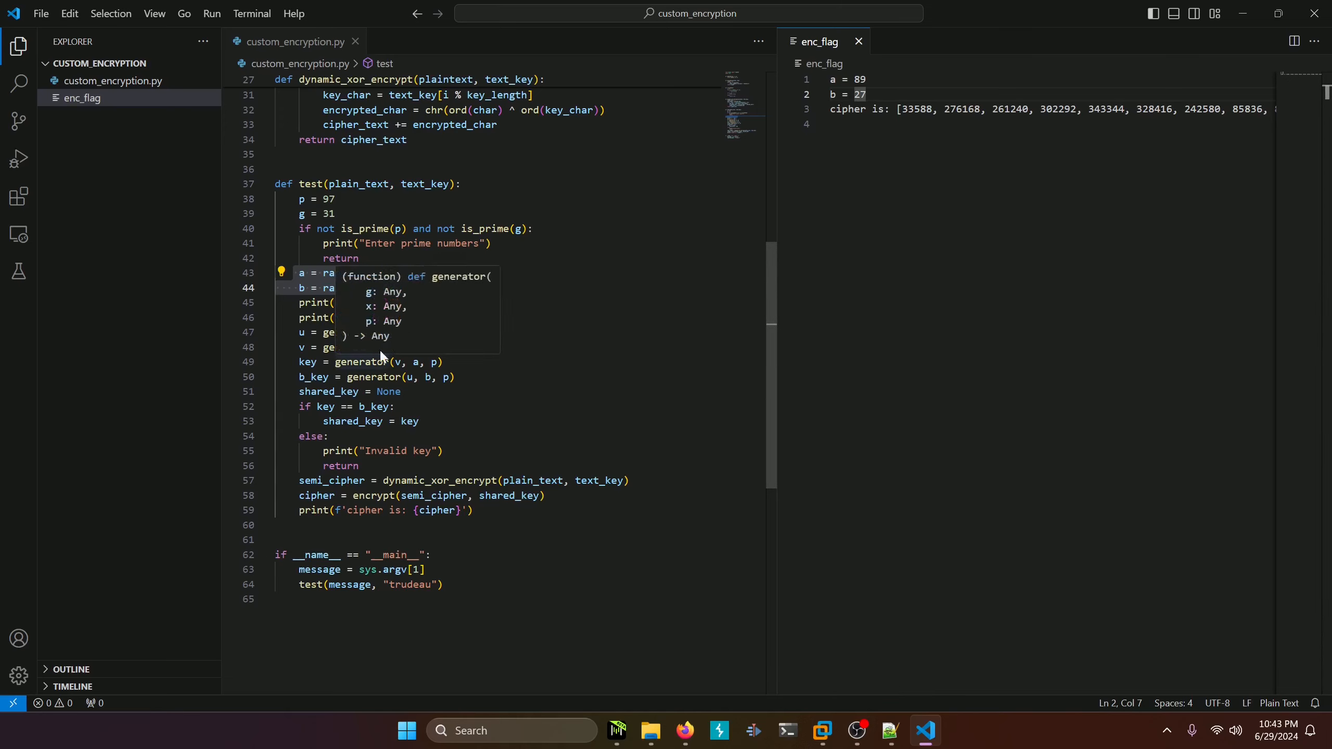
scroll(up, 3)
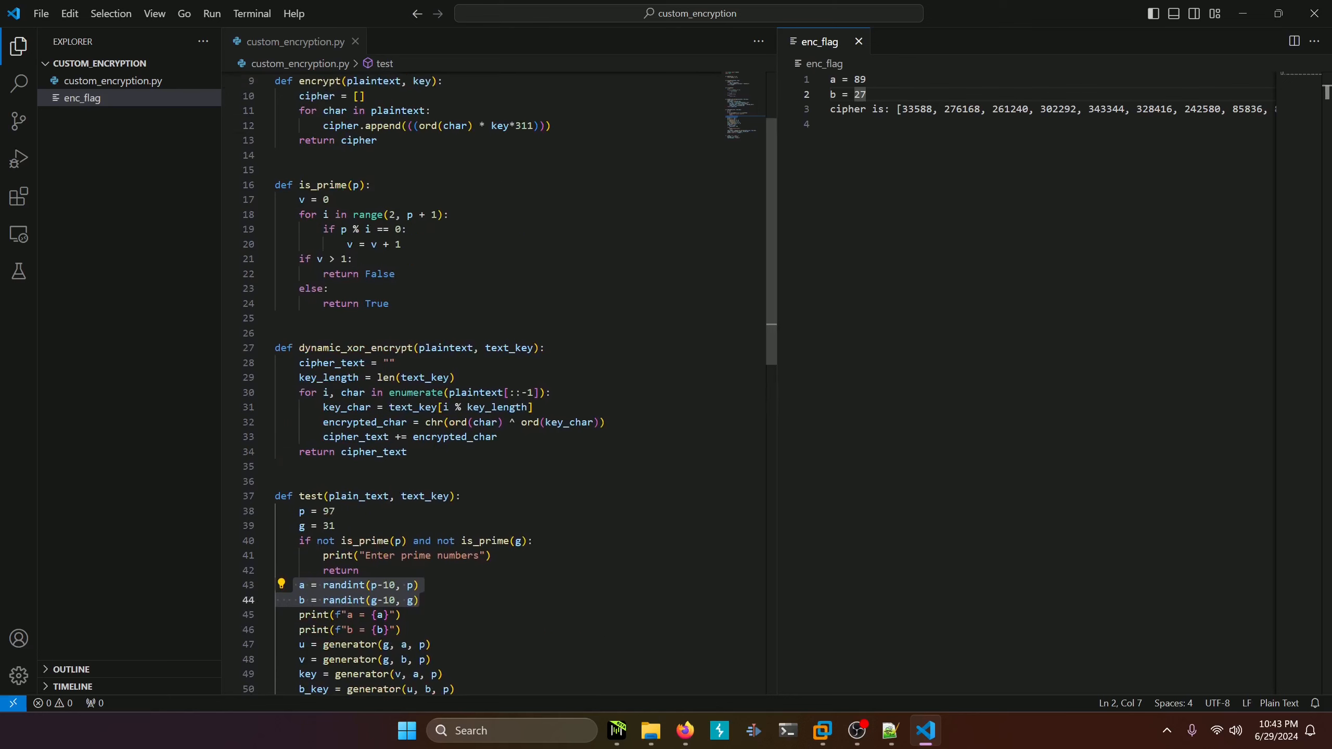
scroll(up, 3)
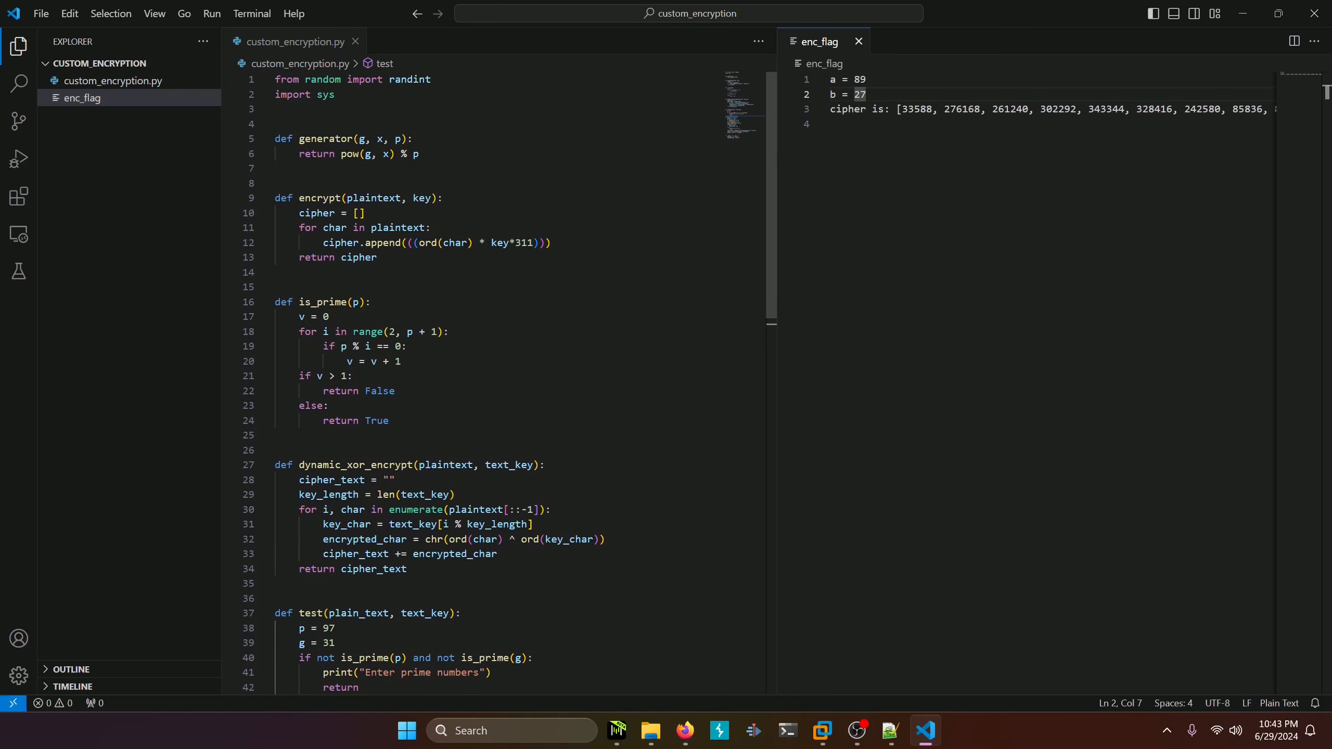
scroll(down, 3)
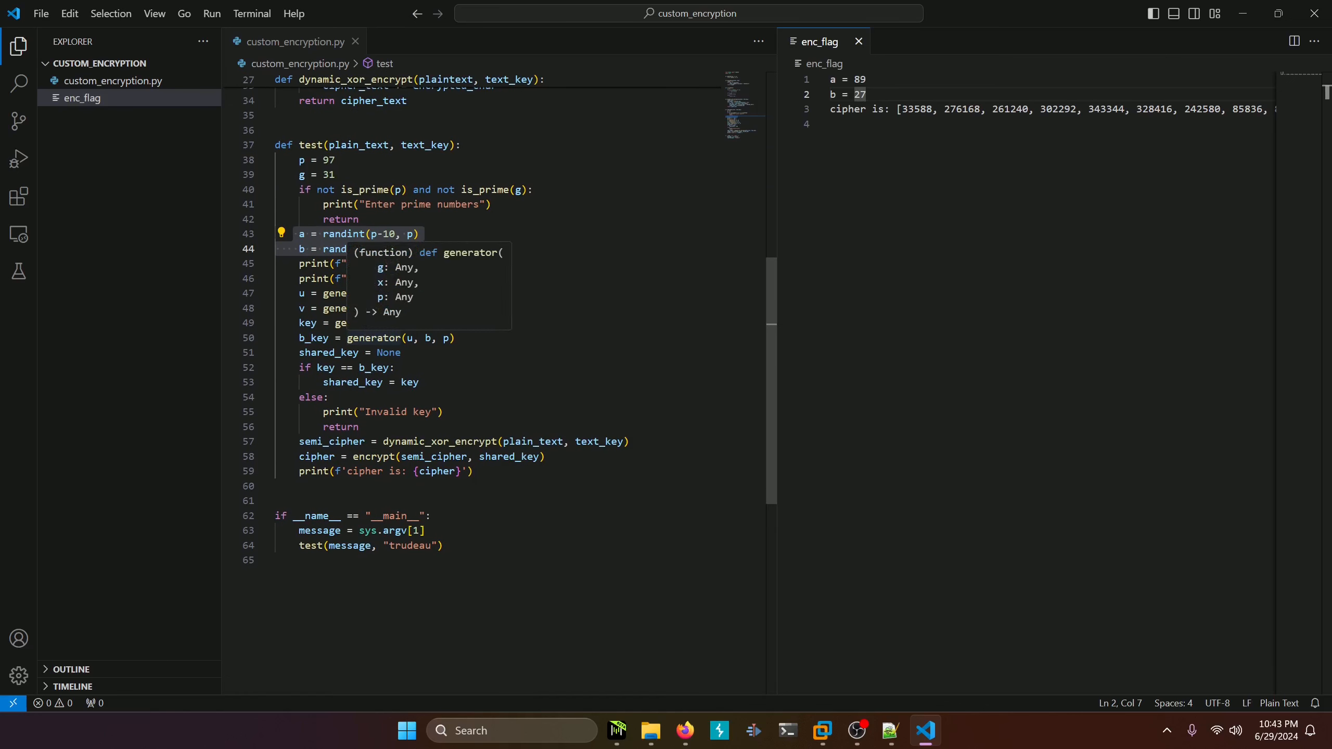
mouse_move(363, 329)
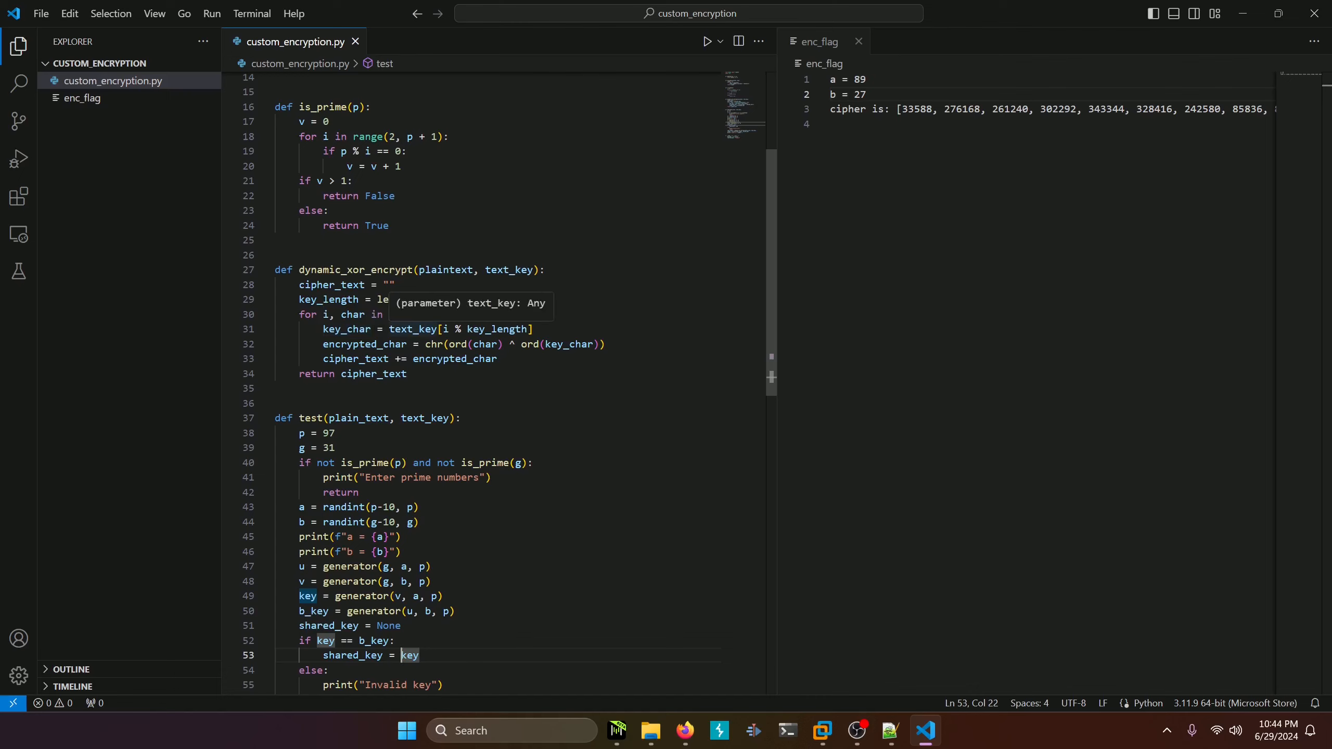
mouse_move(435, 334)
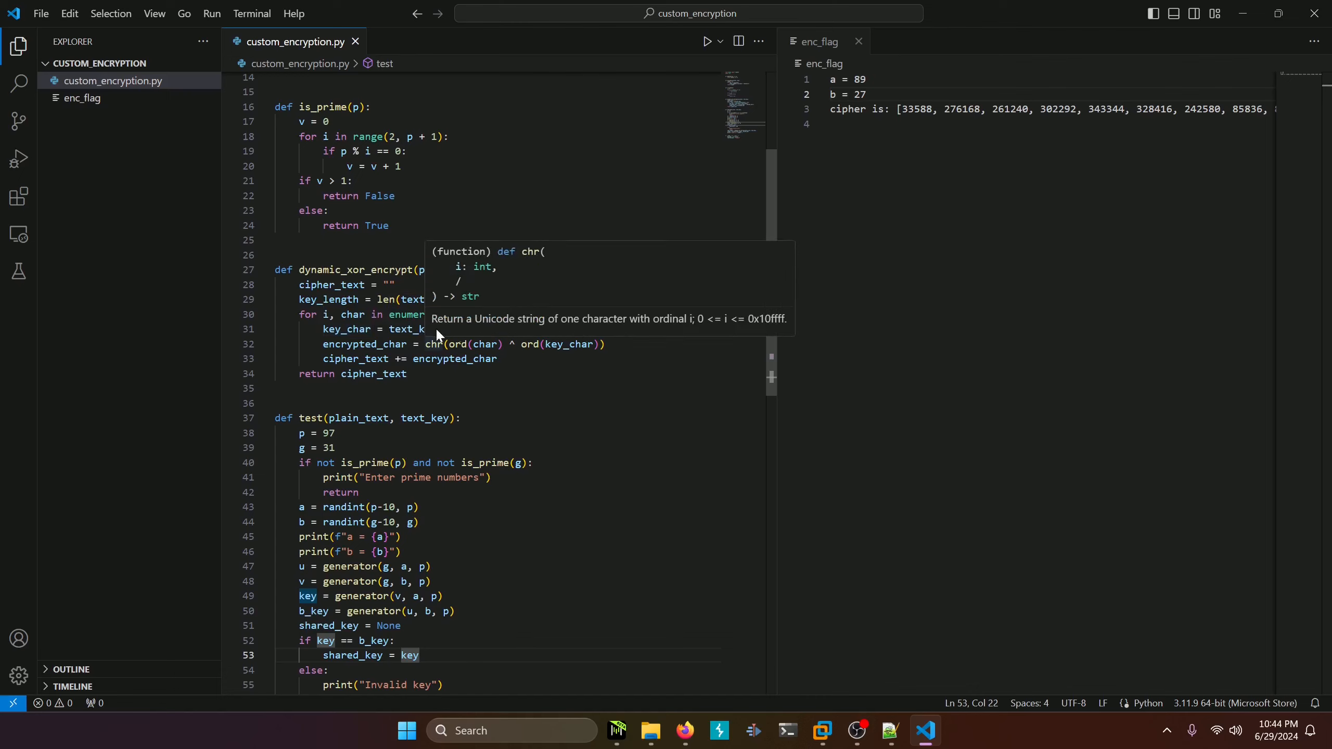
scroll(down, 3)
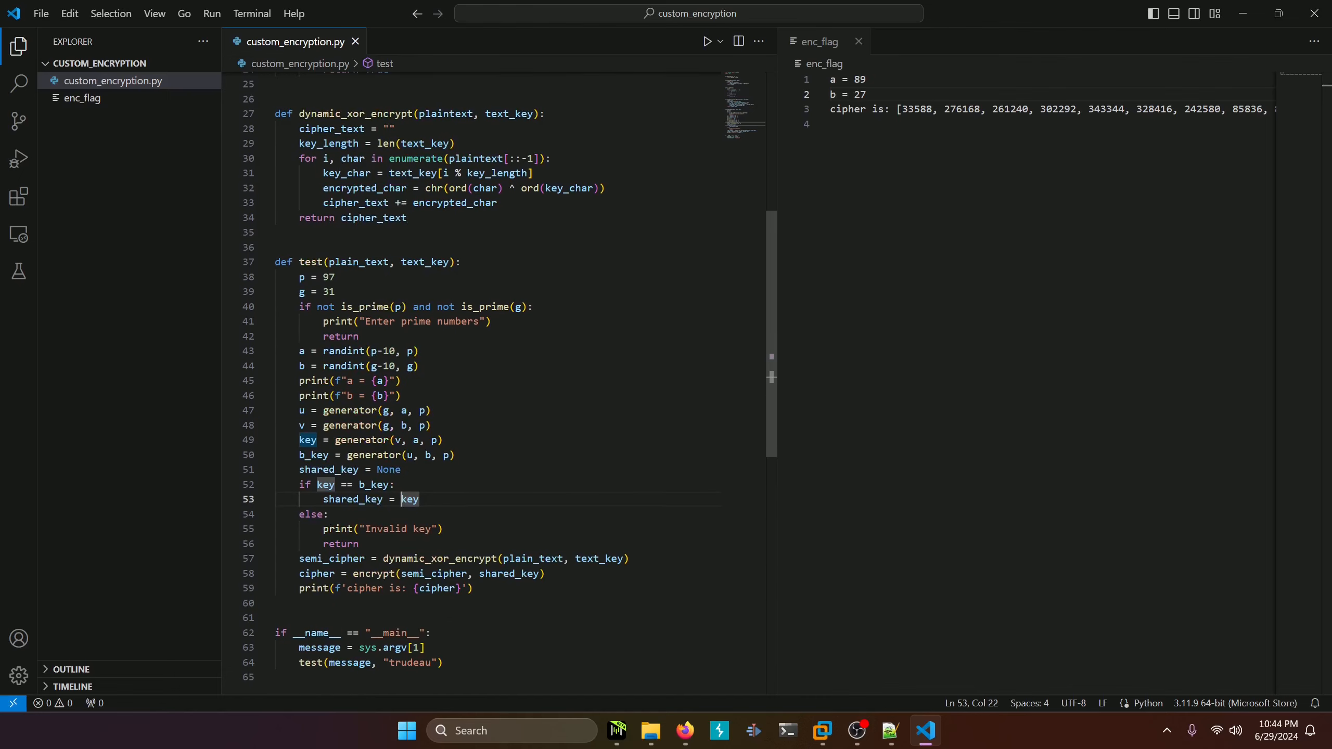
scroll(up, 3)
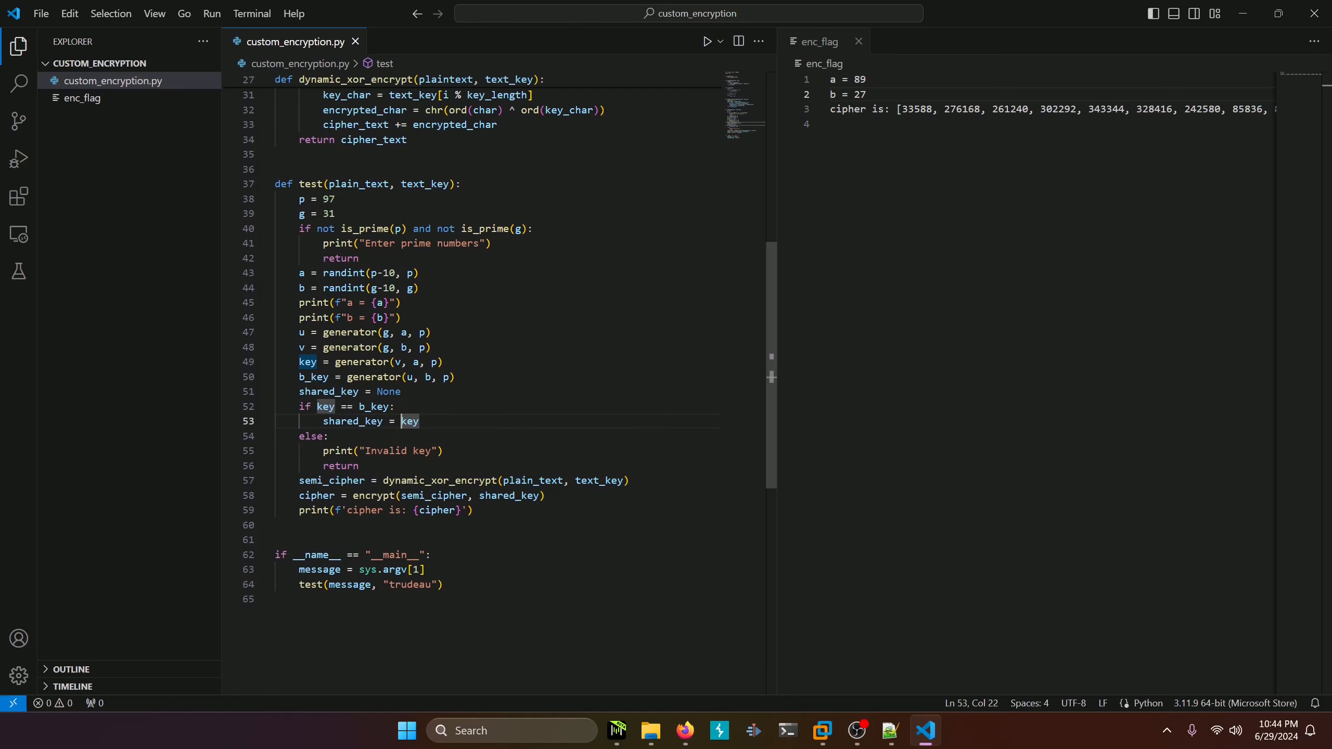
scroll(up, 3)
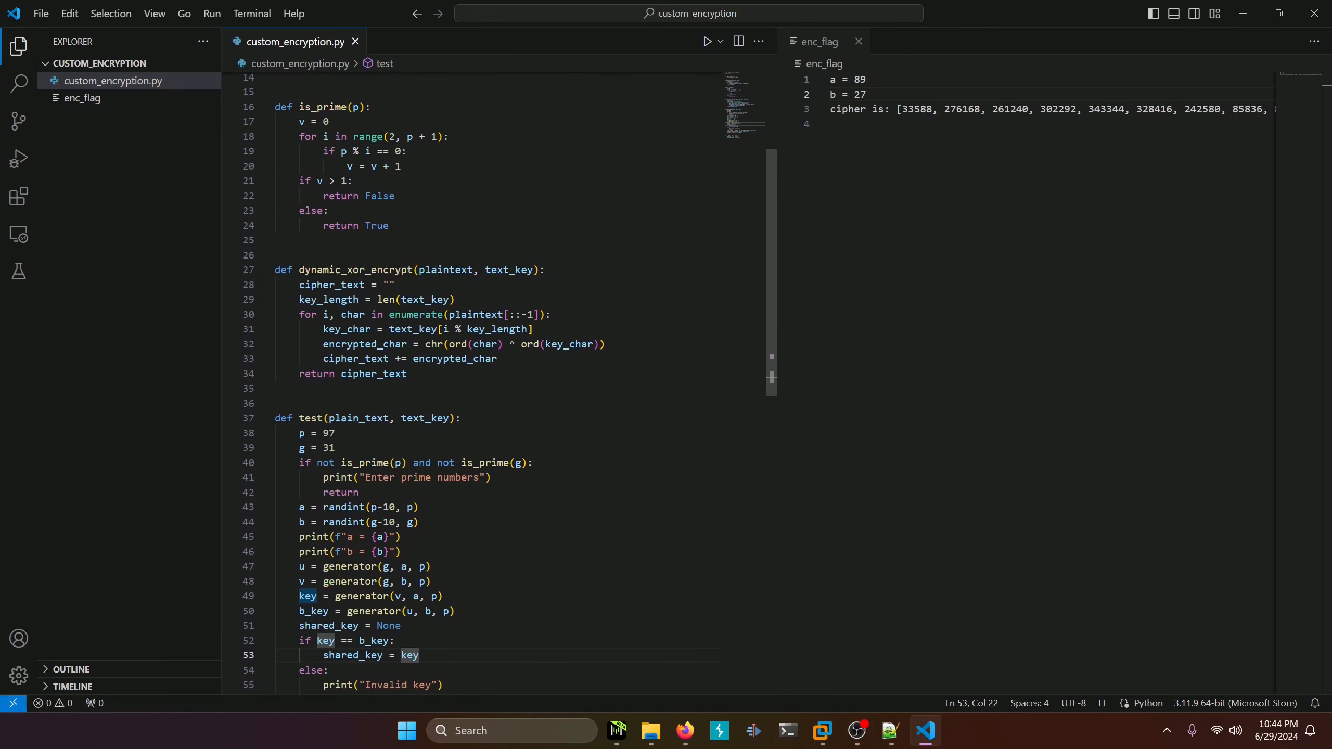
mouse_move(324, 315)
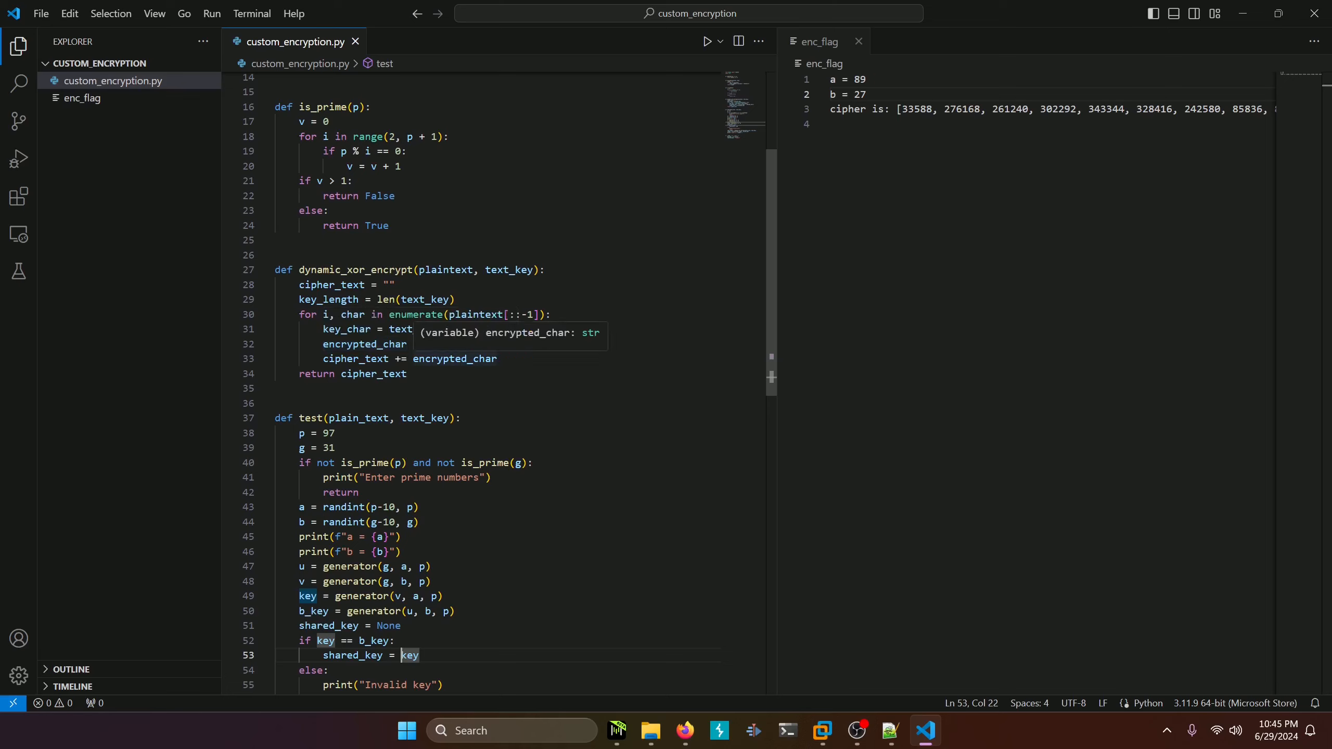
mouse_move(407, 314)
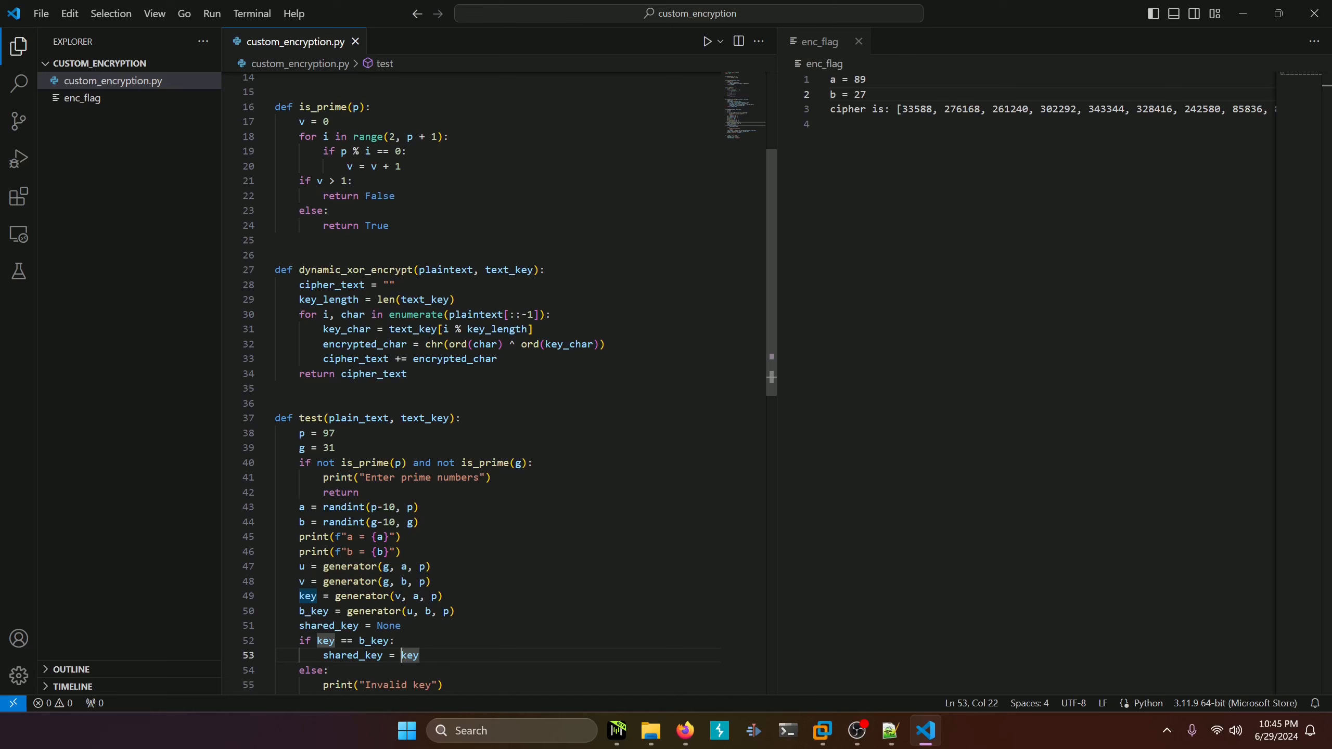
scroll(down, 3)
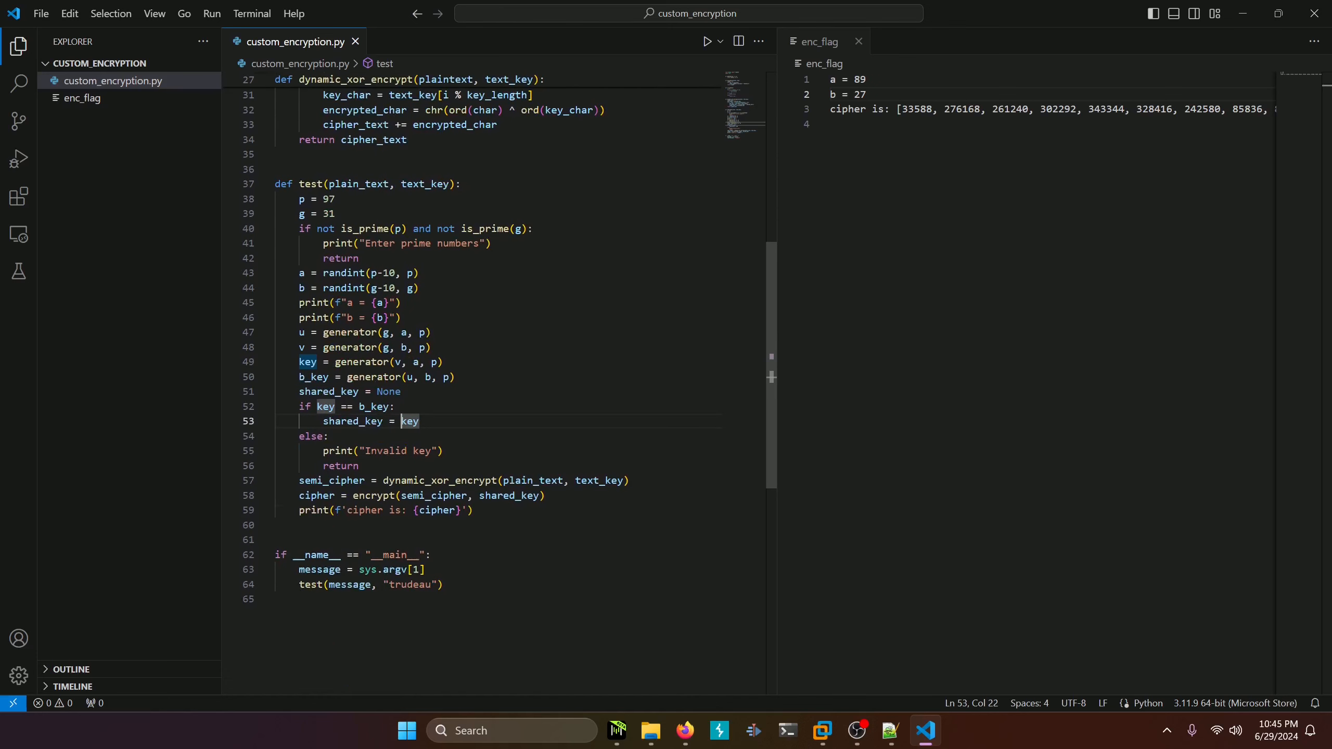
mouse_move(318, 480)
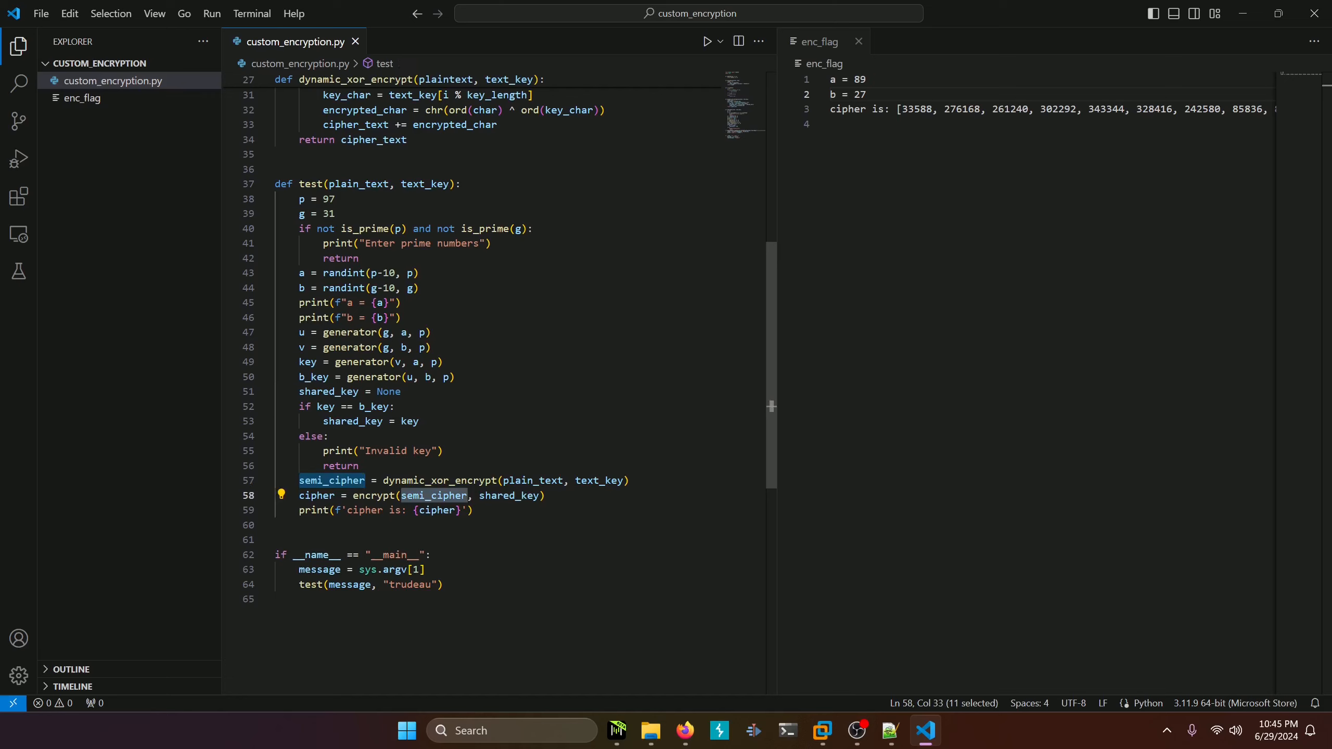
double_click(510, 495)
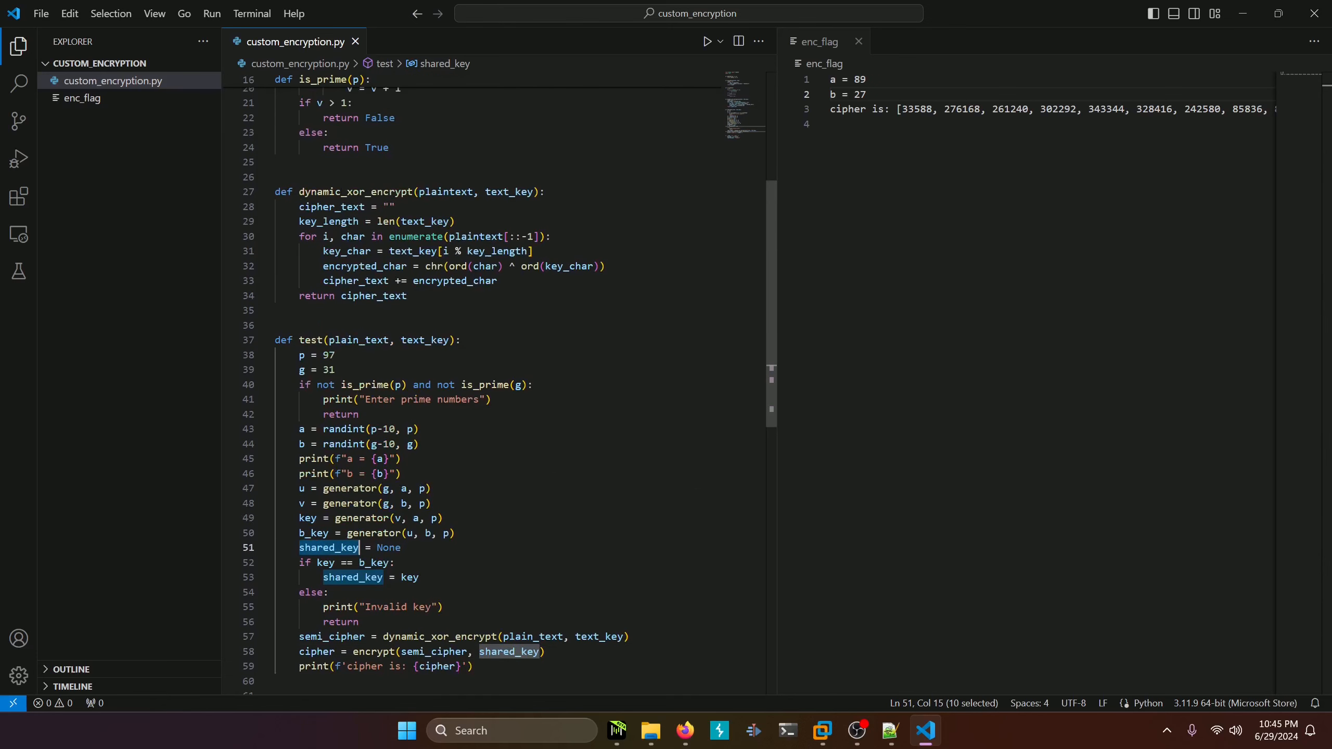
scroll(up, 3)
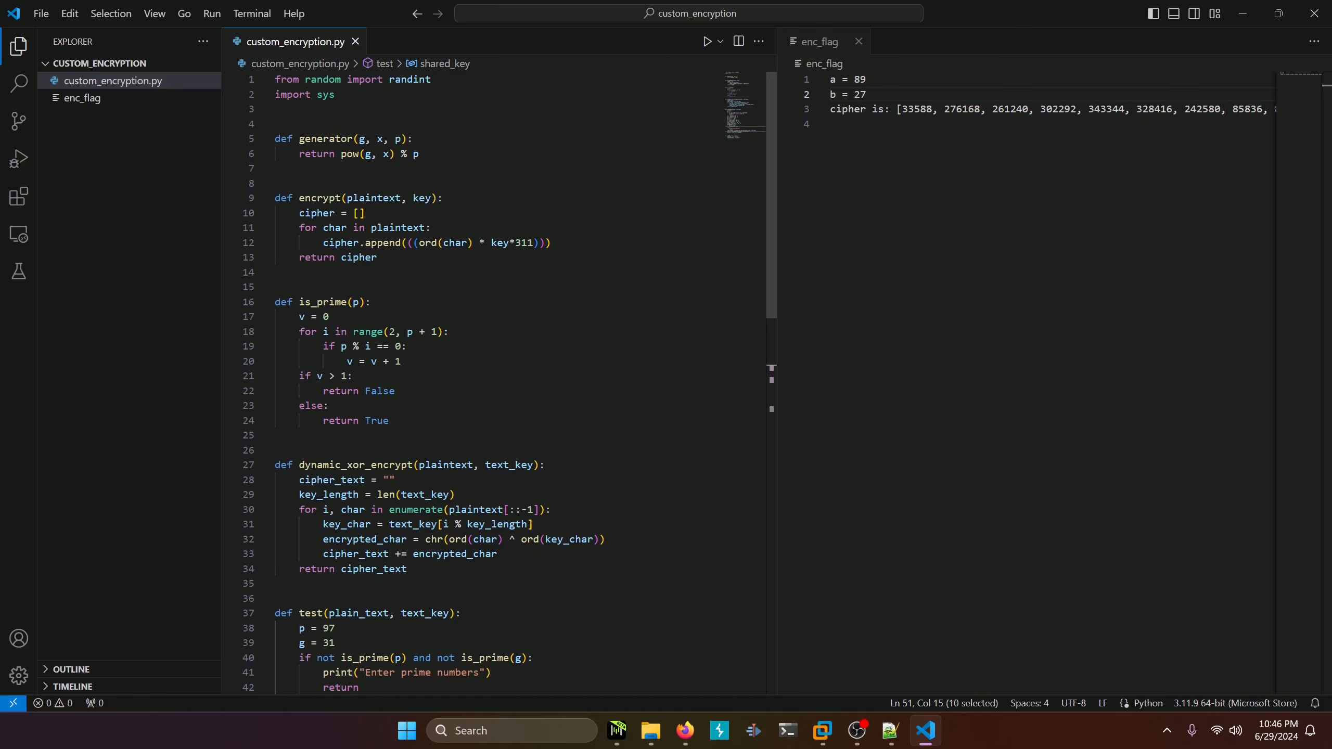
scroll(down, 3)
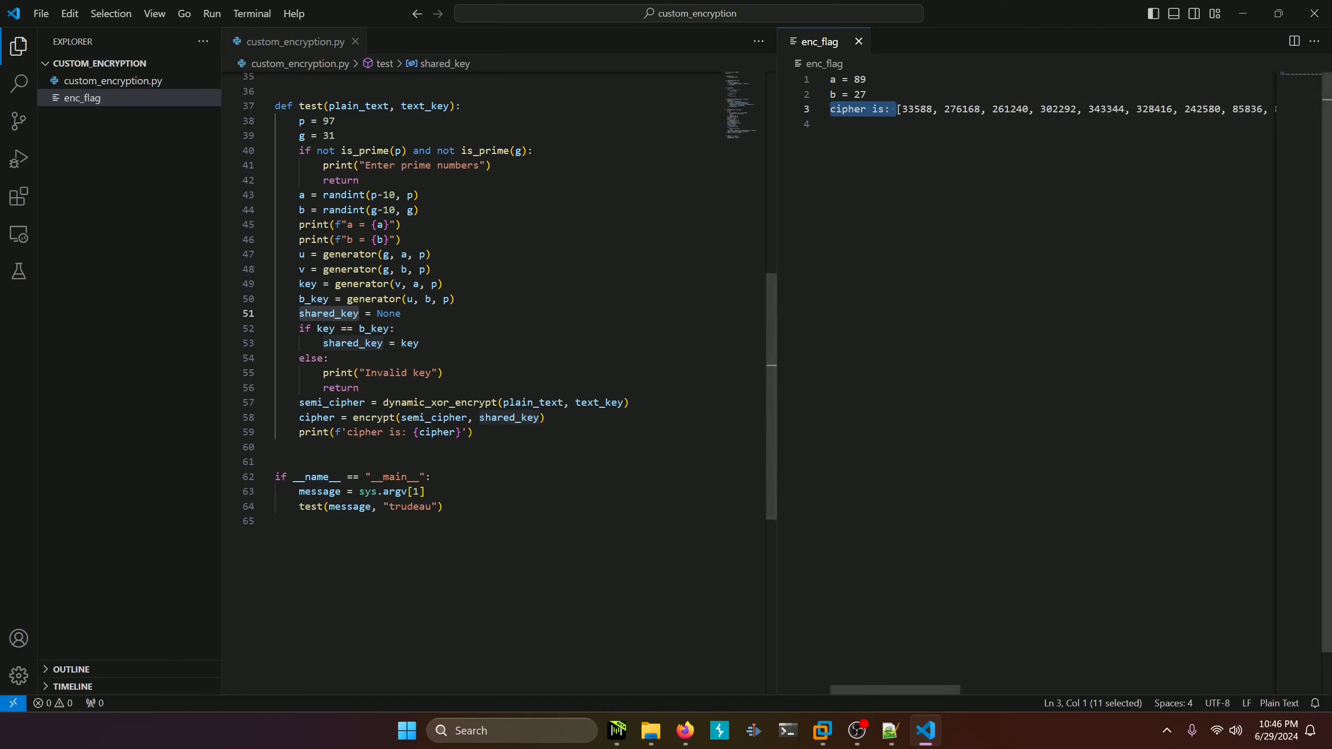
click(979, 109)
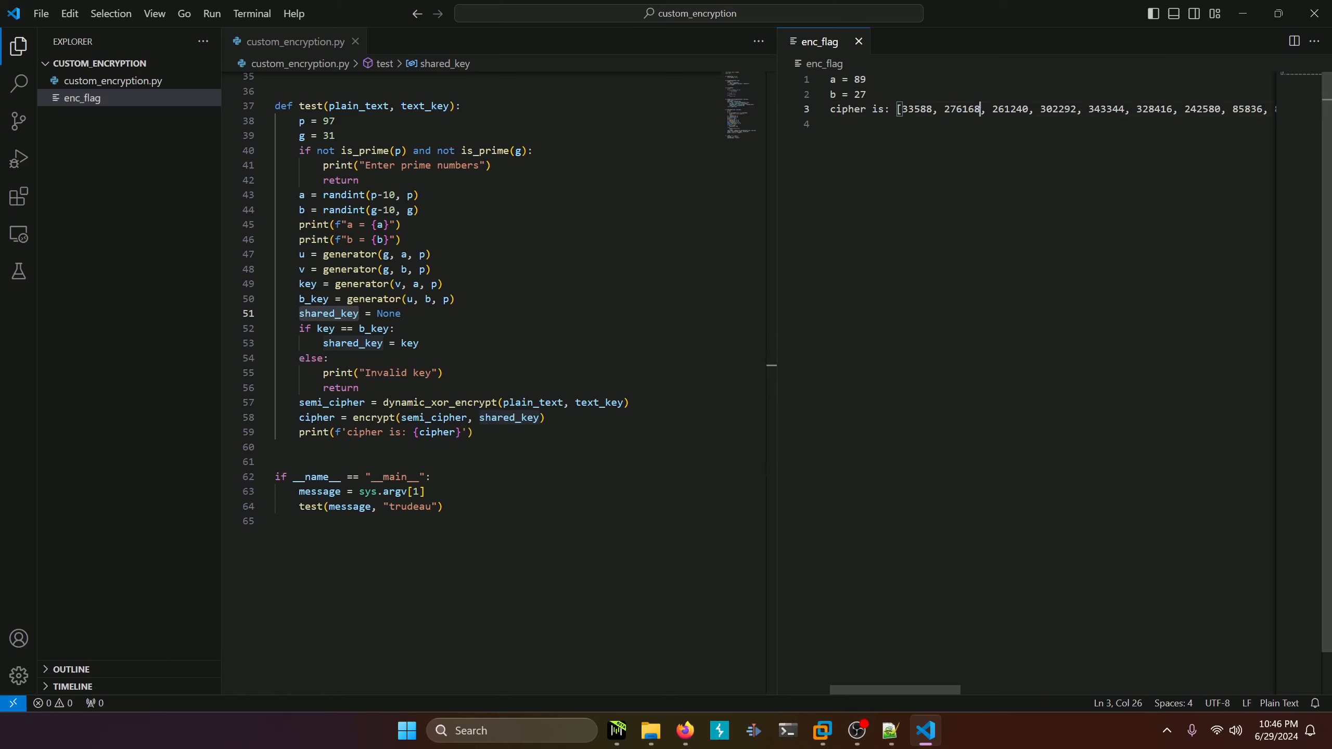
double_click(961, 109)
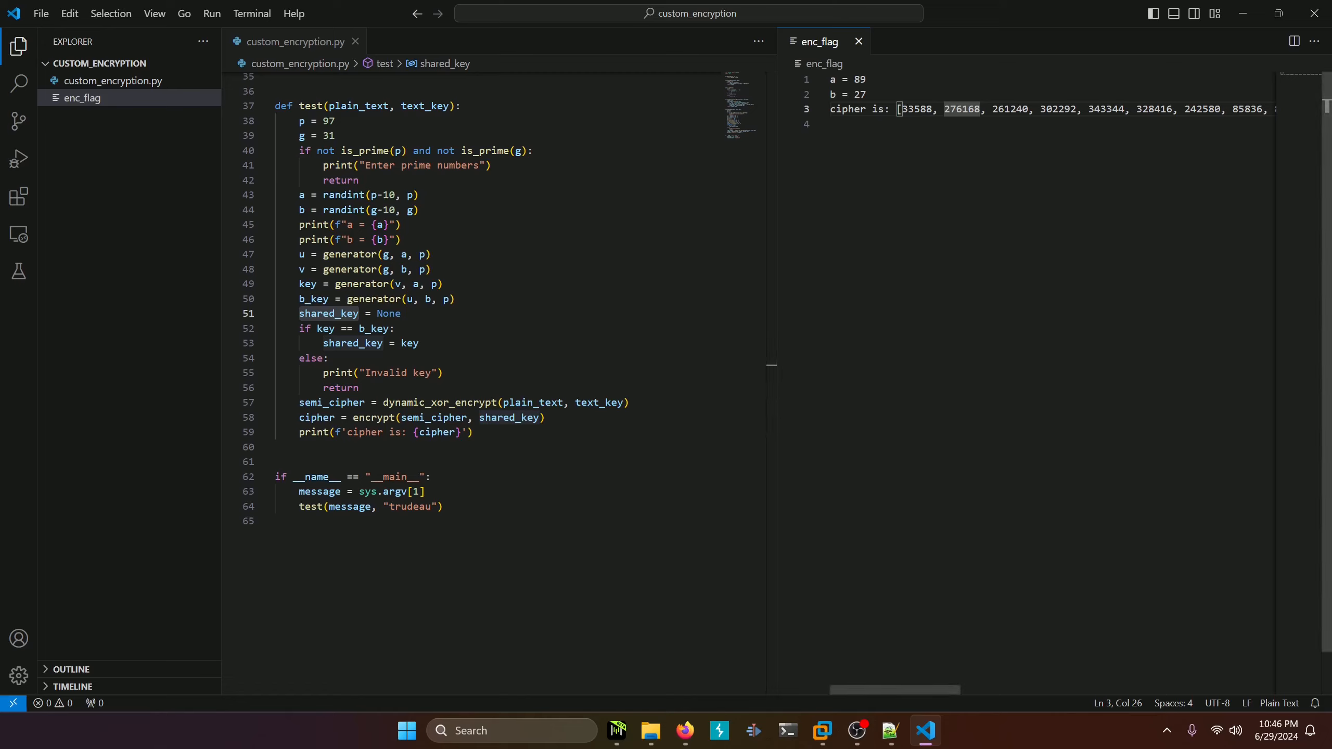
mouse_move(157, 160)
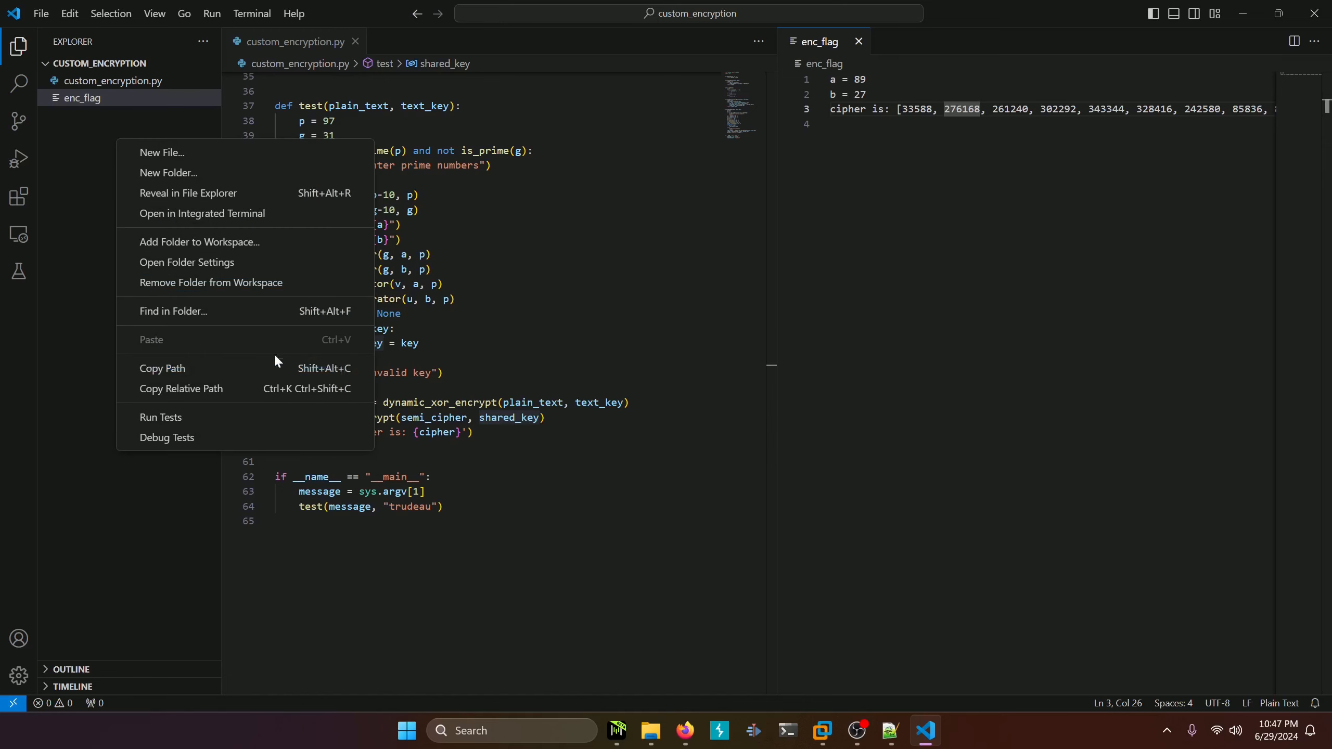
Step: Create dec.py beside enc_flag, paste in a = 89, b = 27 and the cipher list, close enc_flag
click(162, 152)
text(dec.py)
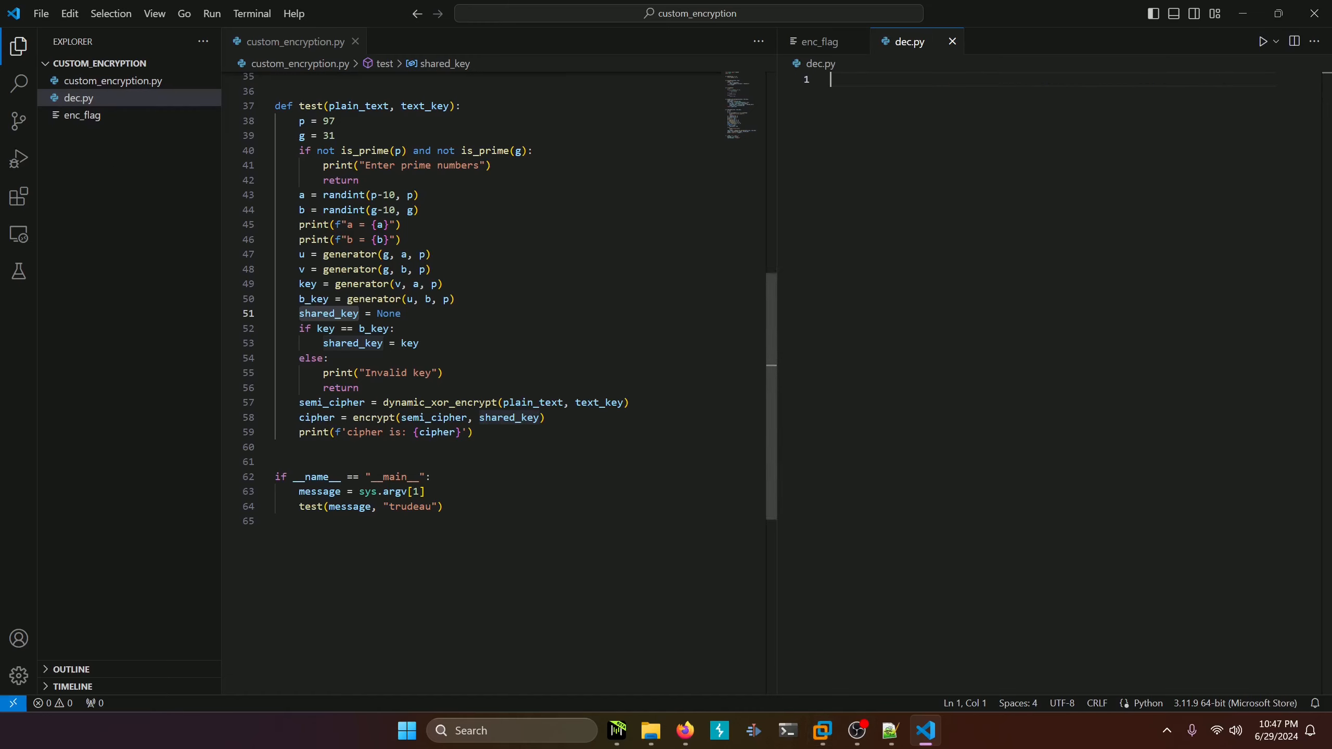
right_click(908, 41)
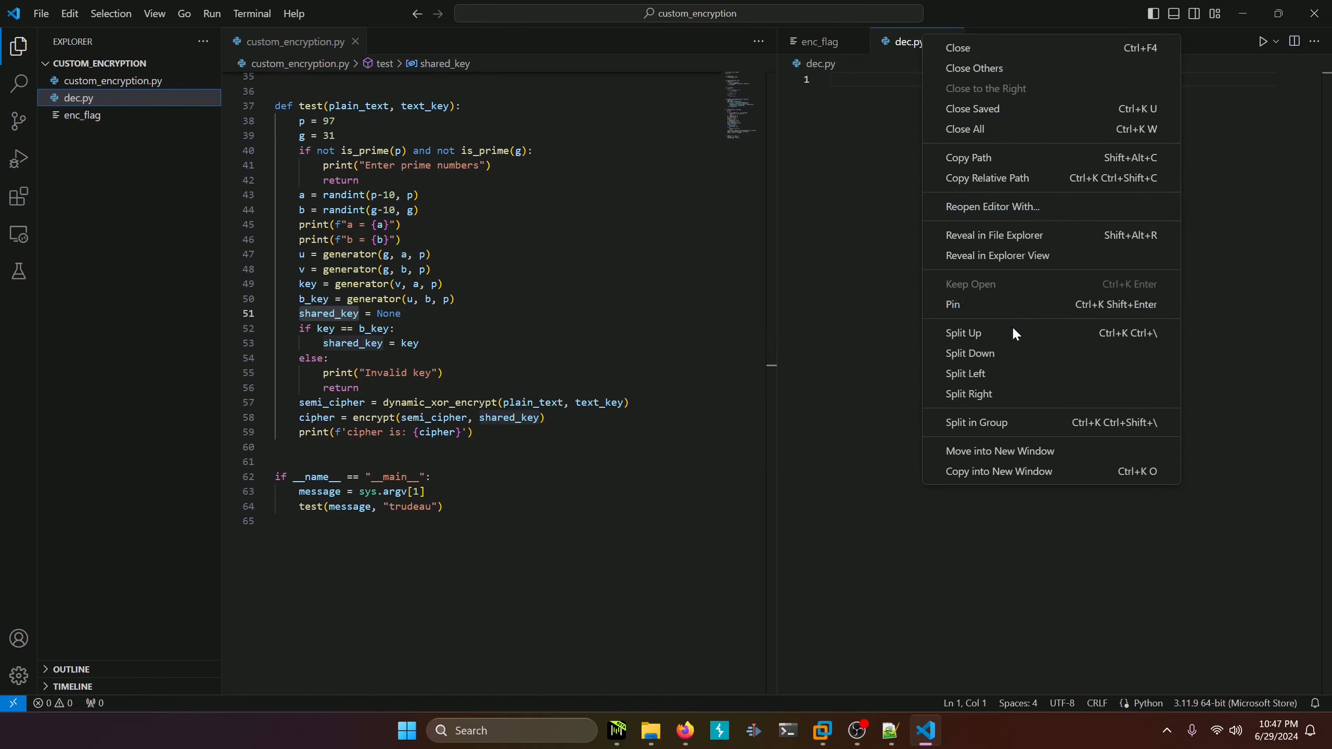
click(968, 393)
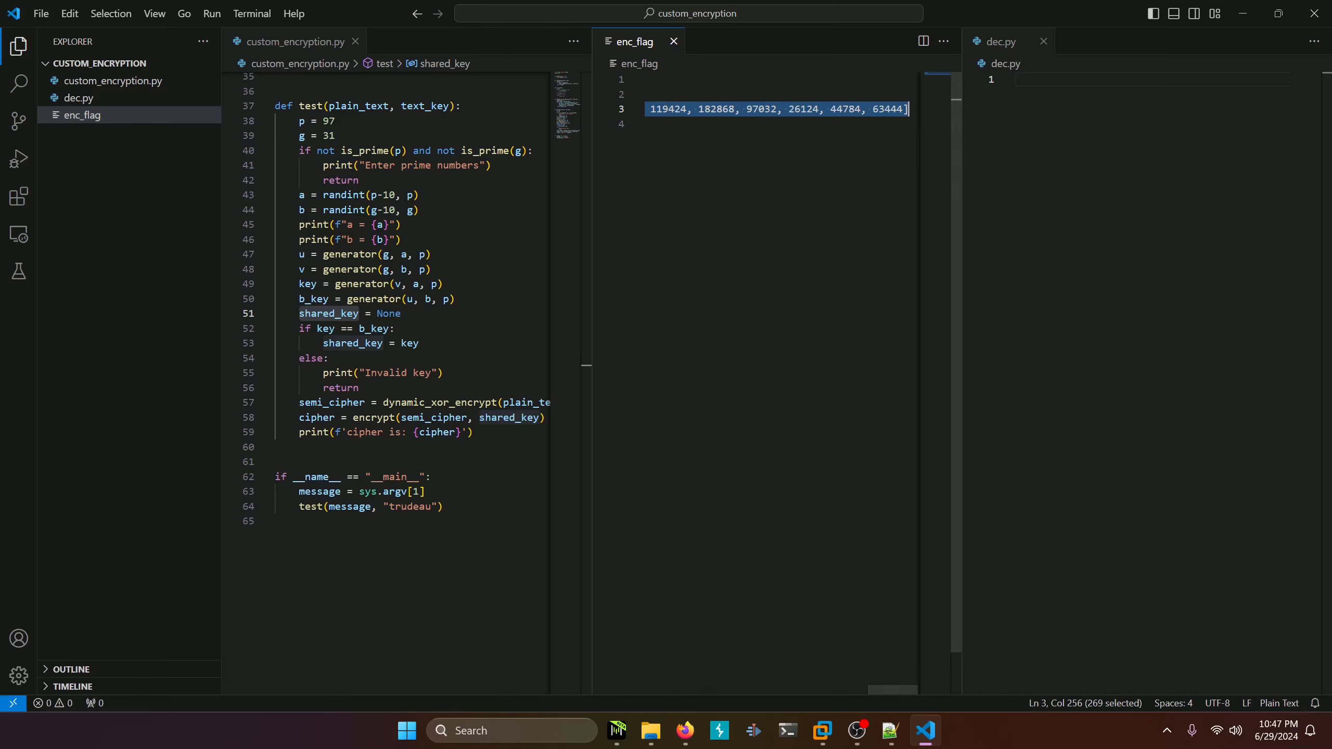
click(1001, 41)
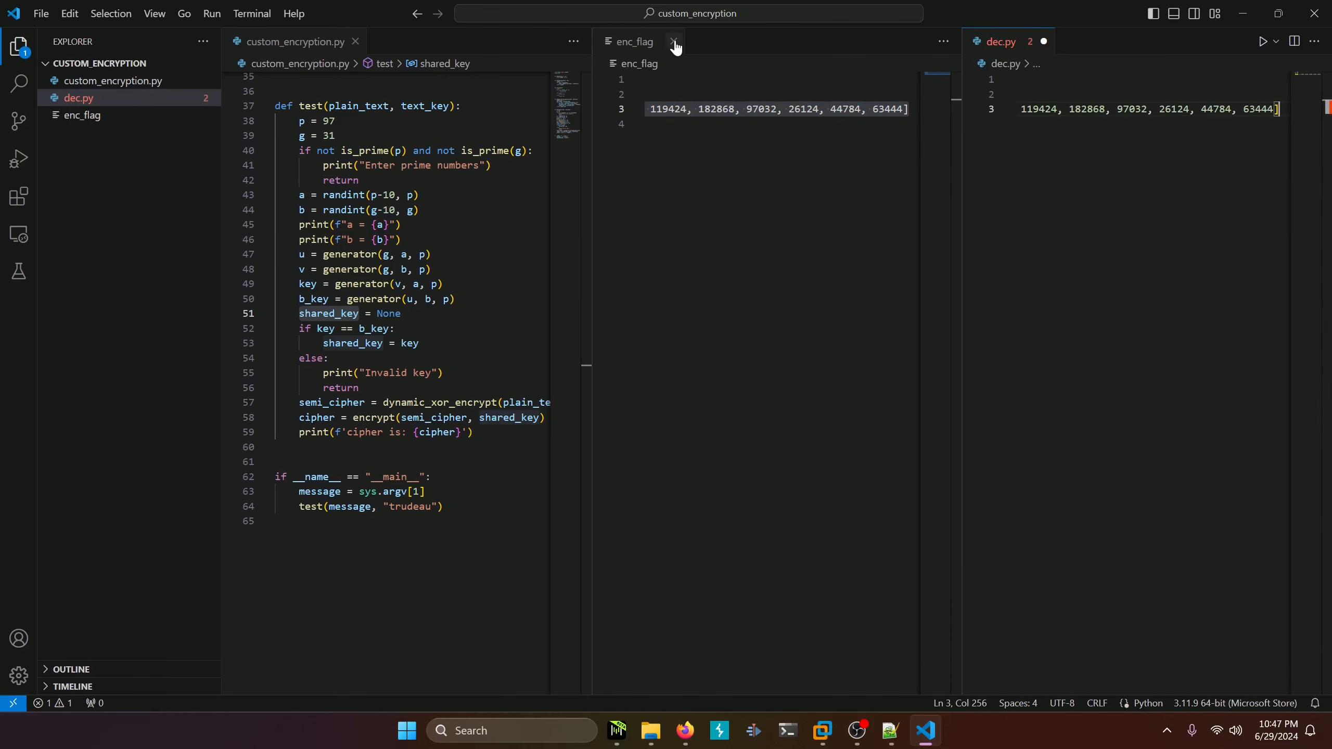
click(674, 40)
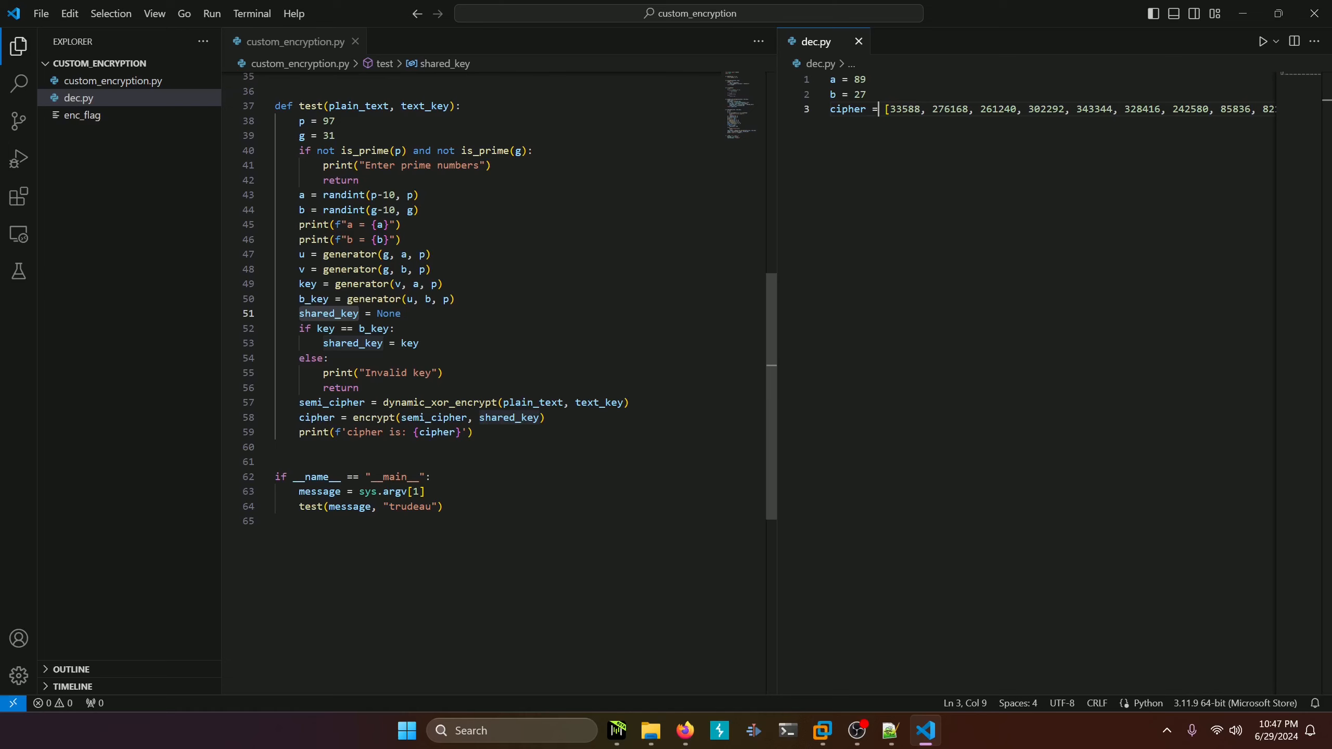
Step: Review the encrypt call, shared_key and key usages in custom_encryption.py, then return to dec.py
double_click(372, 418)
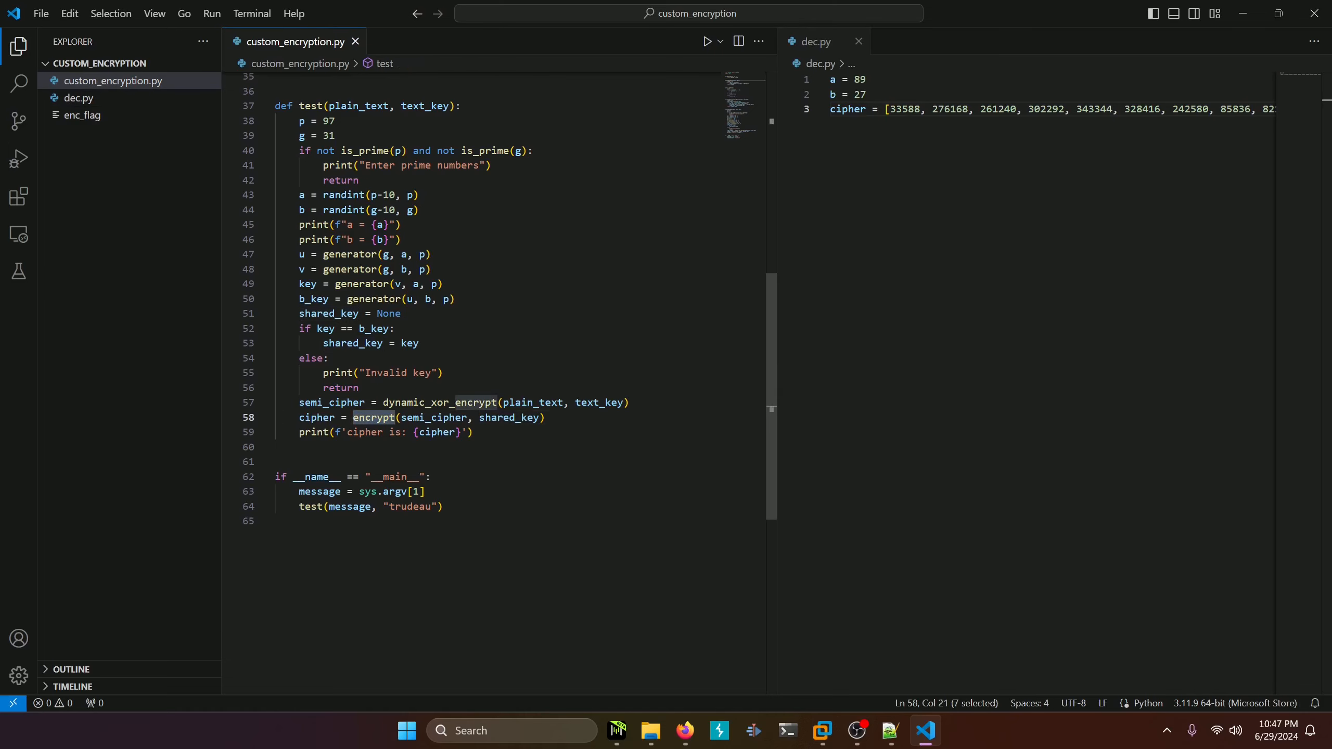
double_click(508, 418)
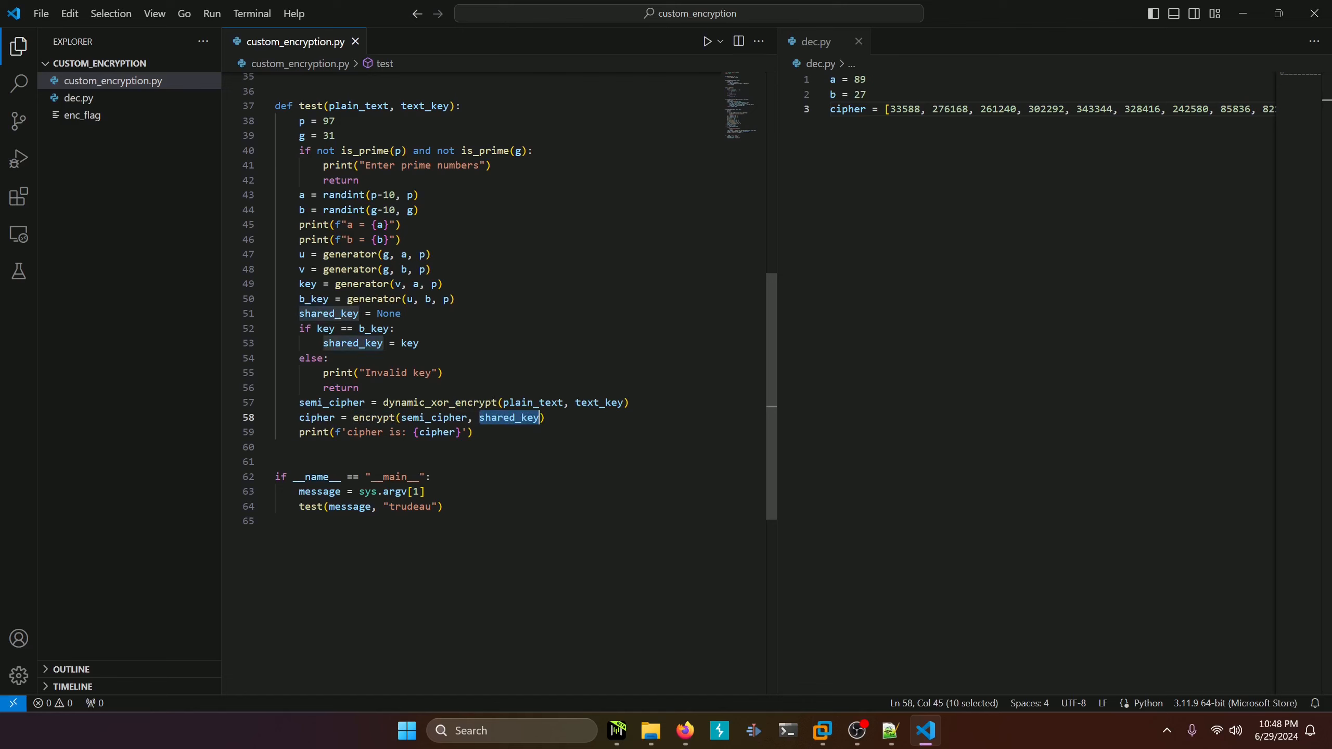
scroll(up, 3)
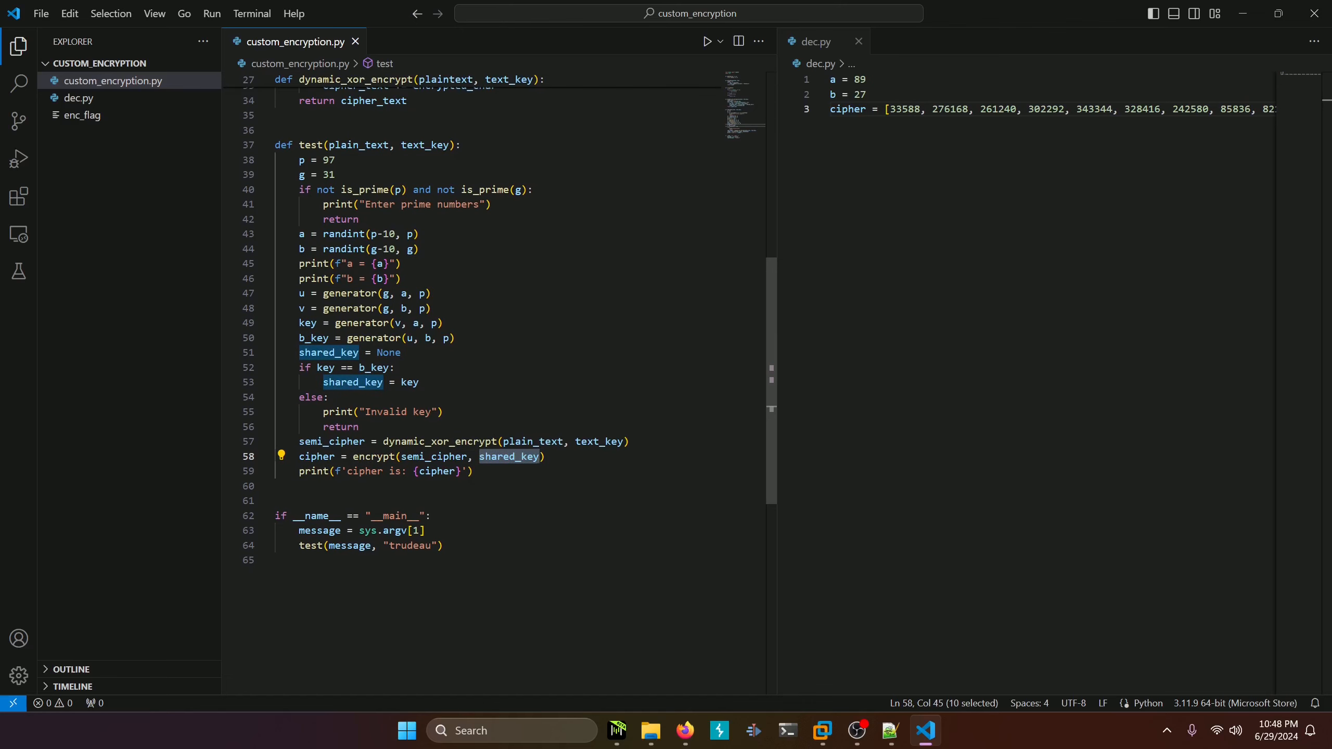
click(312, 456)
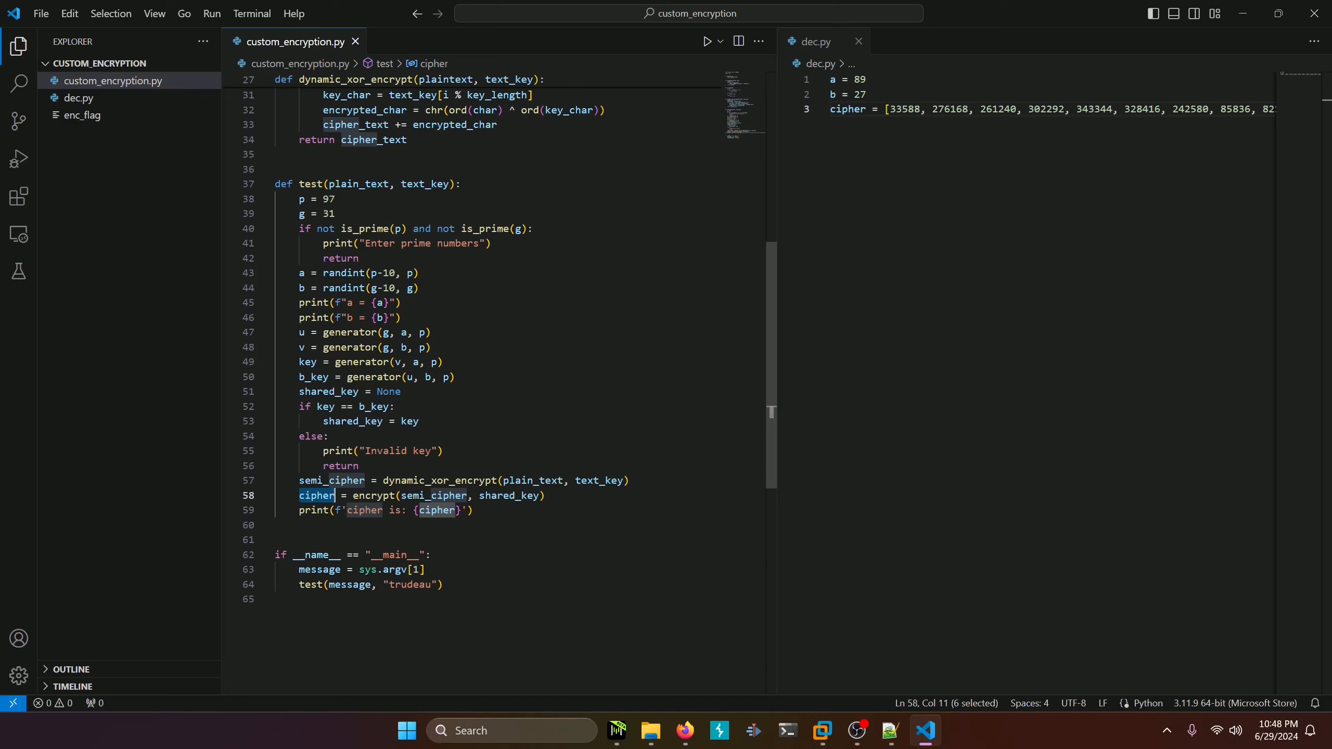
click(312, 361)
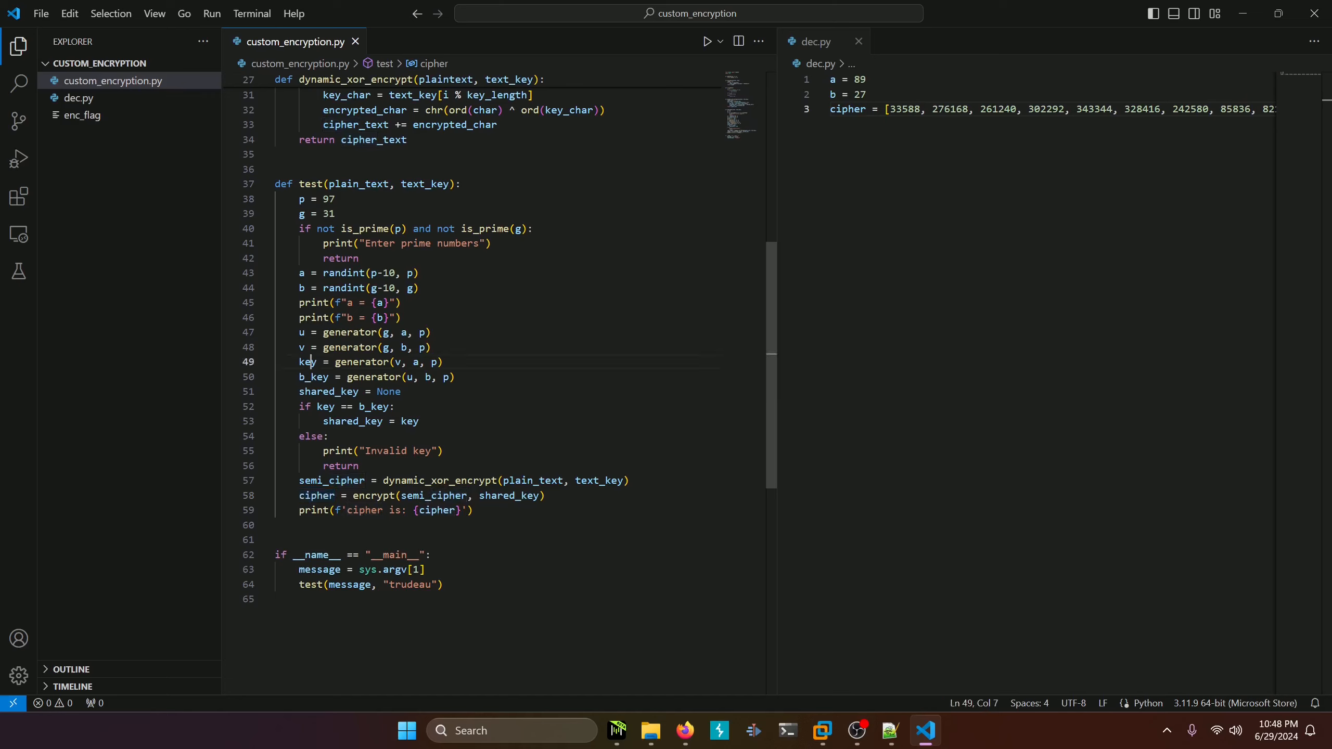
double_click(309, 362)
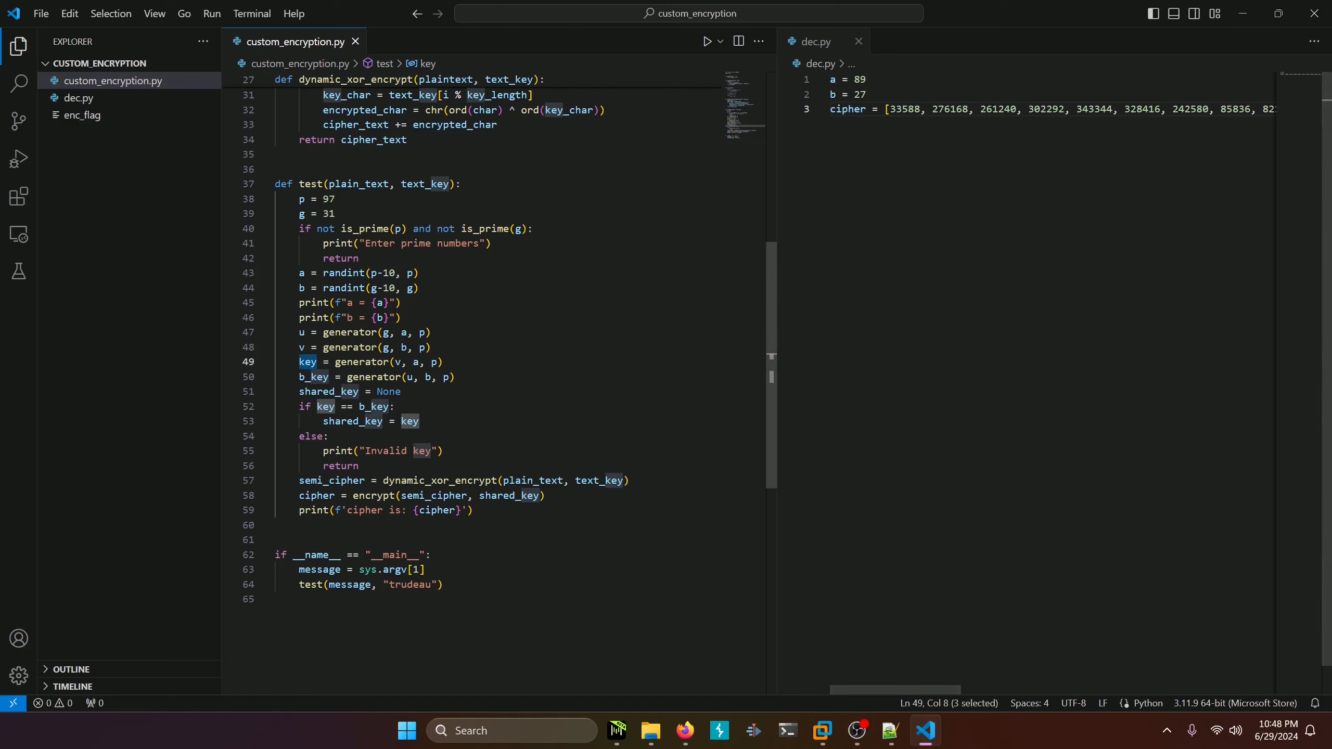
click(815, 41)
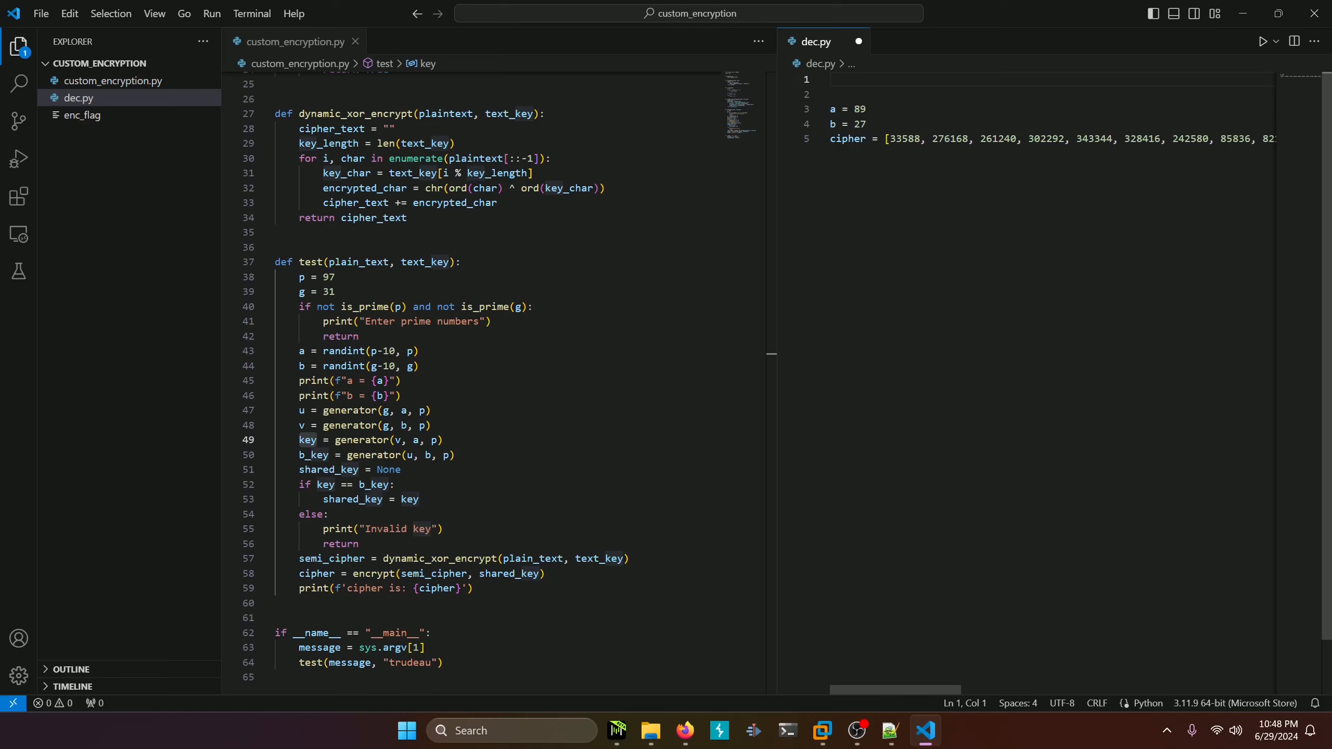
Step: Add p = 97, g = 31 and the copied generator function to dec.py
text(p = 97)
text(g = 31)
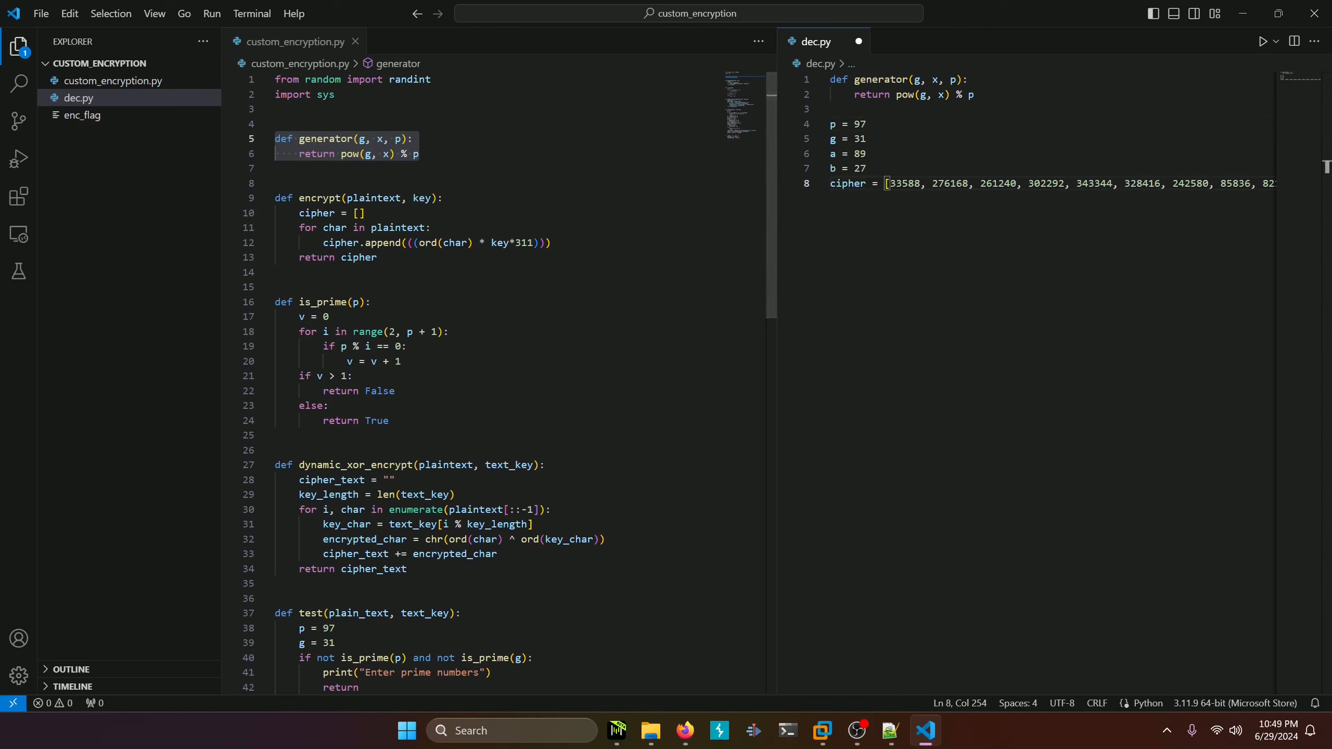
scroll(down, 3)
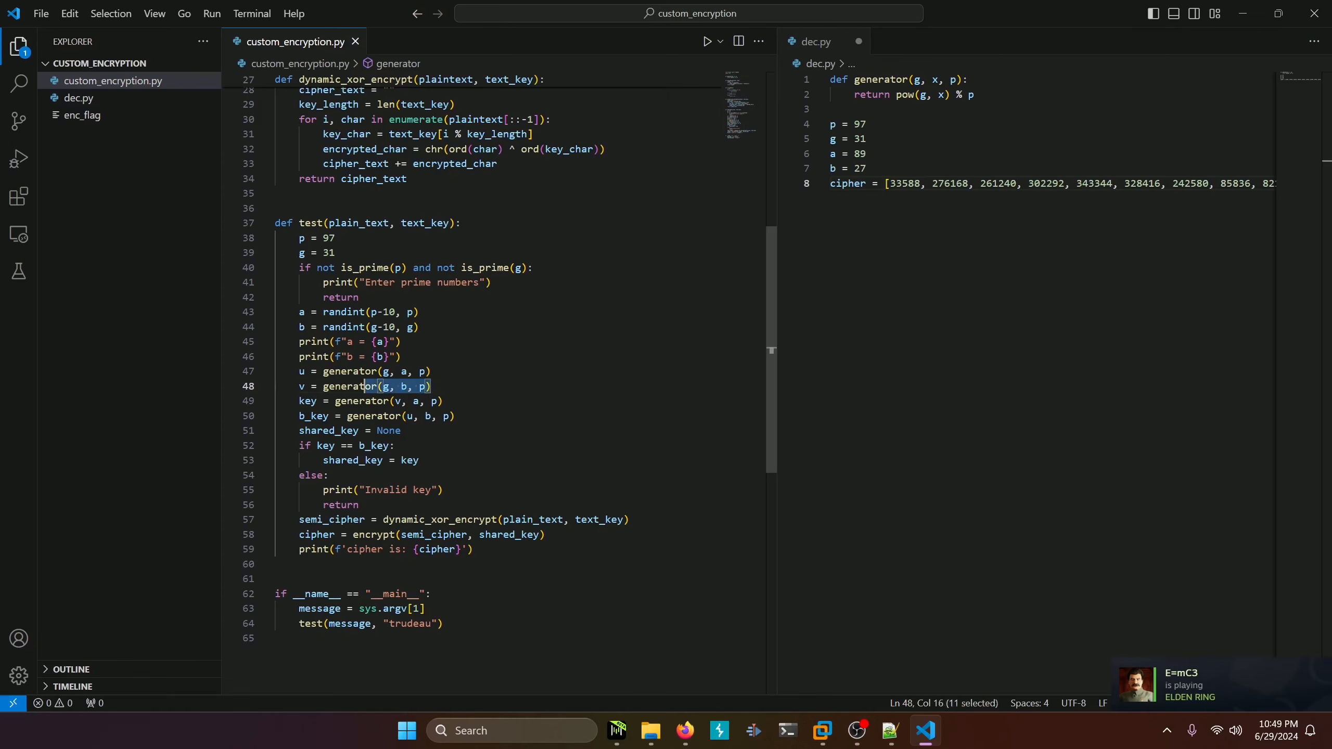
Step: Copy the v = generator(g, b, p) and key = generator(v, a, p) lines into dec.py
click(332, 371)
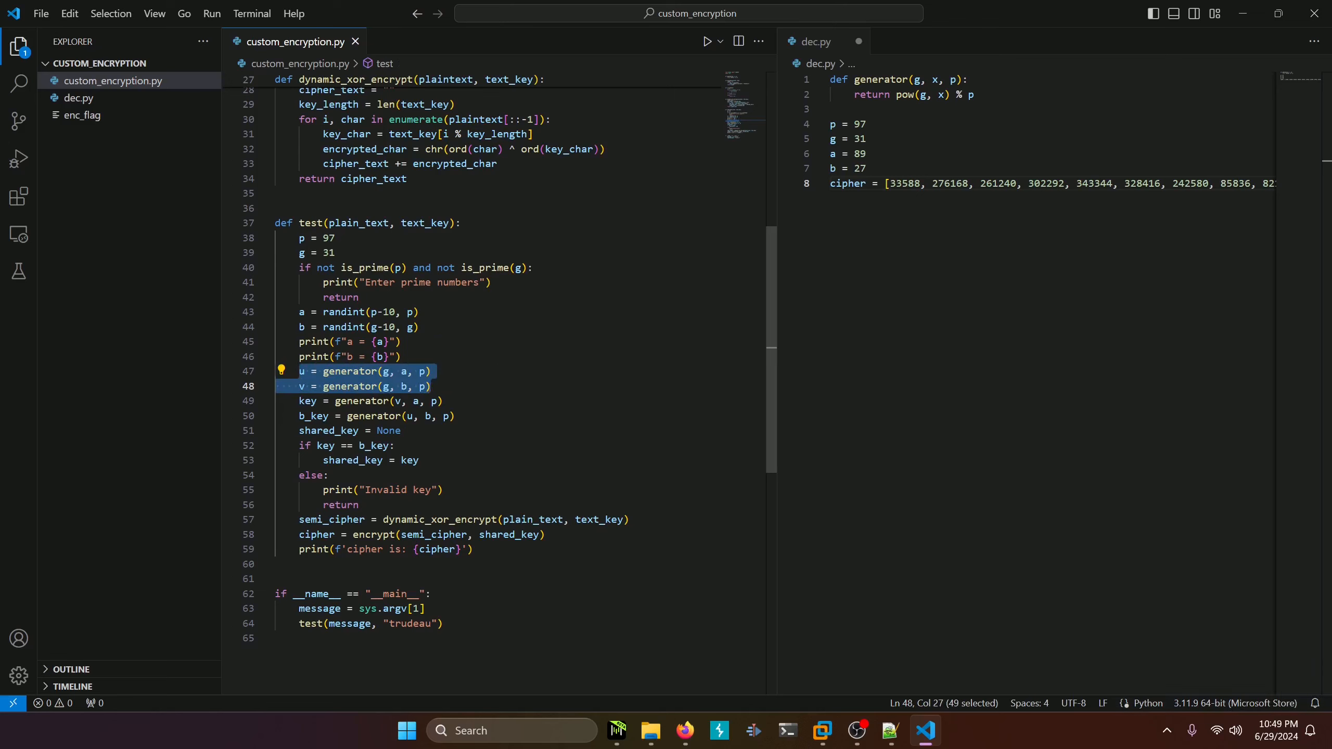
click(431, 387)
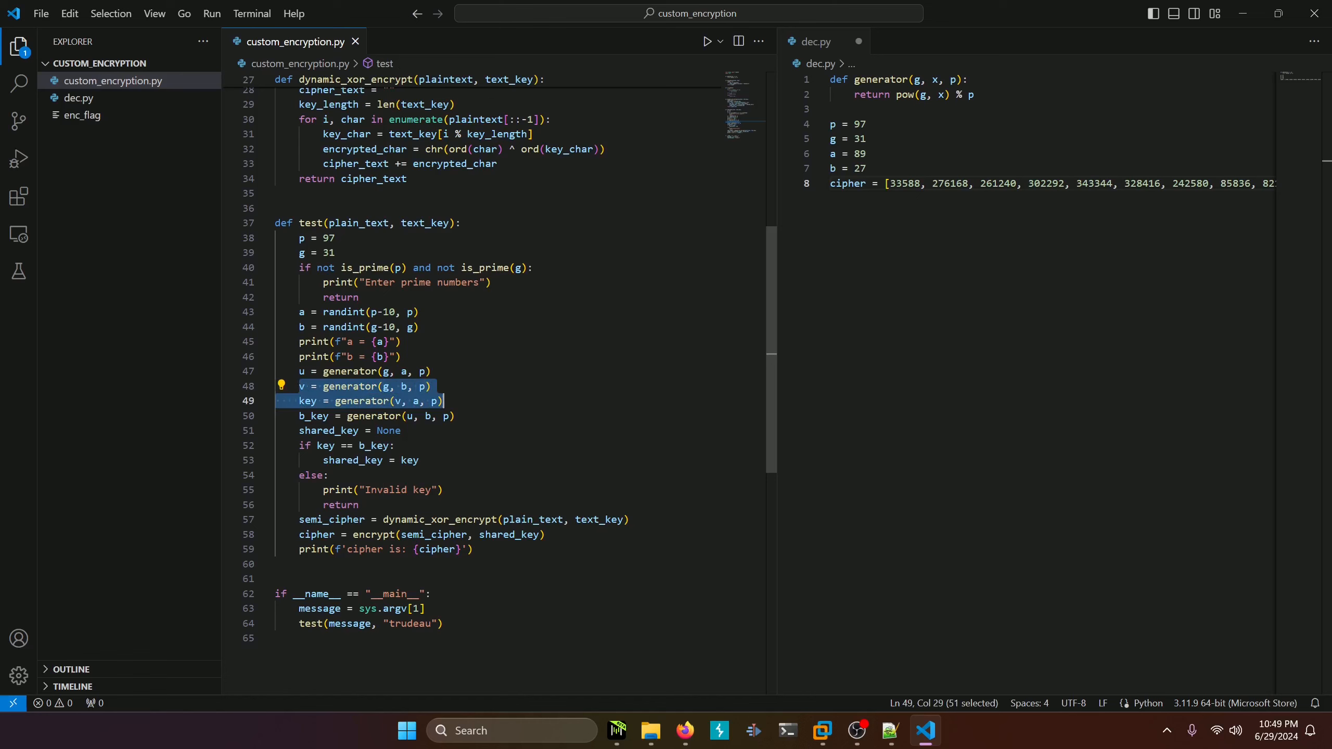
right_click(365, 391)
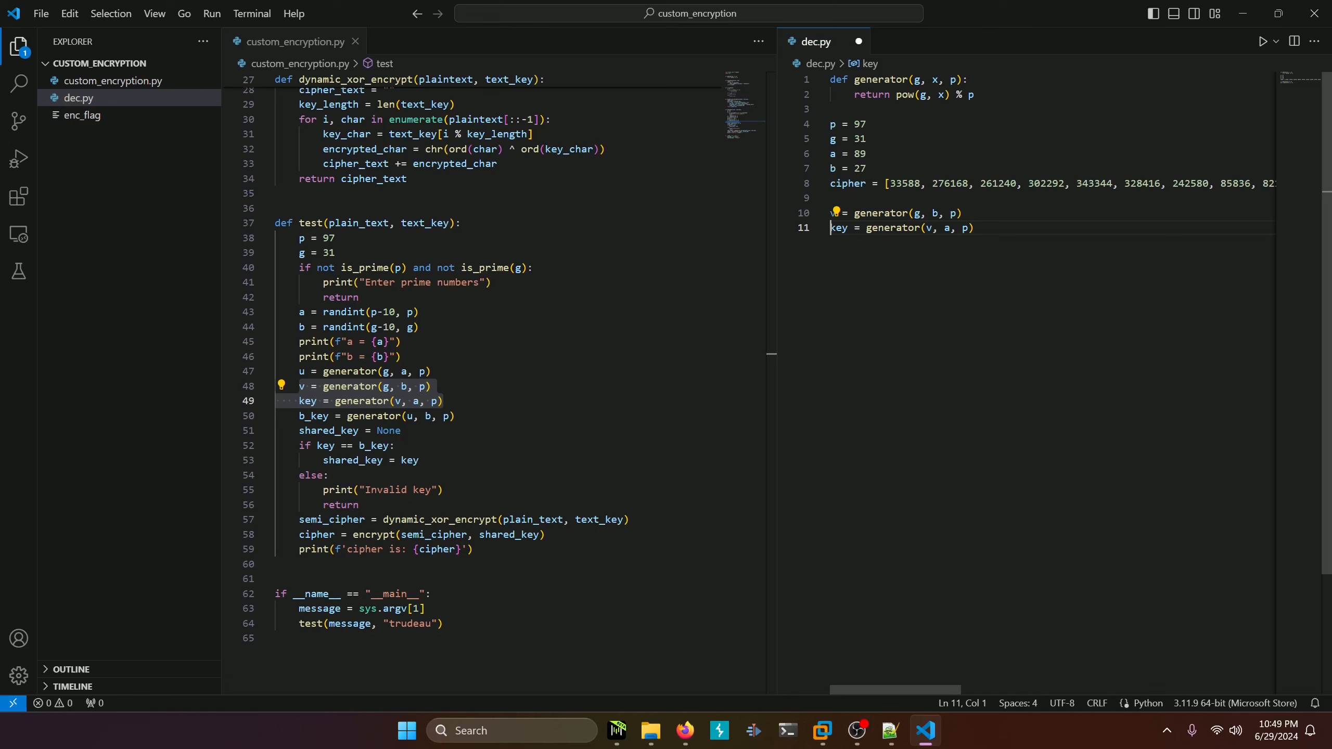
scroll(up, 3)
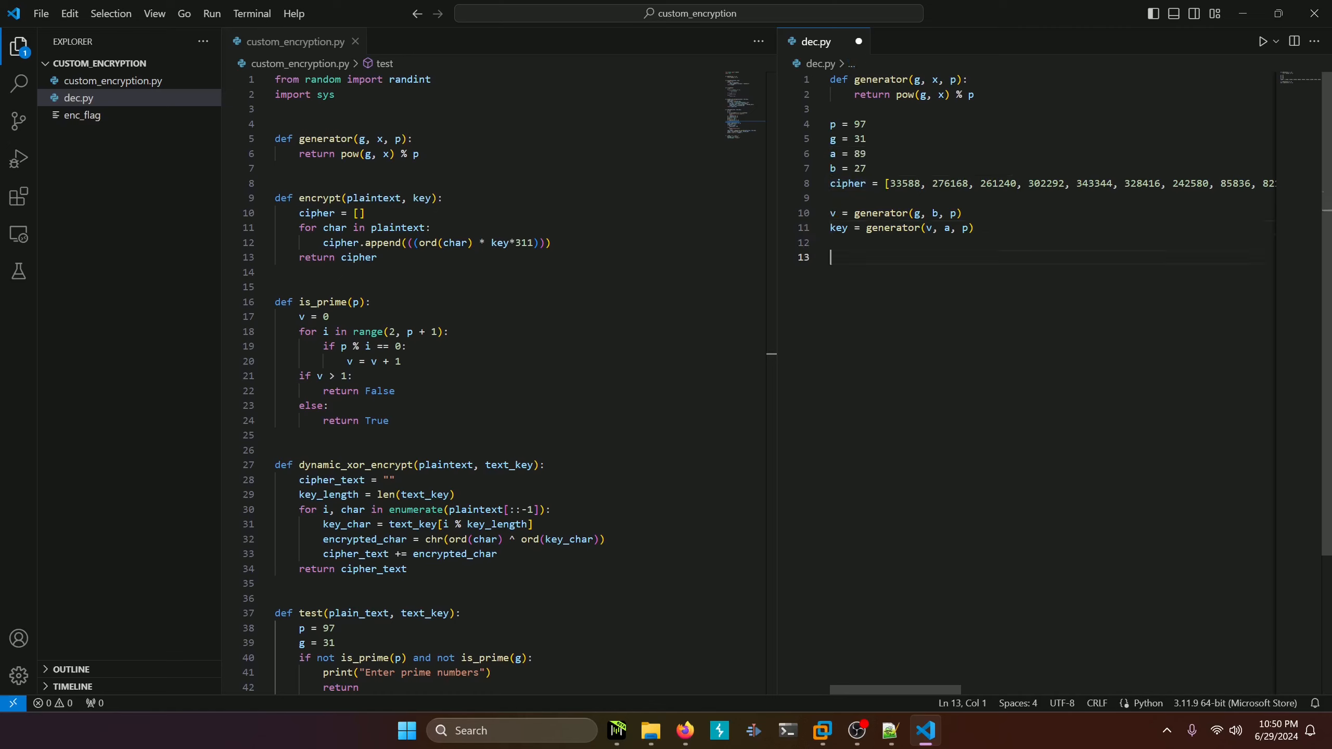
Step: Type decipher = "" and a 'for c in cipher:' loop starting with decipher +=
text(decipher)
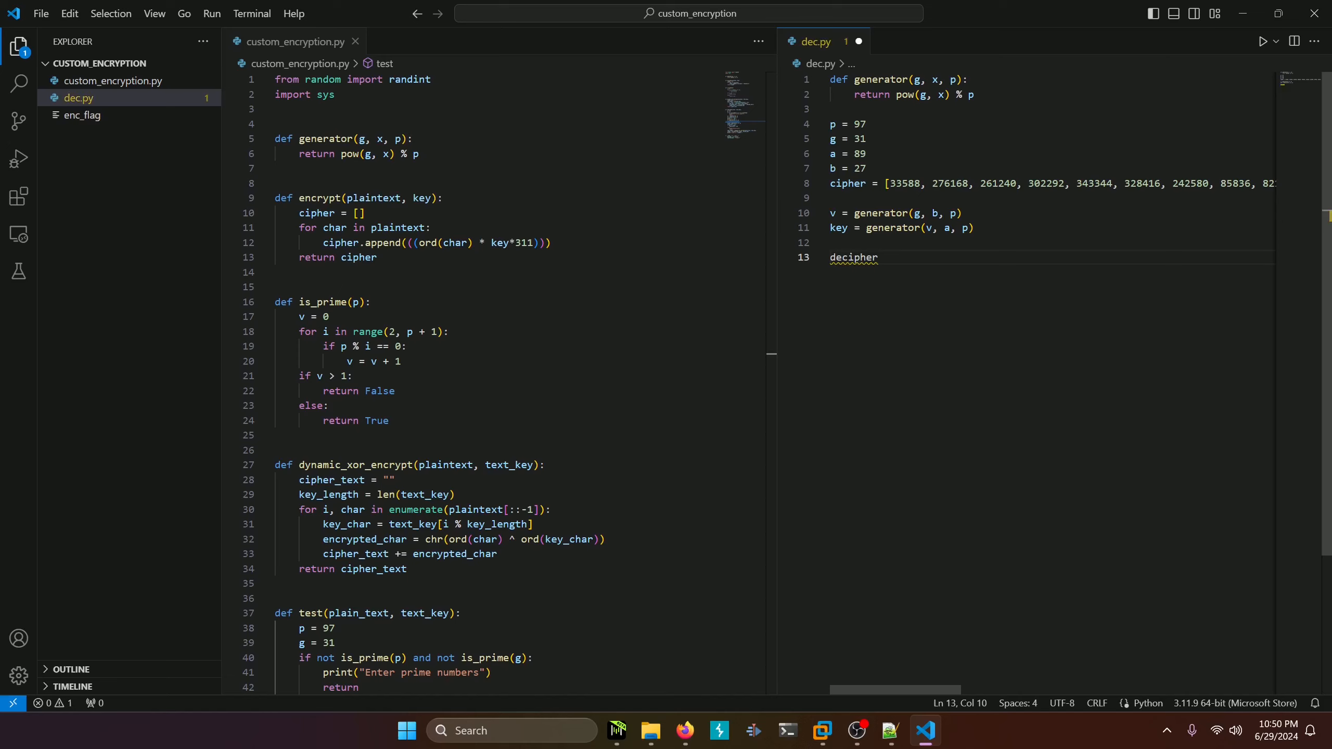
text(= "")
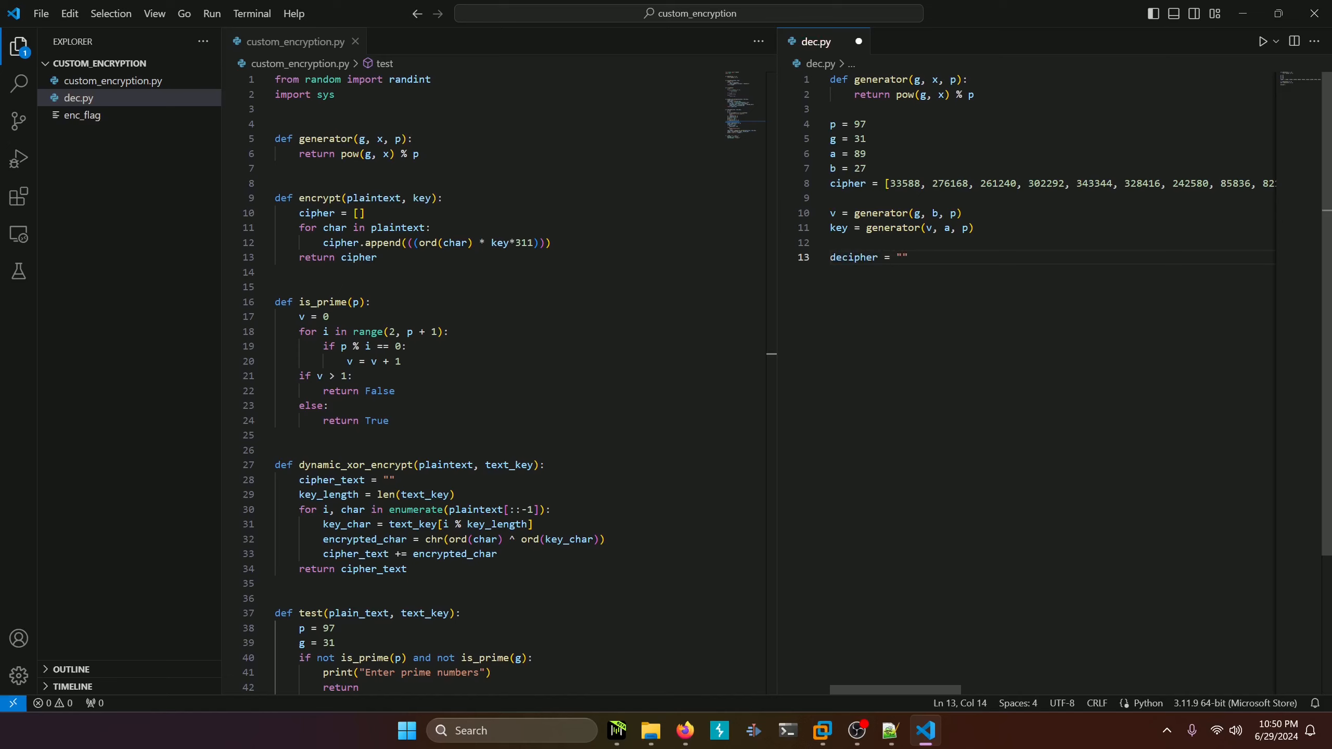
text(for)
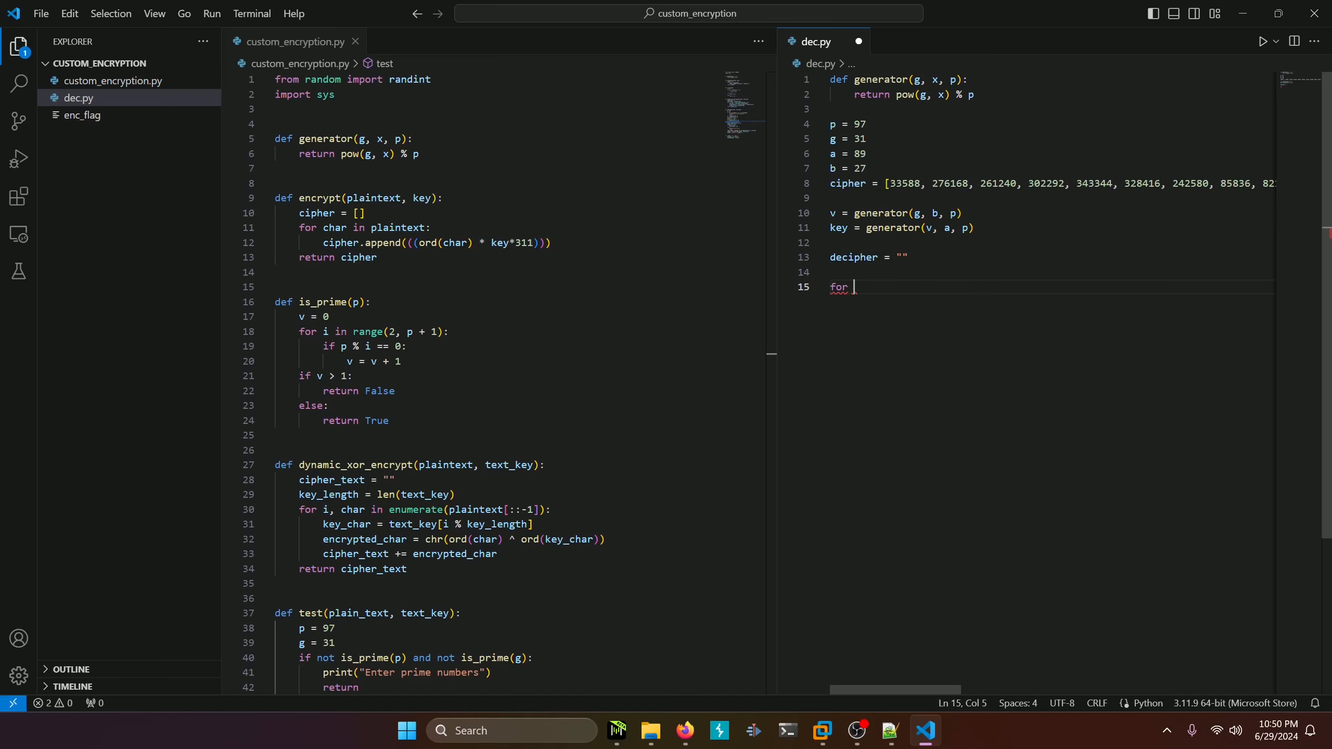
text(c)
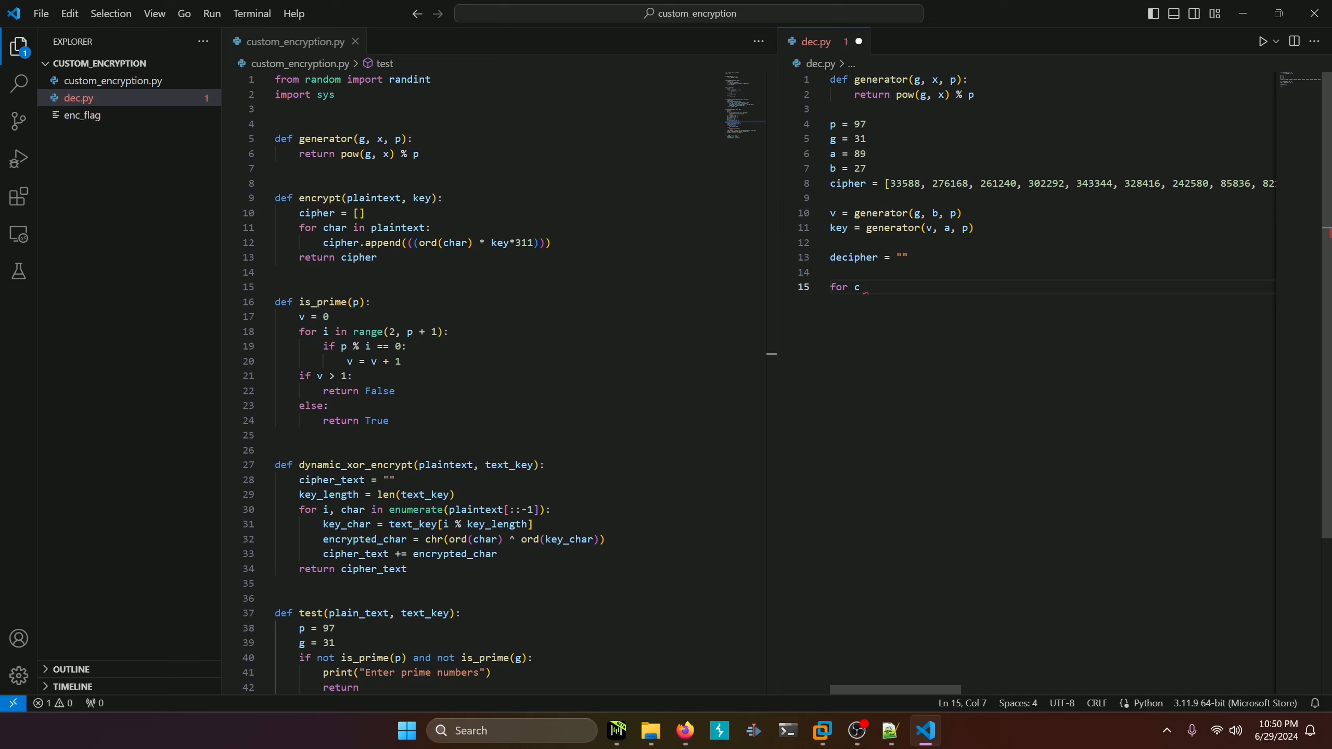
text(in cipher:)
text(decipher)
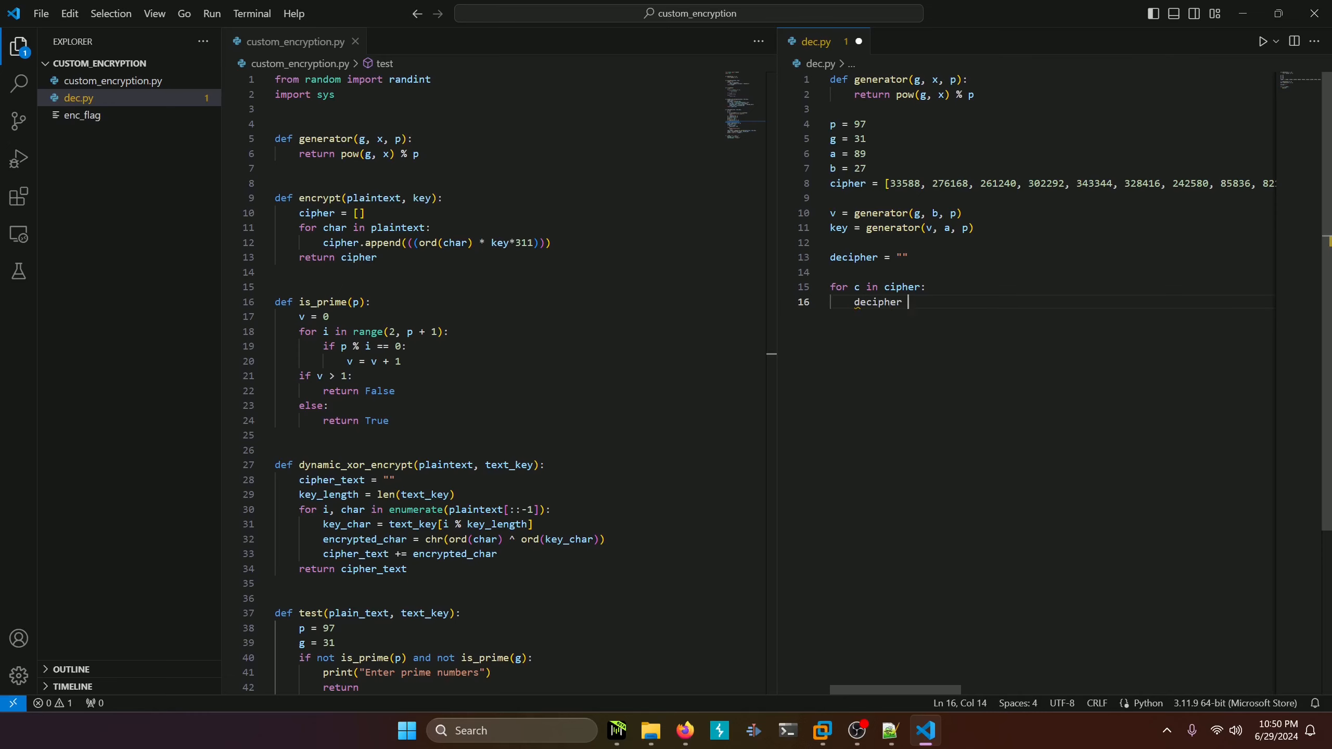
text(+=)
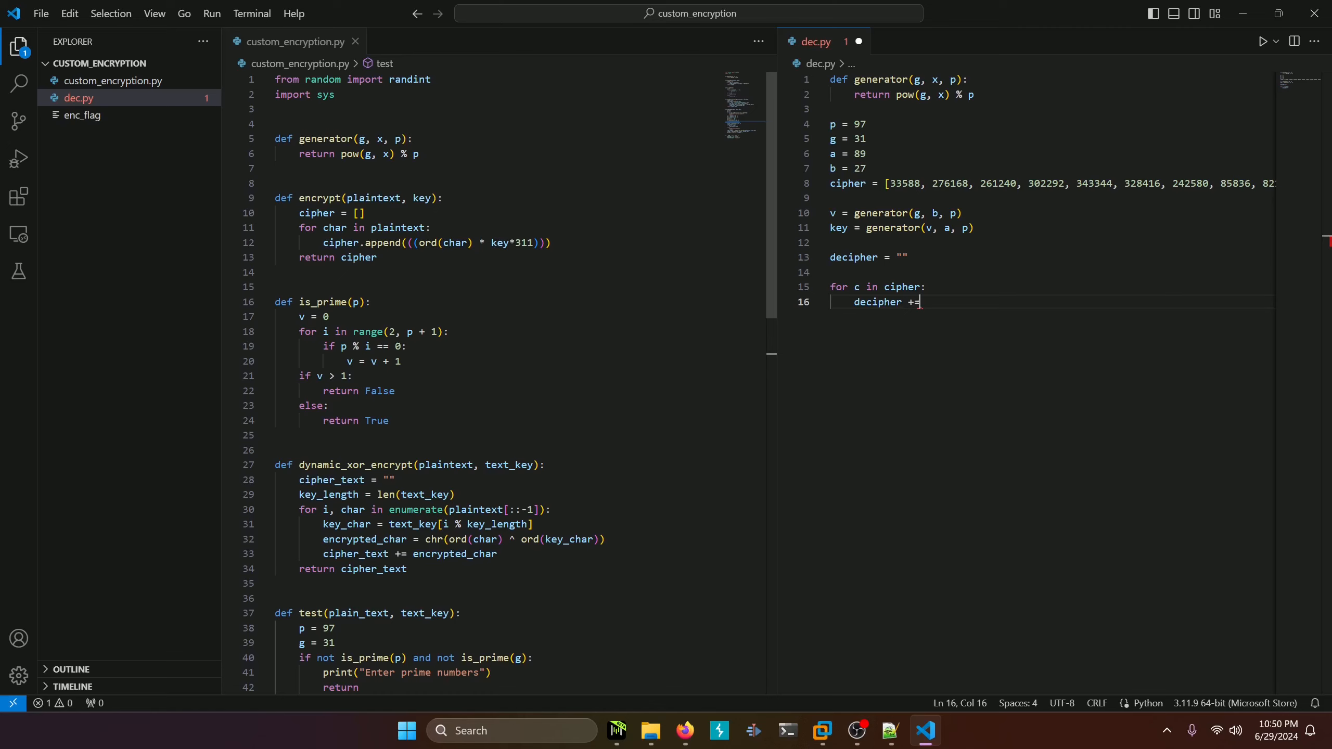
Step: Inspect the first cipher value 33588 and the ord(char), key and char terms of encrypt
double_click(905, 183)
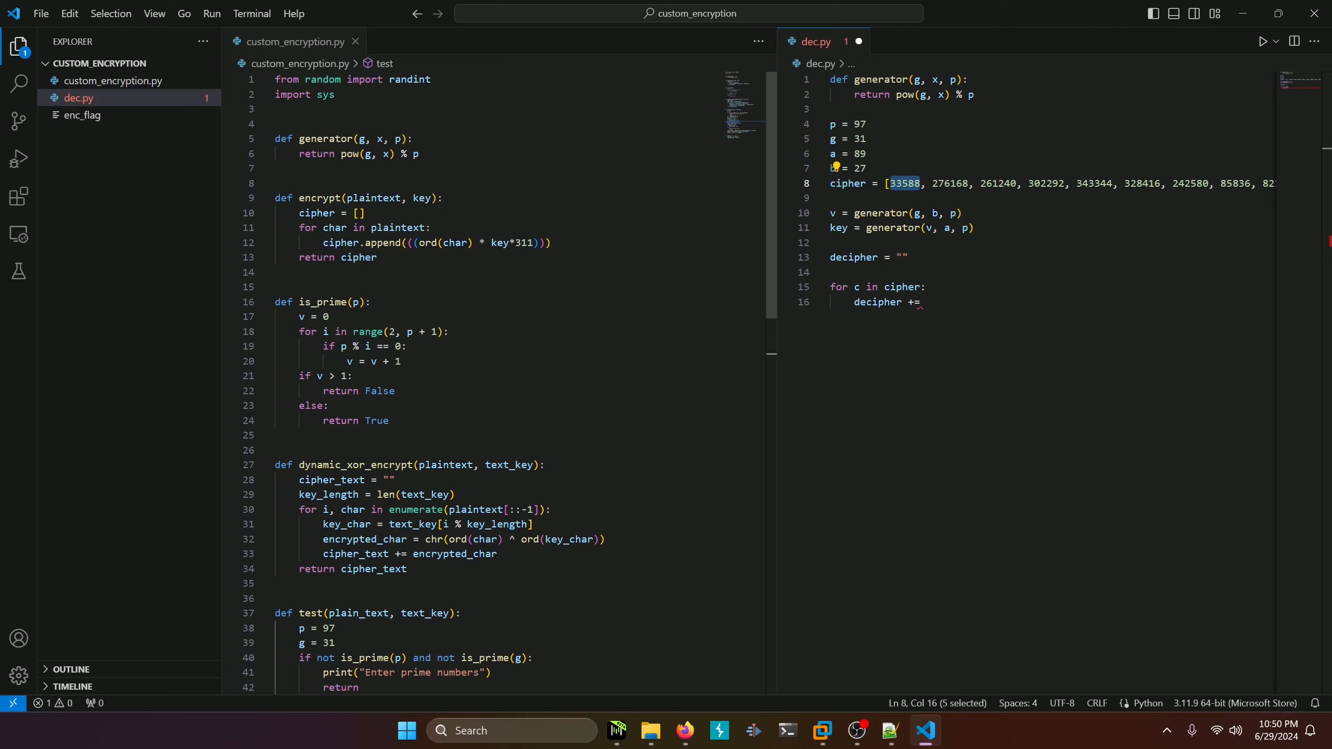
mouse_move(501, 242)
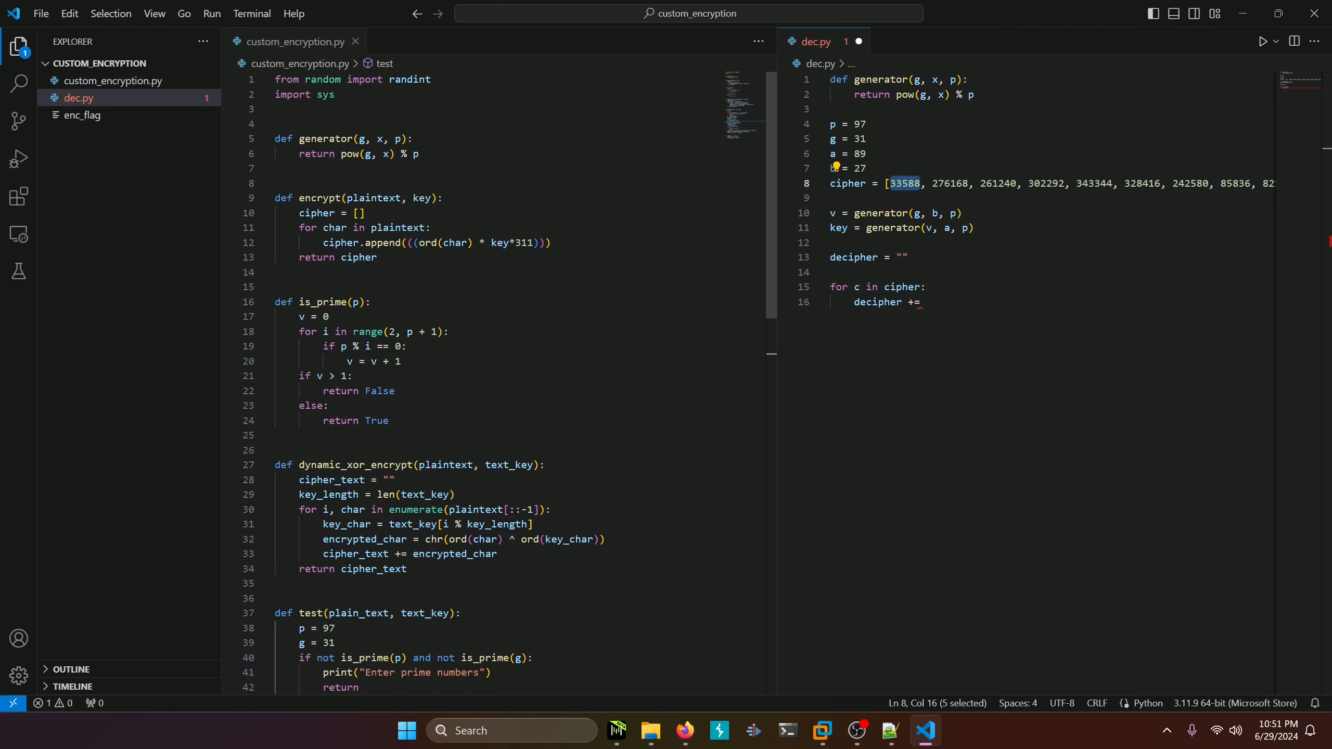
double_click(442, 243)
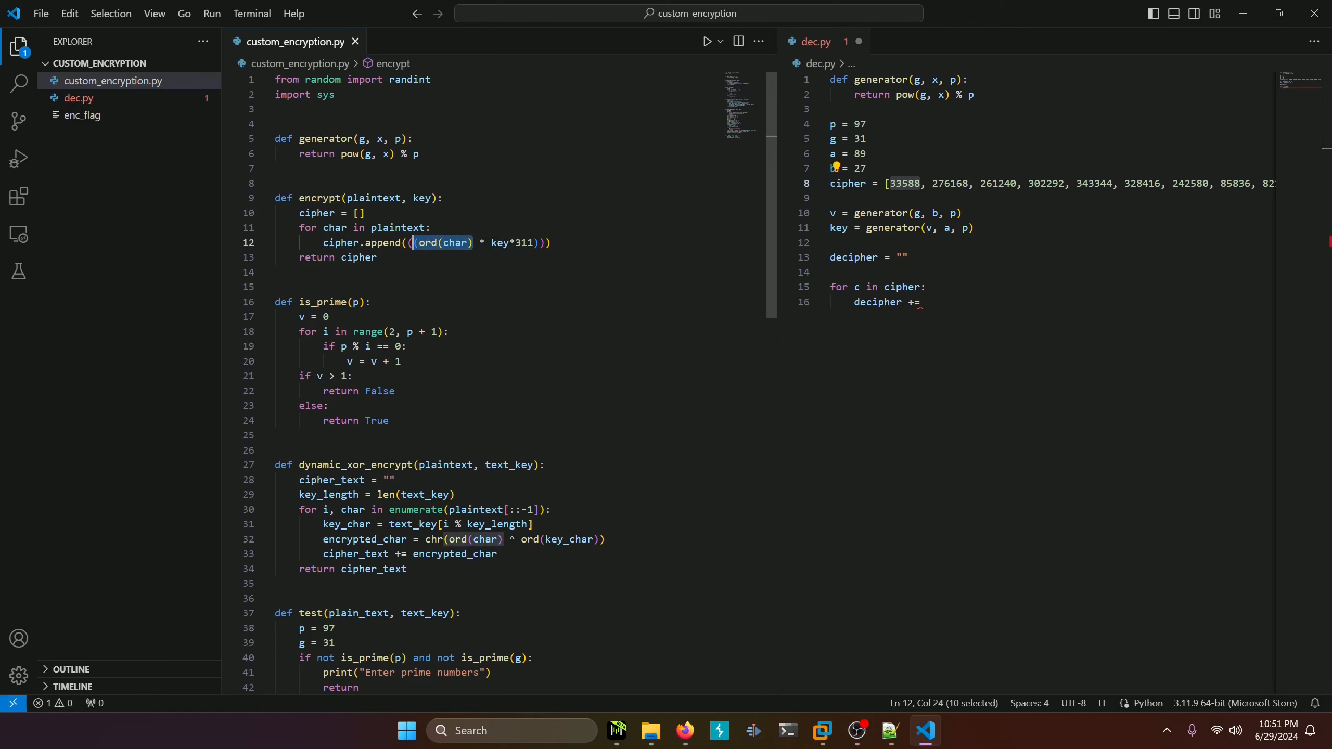
scroll(down, 3)
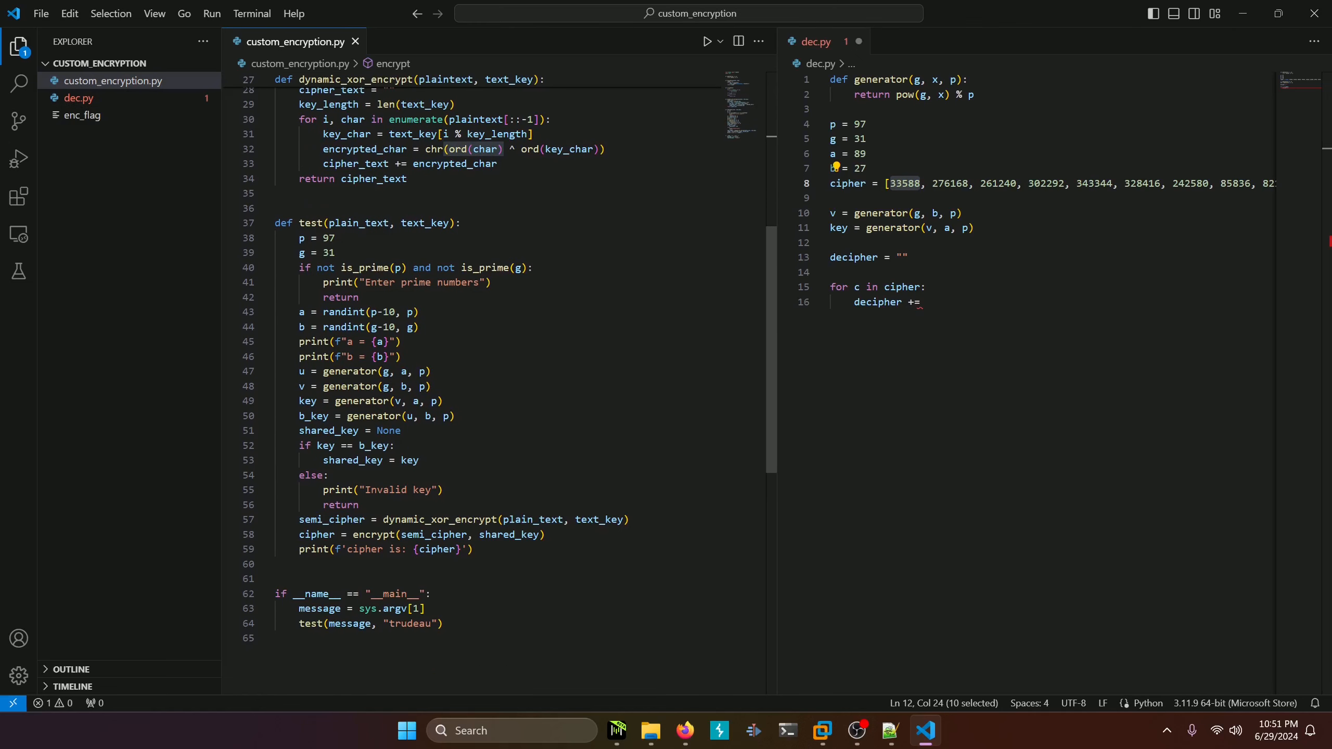
scroll(up, 3)
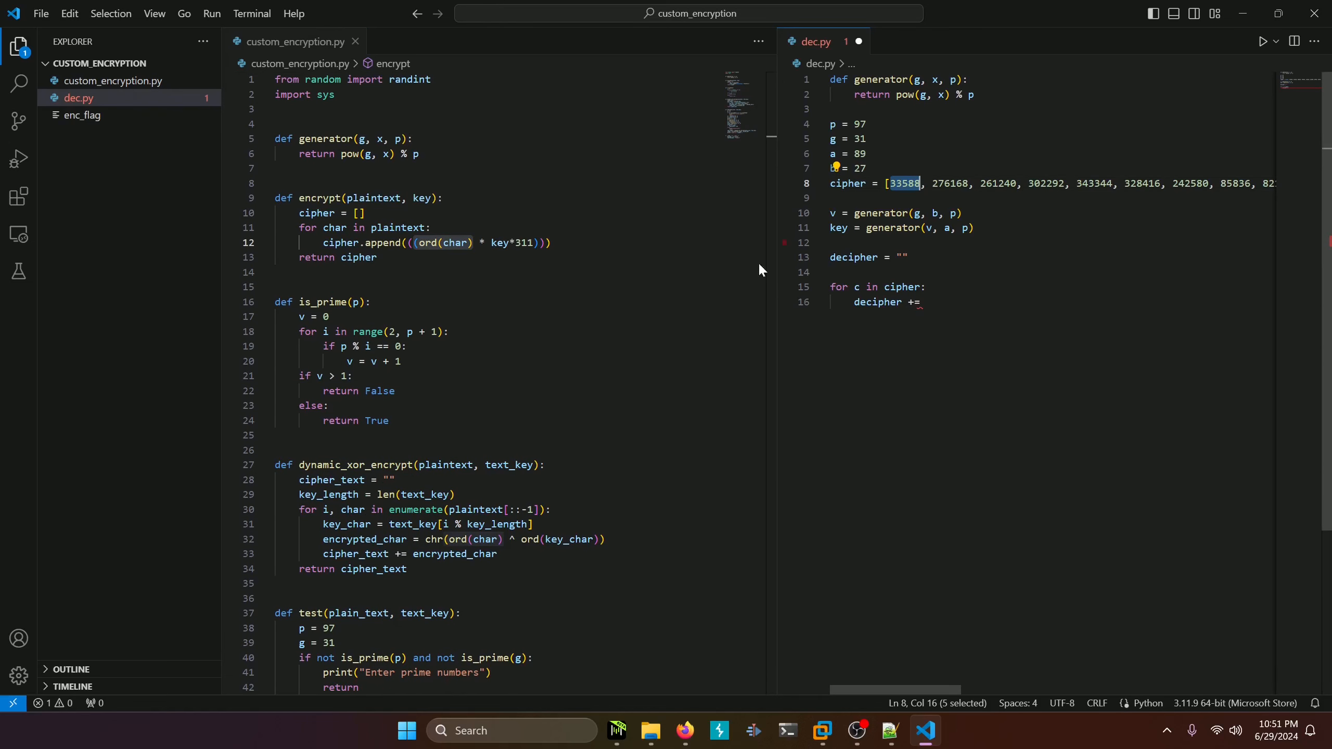
double_click(500, 242)
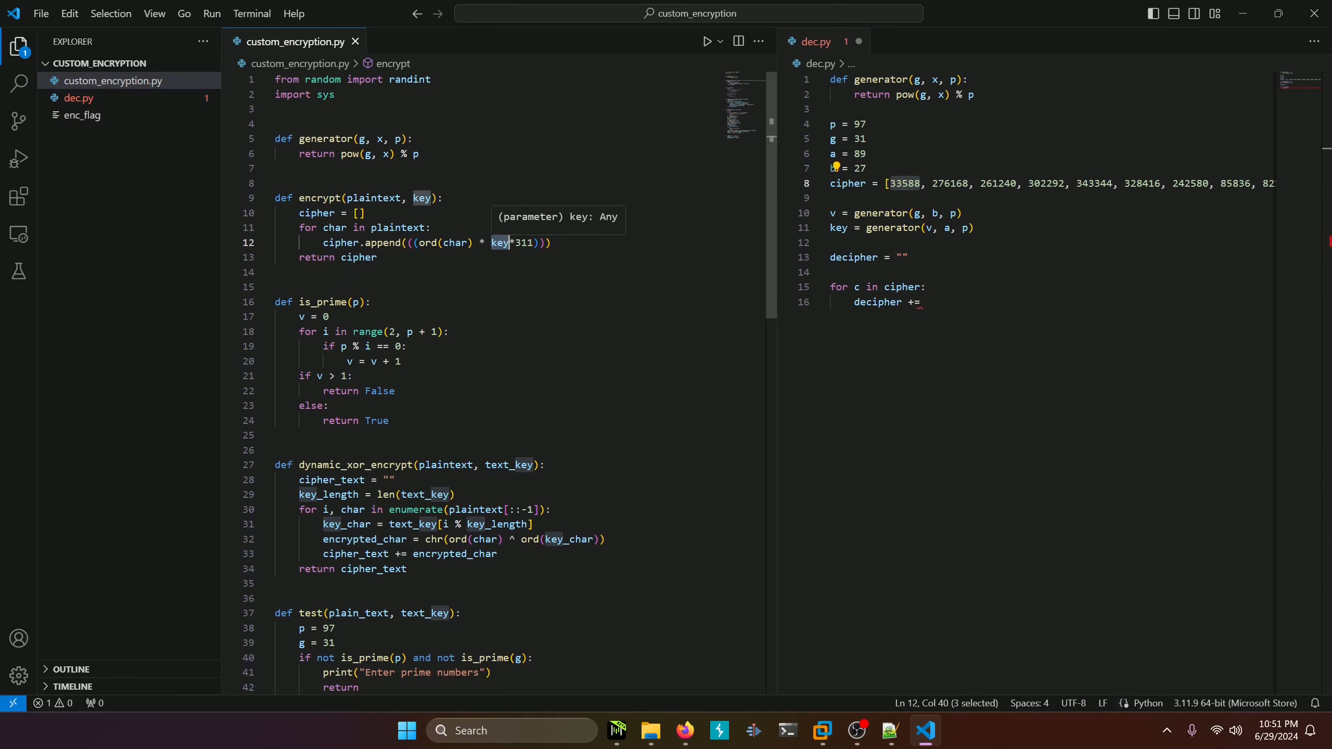
double_click(453, 242)
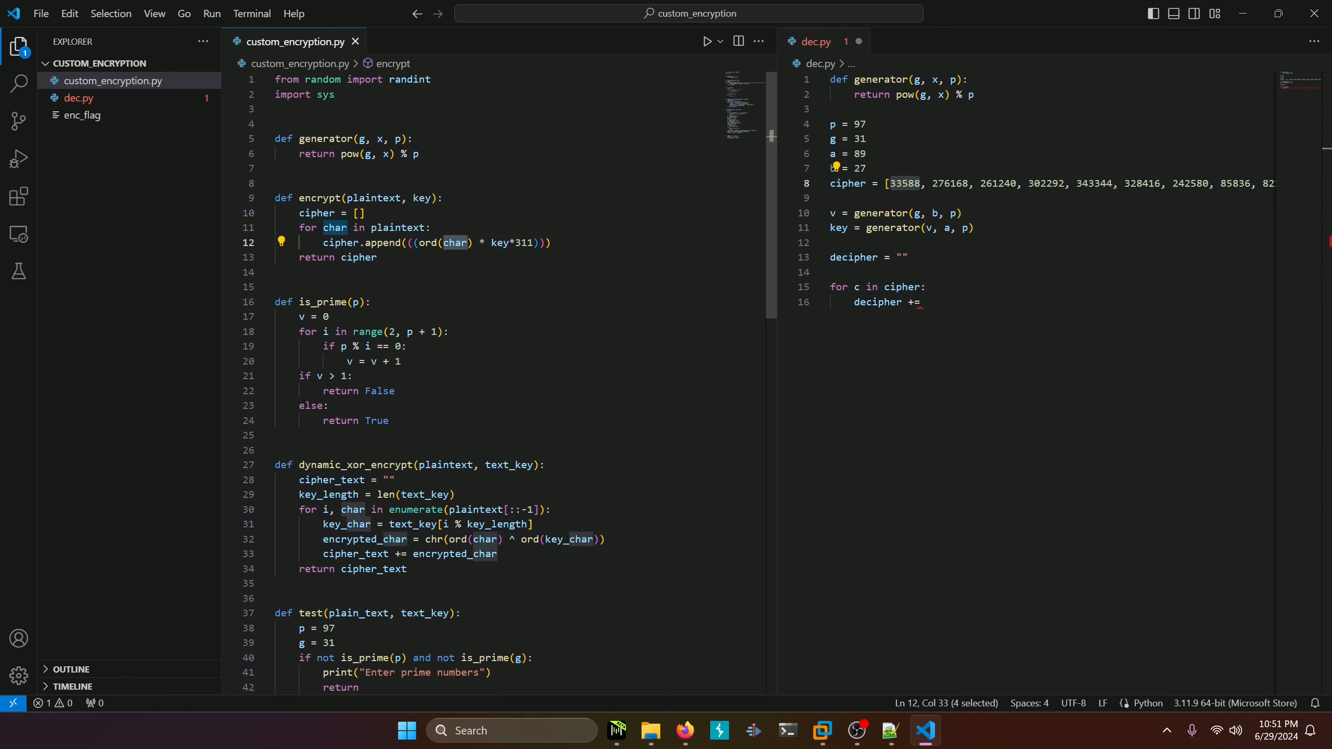
mouse_move(454, 242)
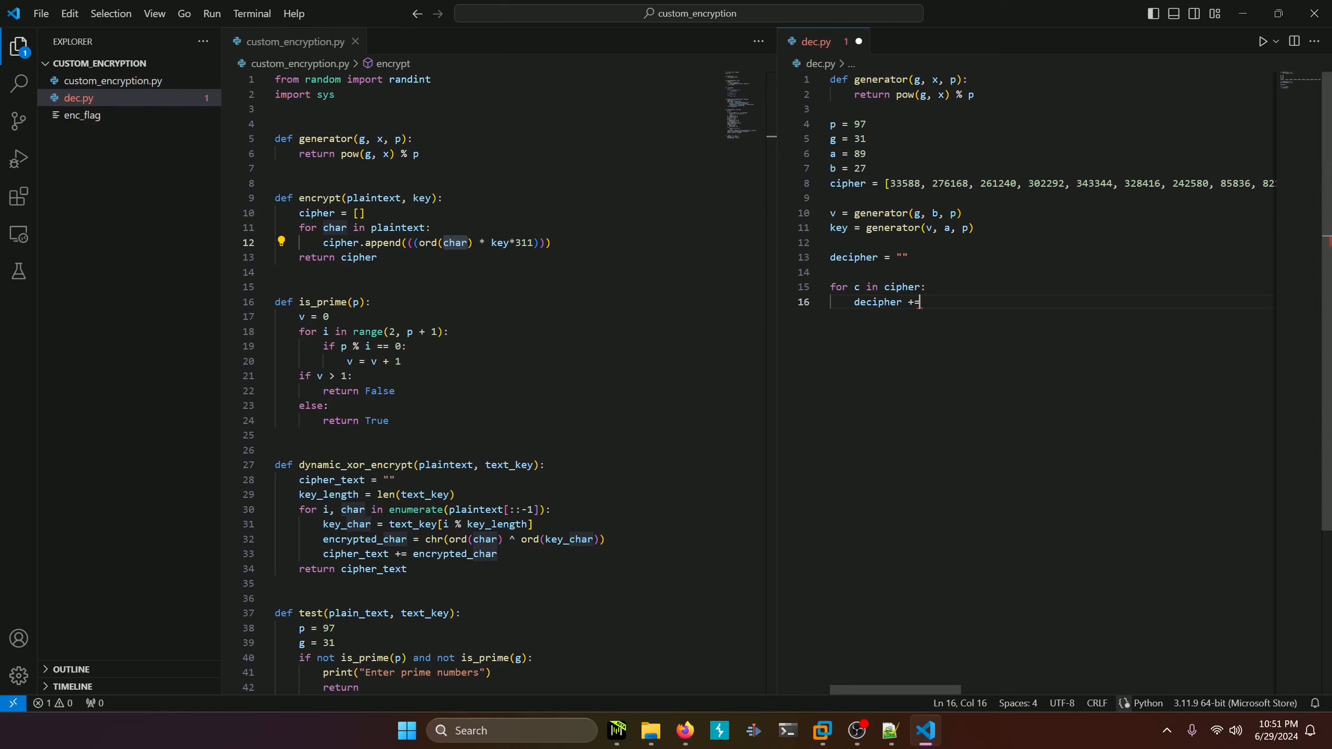
Step: Complete the loop line as decipher += chr(c // 311 // key)
text(chr()
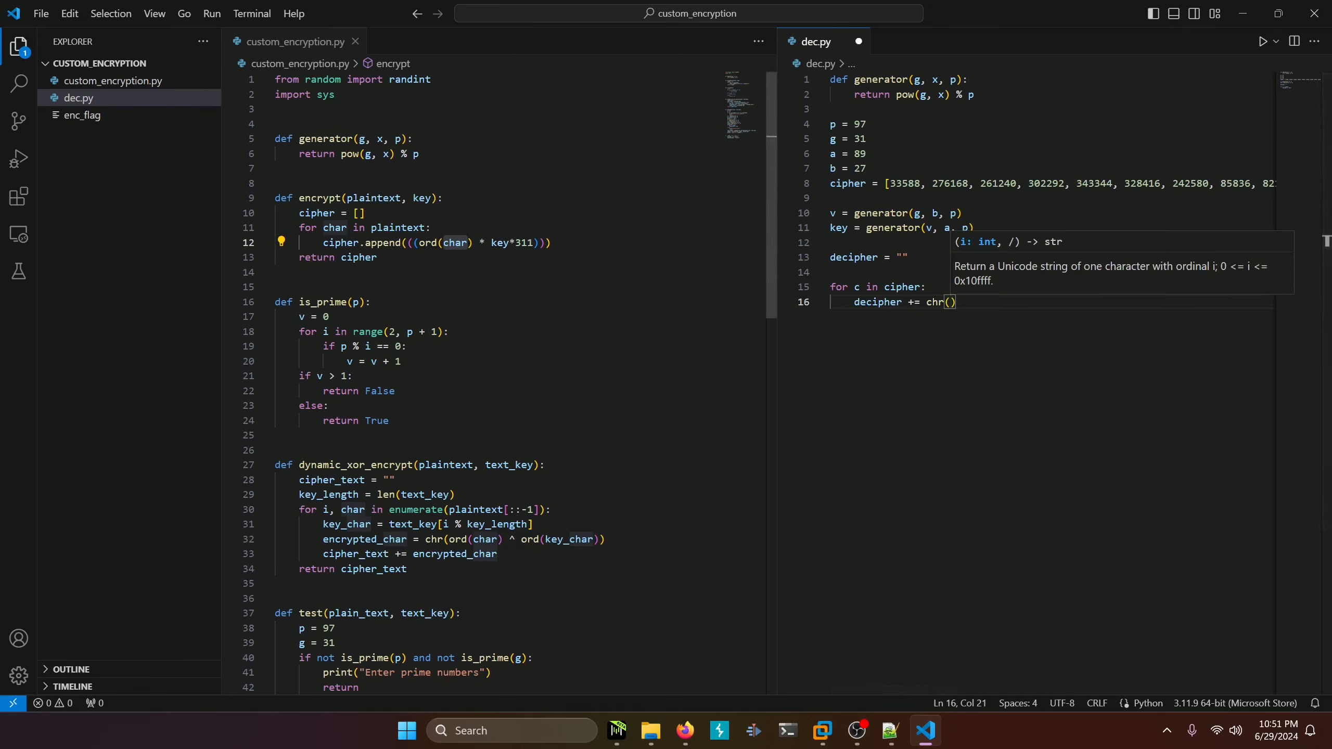
click(937, 302)
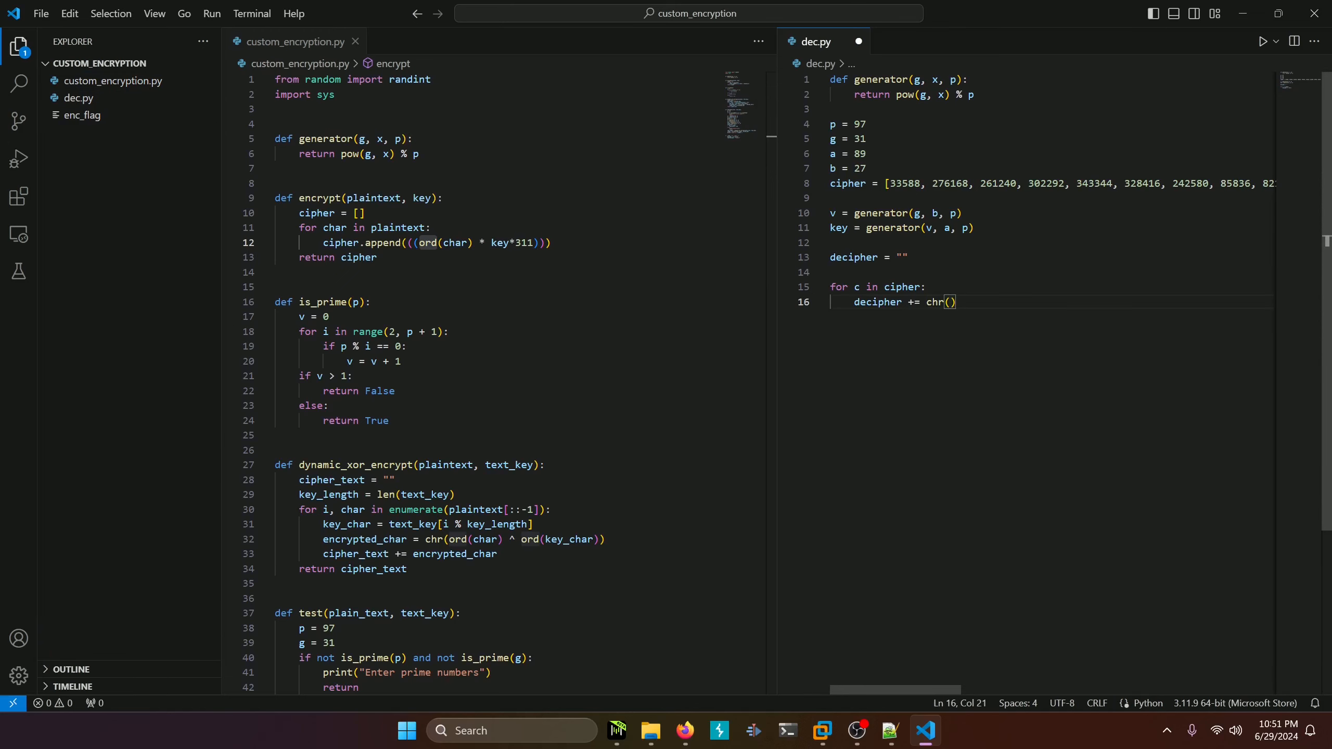
text(c //)
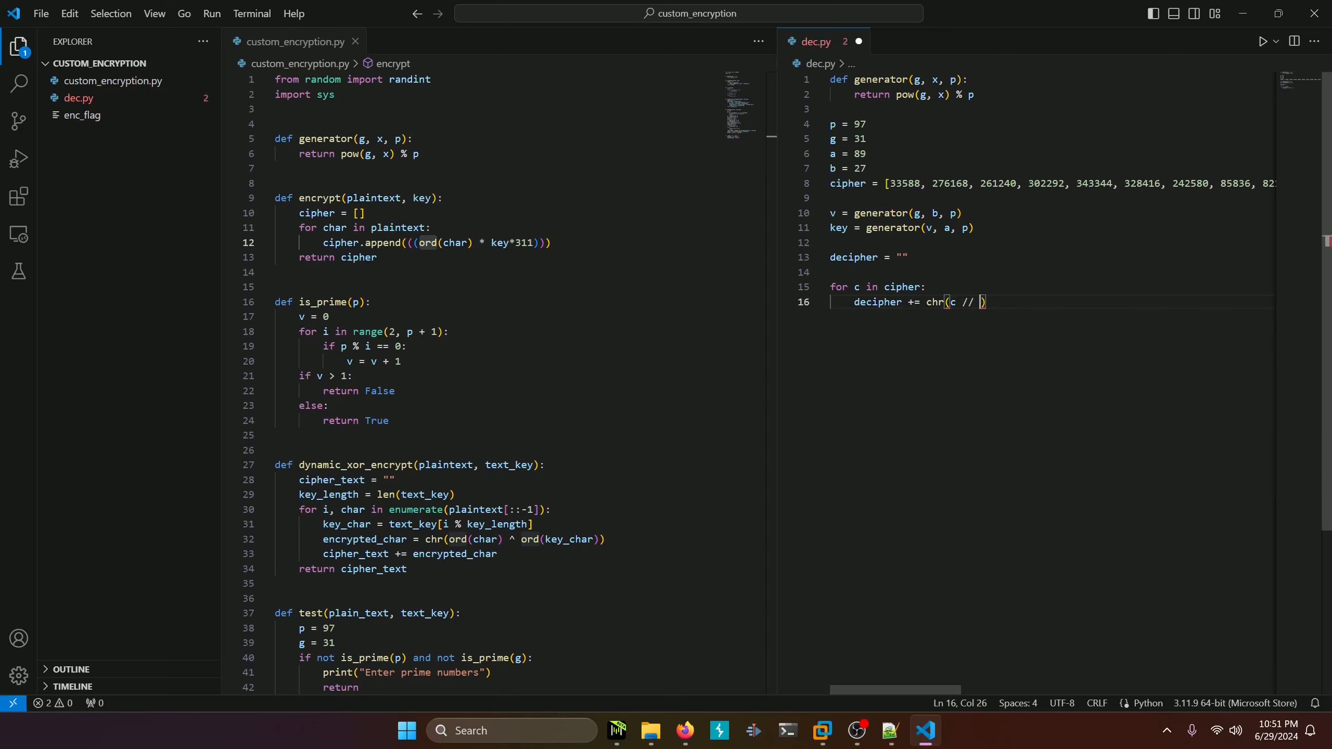
text(311)
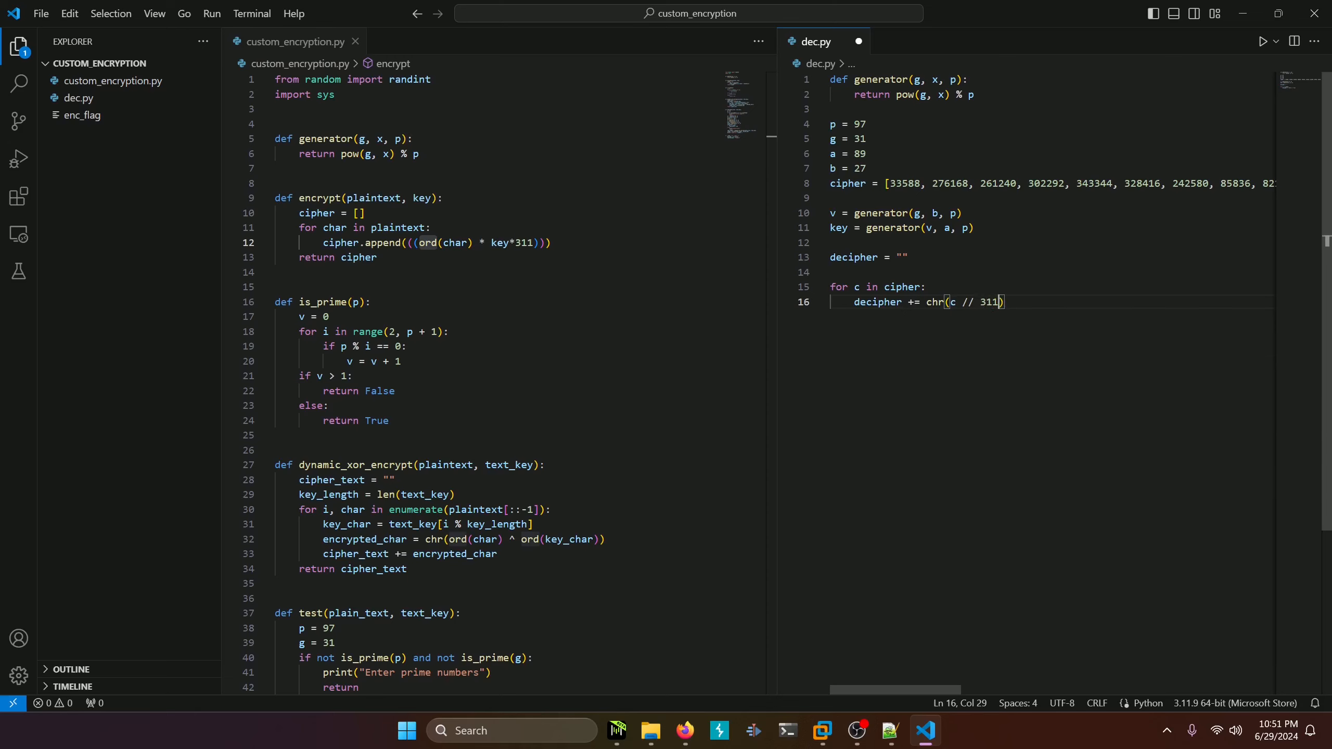
text(// key)
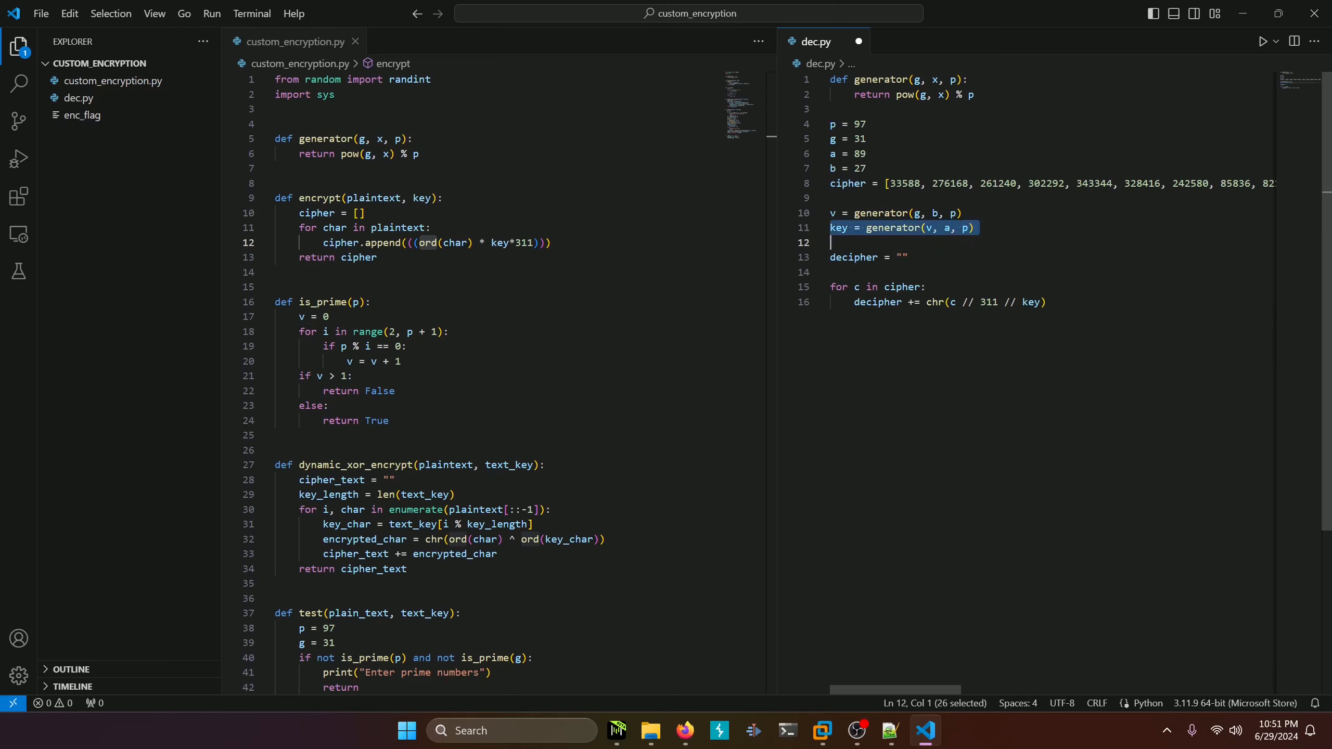
Step: Add print(key) after the key line and print(decipher) at the end
click(976, 228)
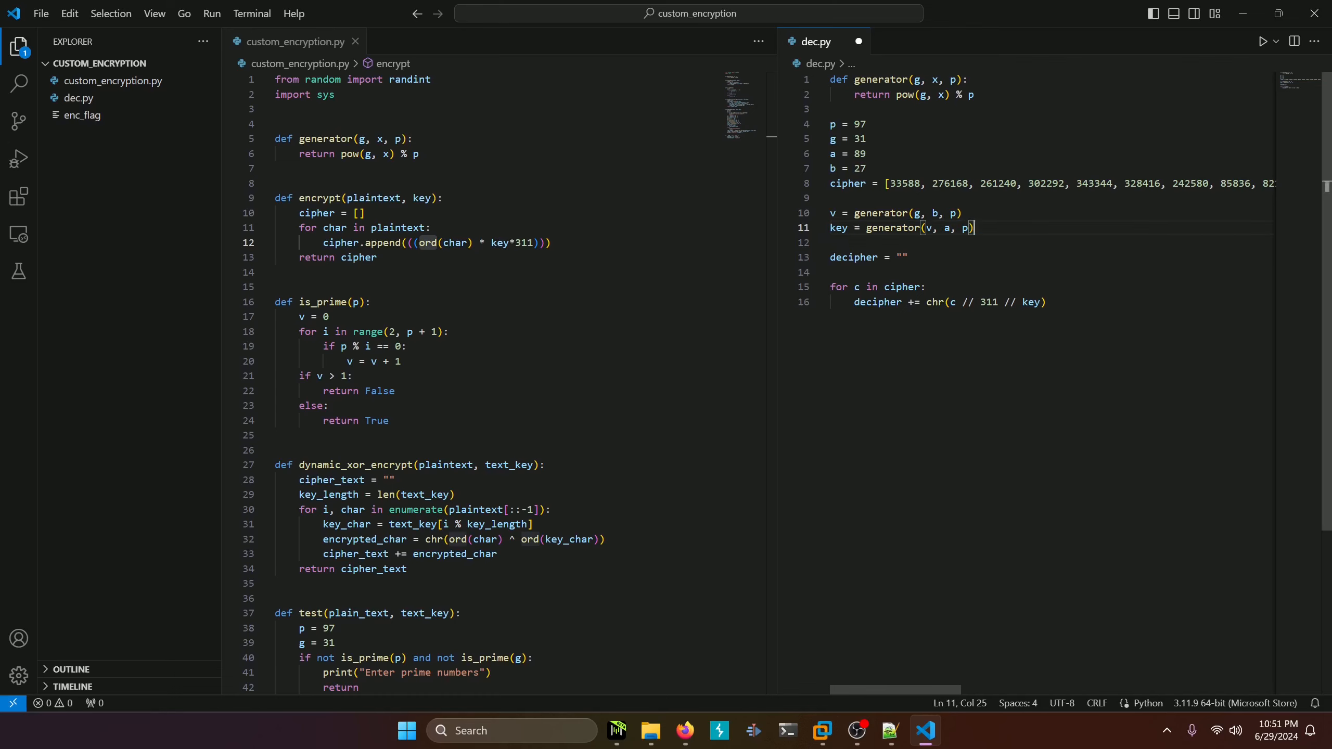
text(print(key)
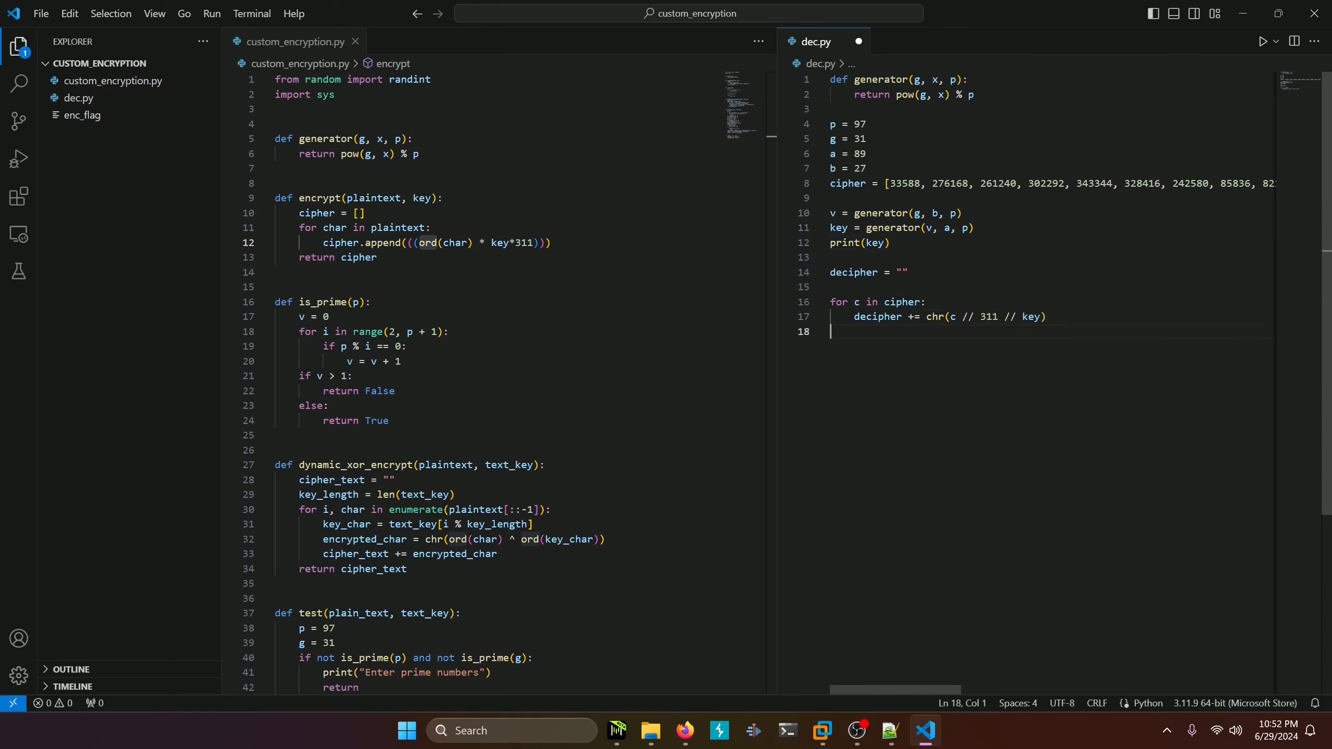
text(print(decipher)
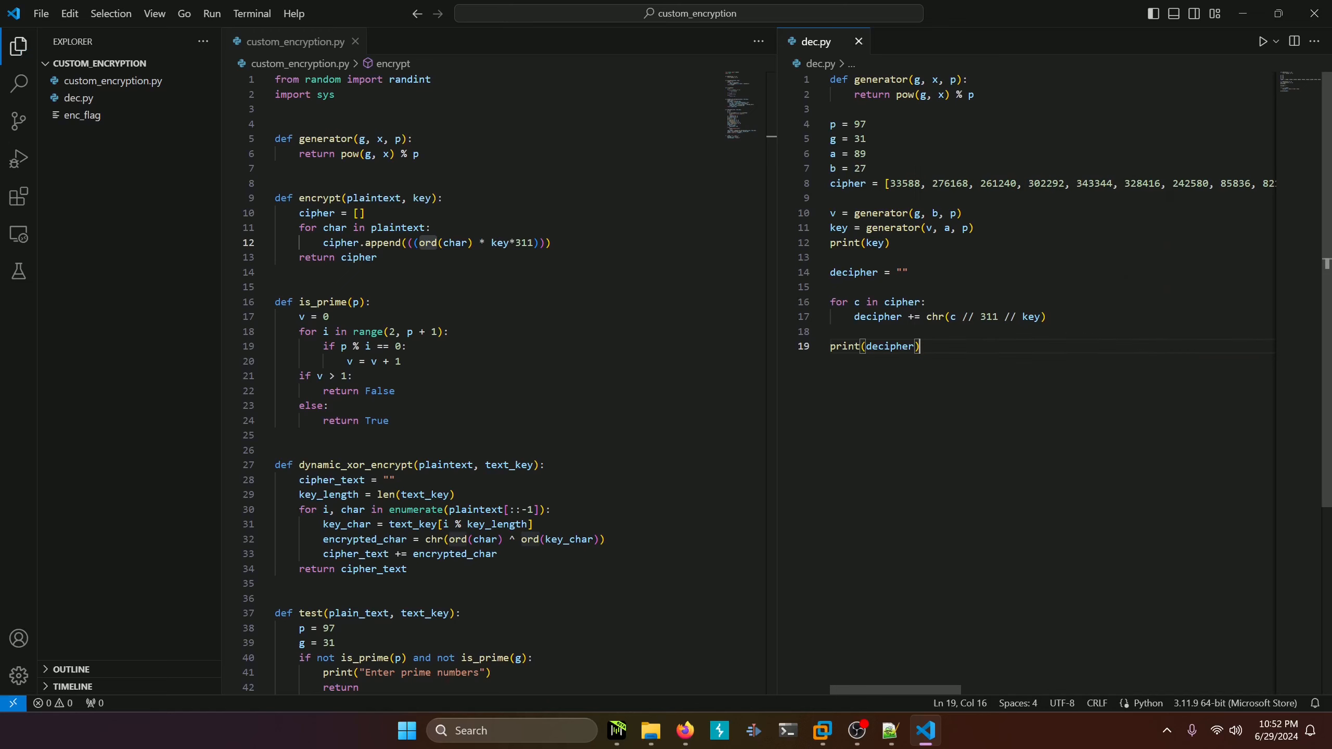
Step: Run dec.py with the Python Debugger, getting key 12 and garbled text, then close the terminal
click(1263, 40)
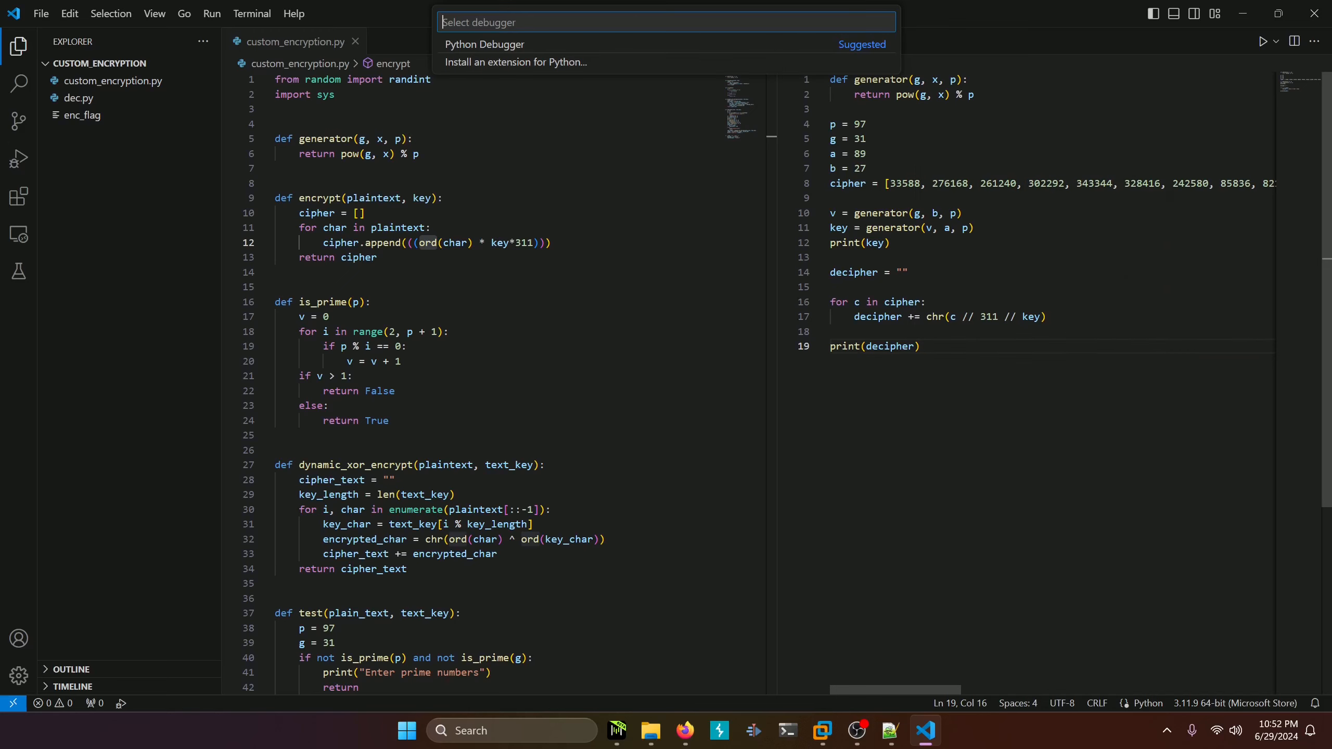
click(485, 44)
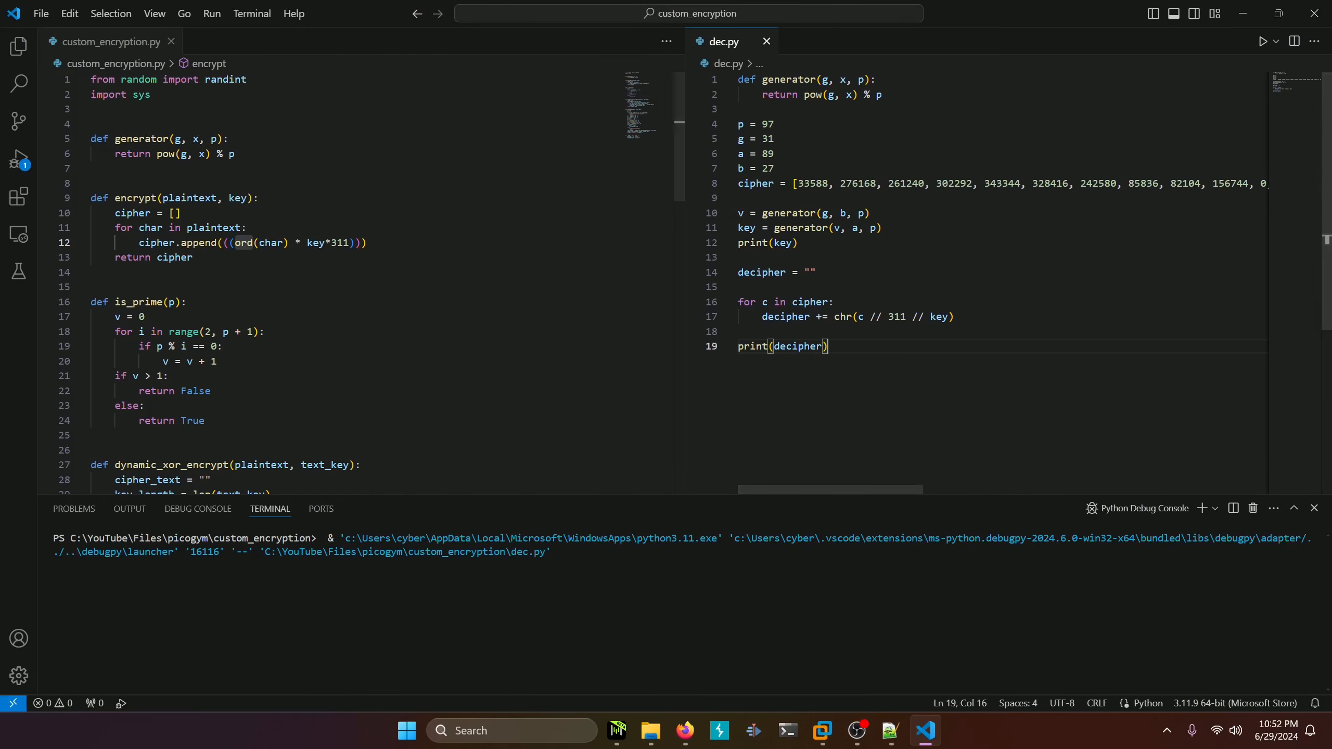
click(1263, 41)
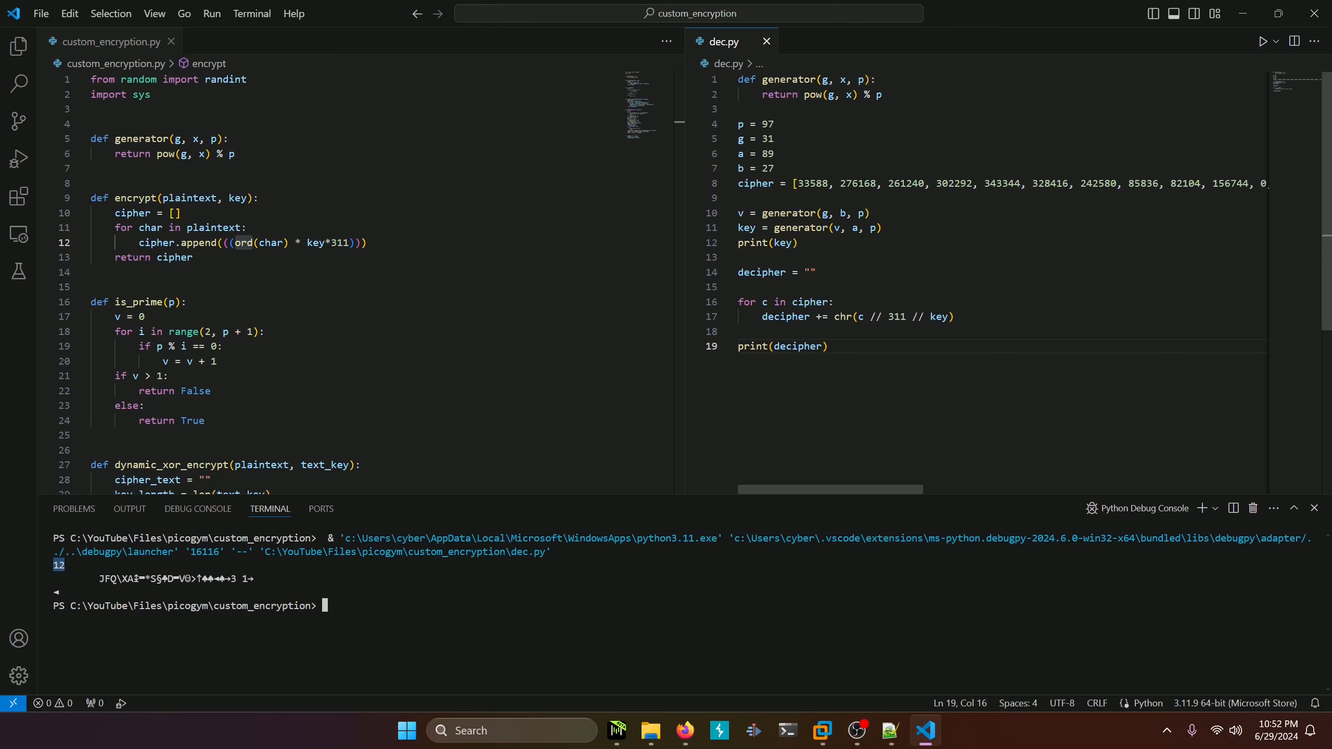
scroll(down, 3)
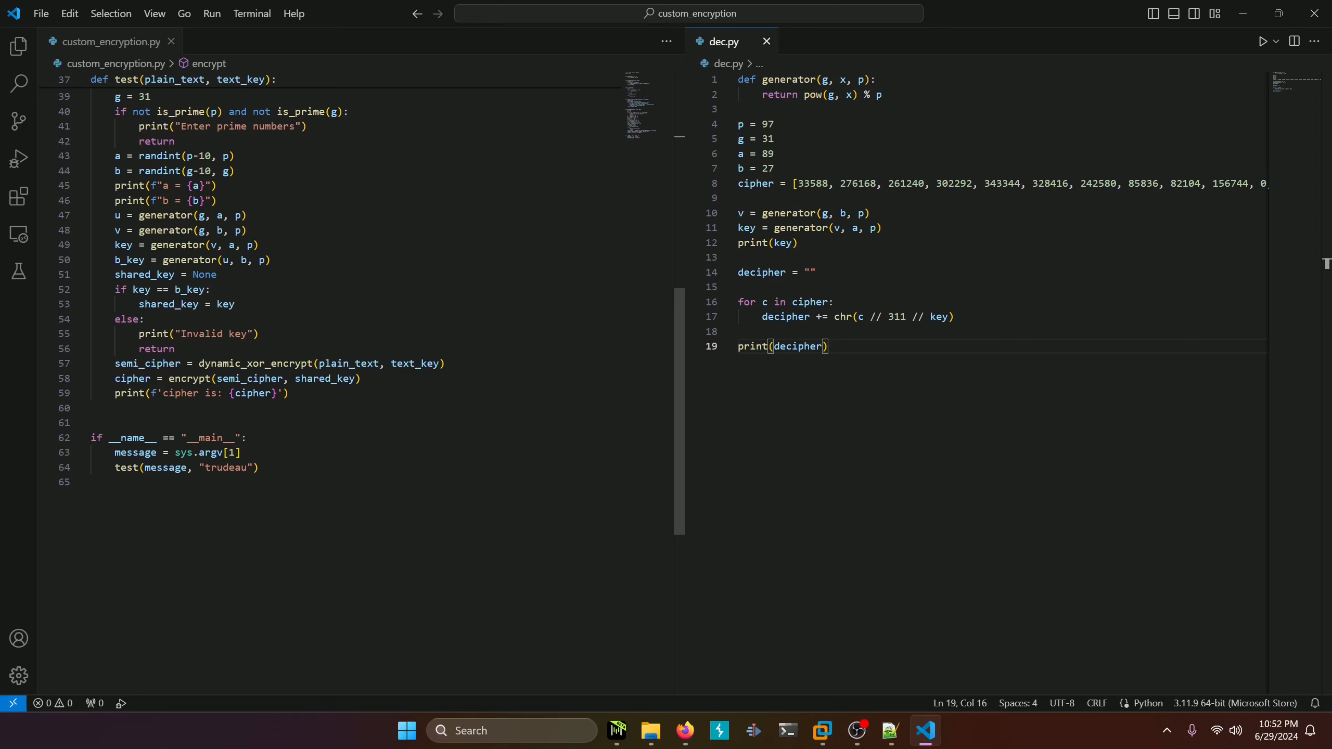
scroll(up, 3)
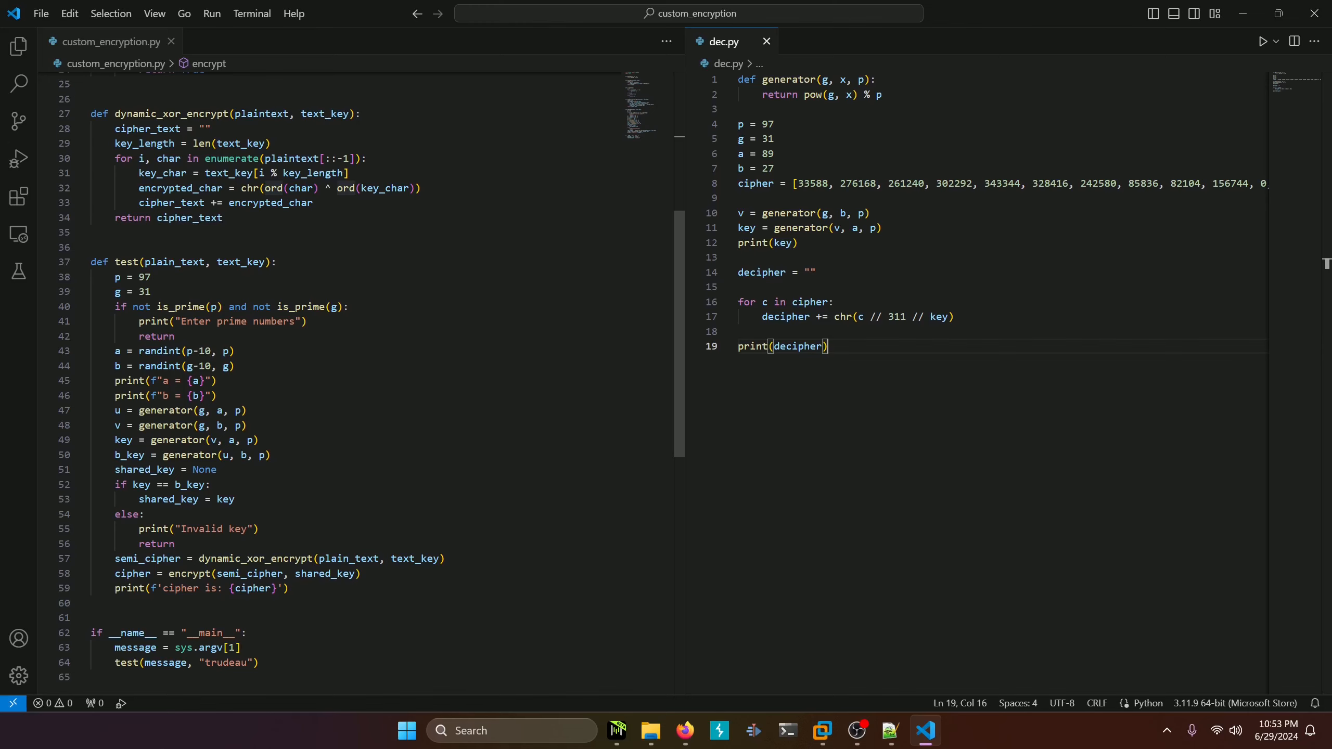
scroll(up, 3)
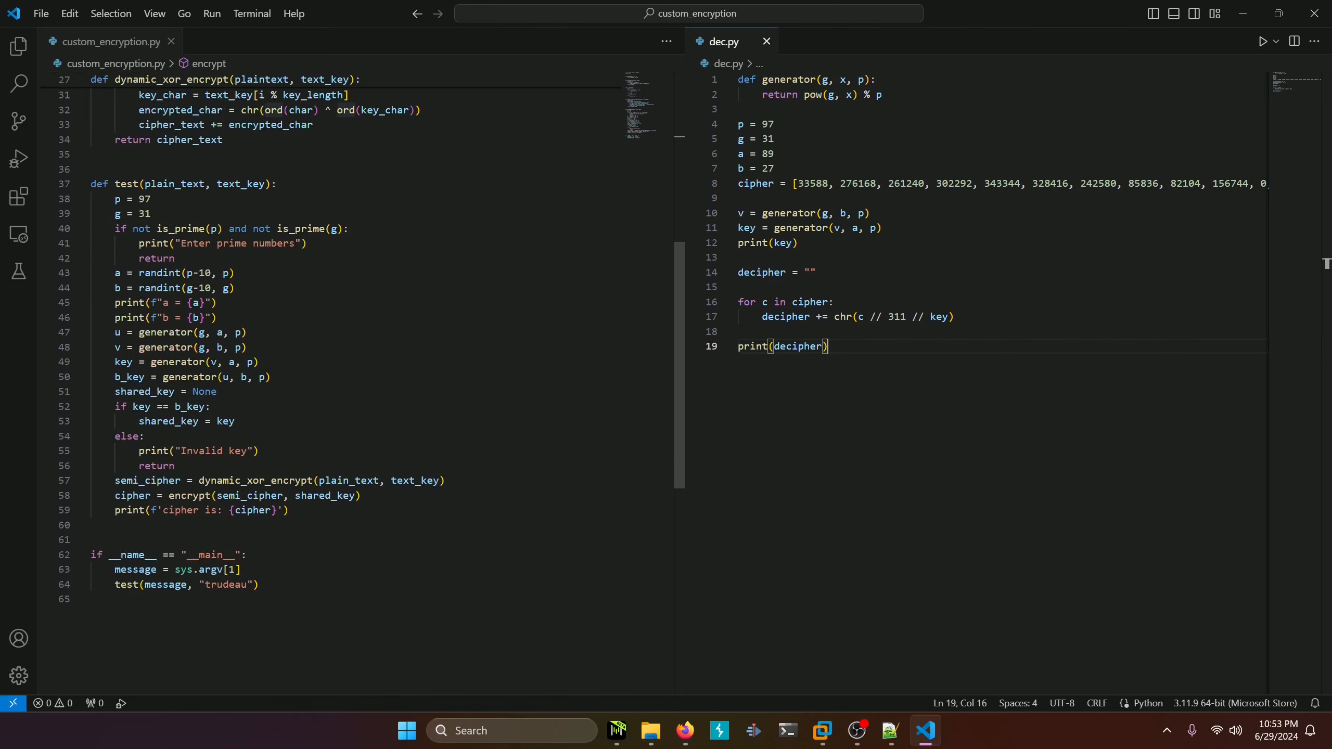
click(228, 545)
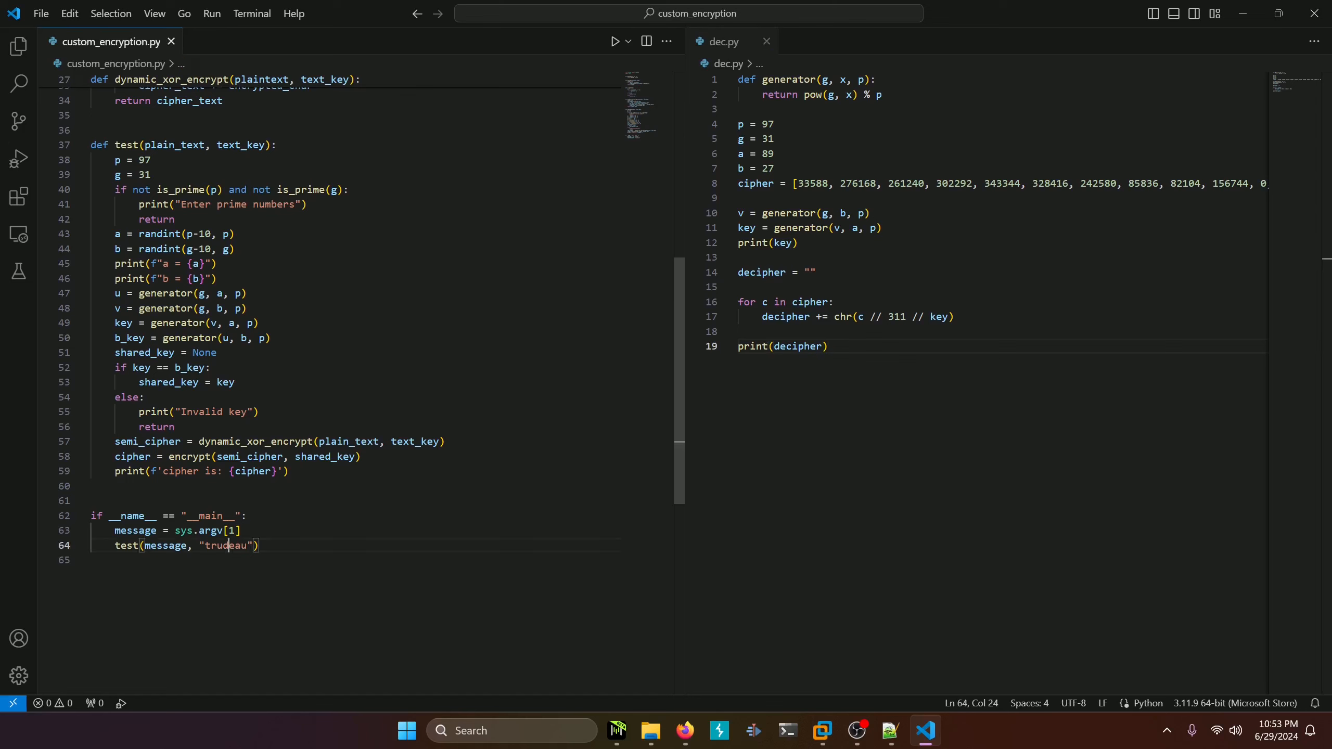
double_click(225, 546)
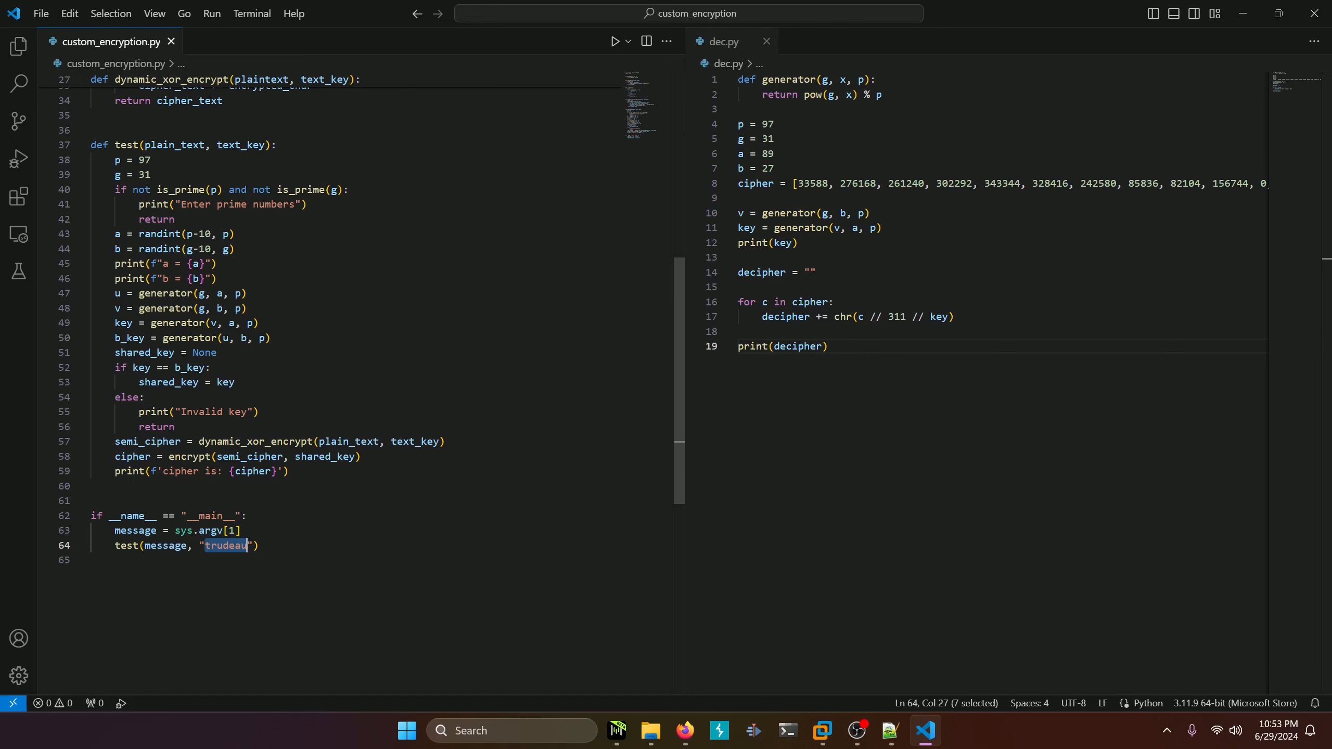
scroll(up, 3)
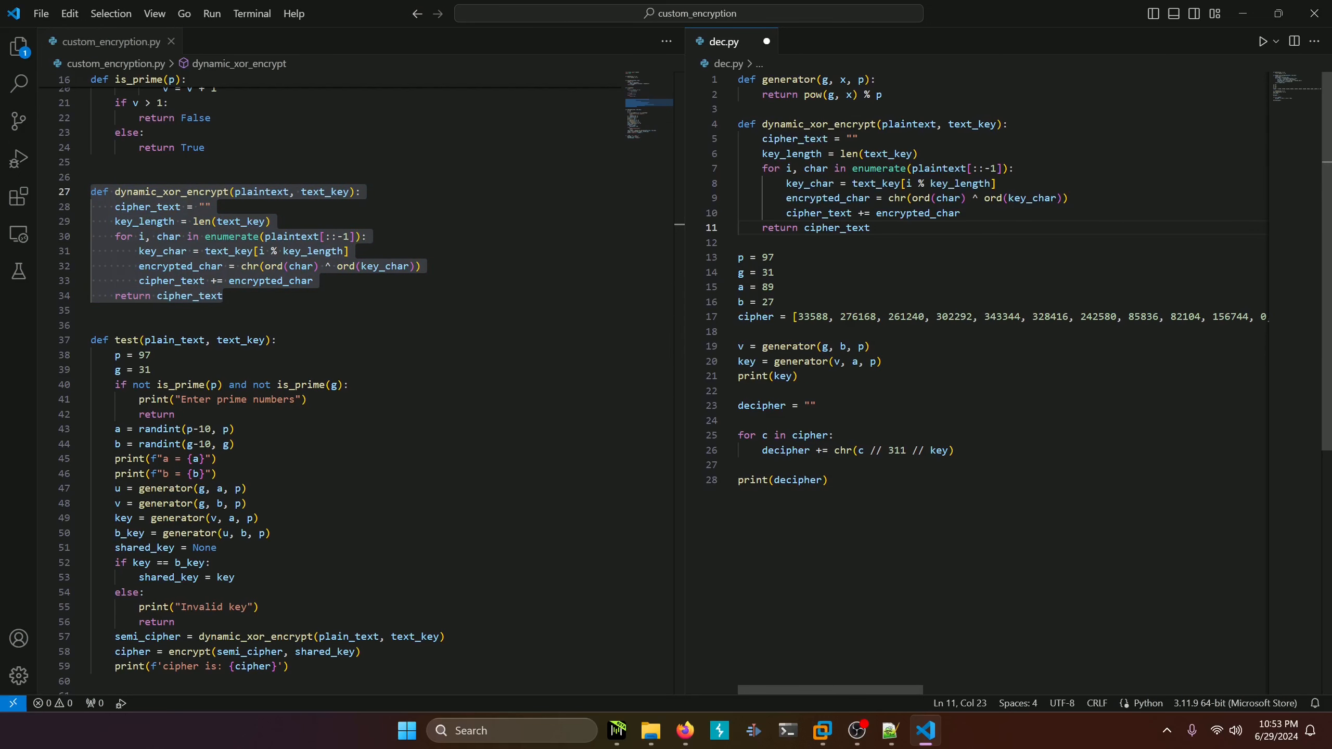
Step: Add k = "", k += key_char inside the loop, and print(k) after it
click(870, 228)
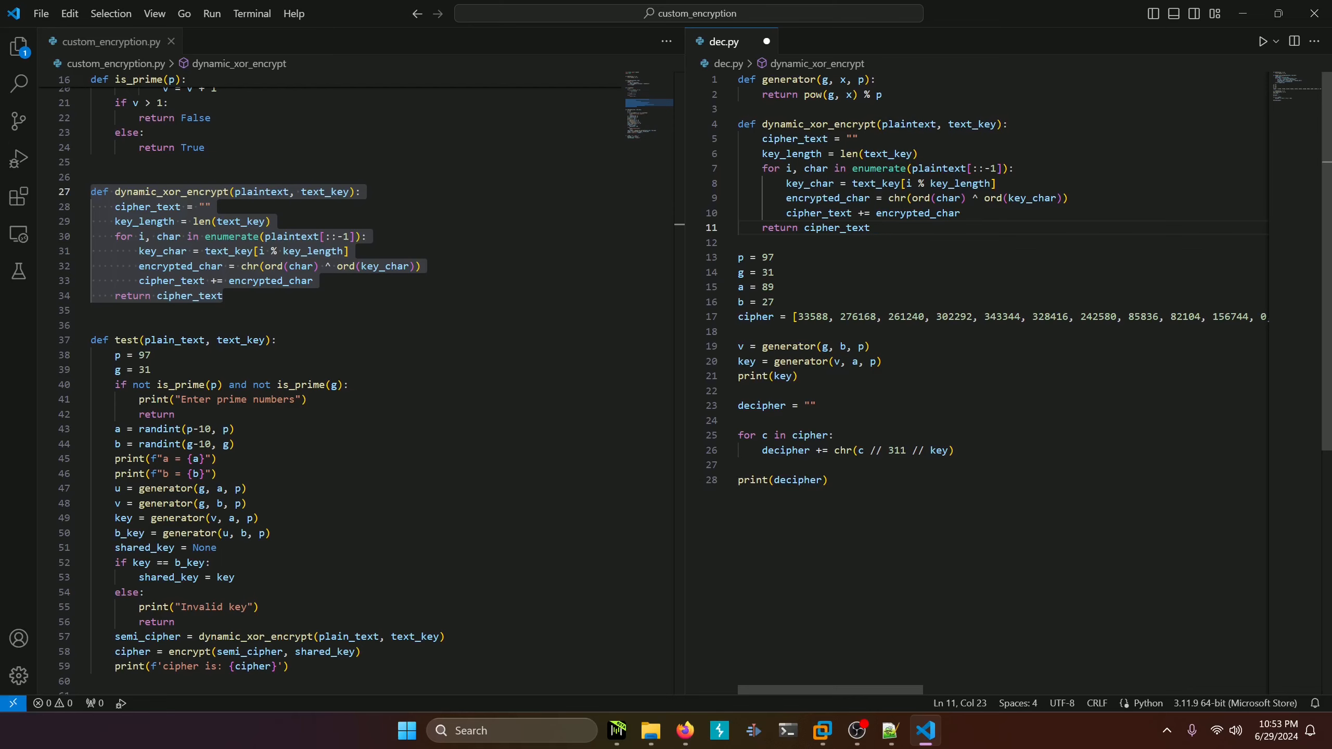
text(k =)
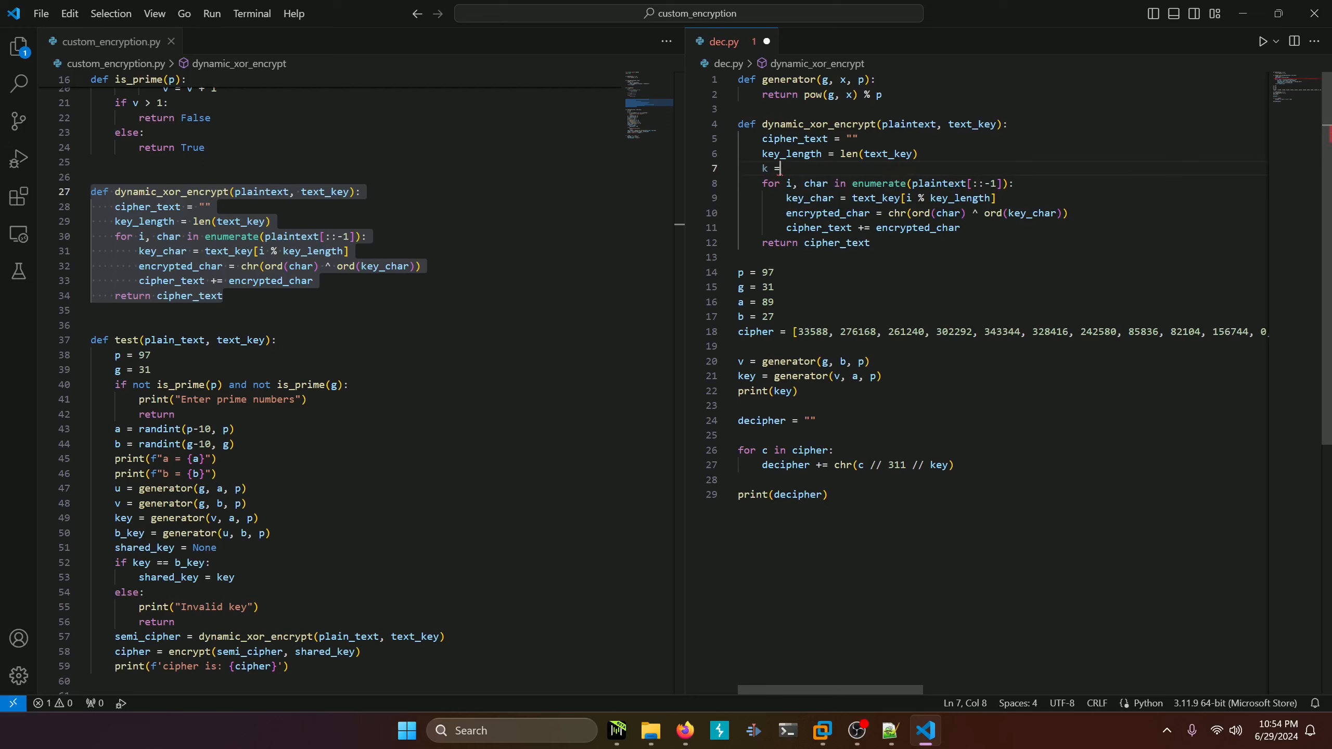
text(" ")
text(k += key_char)
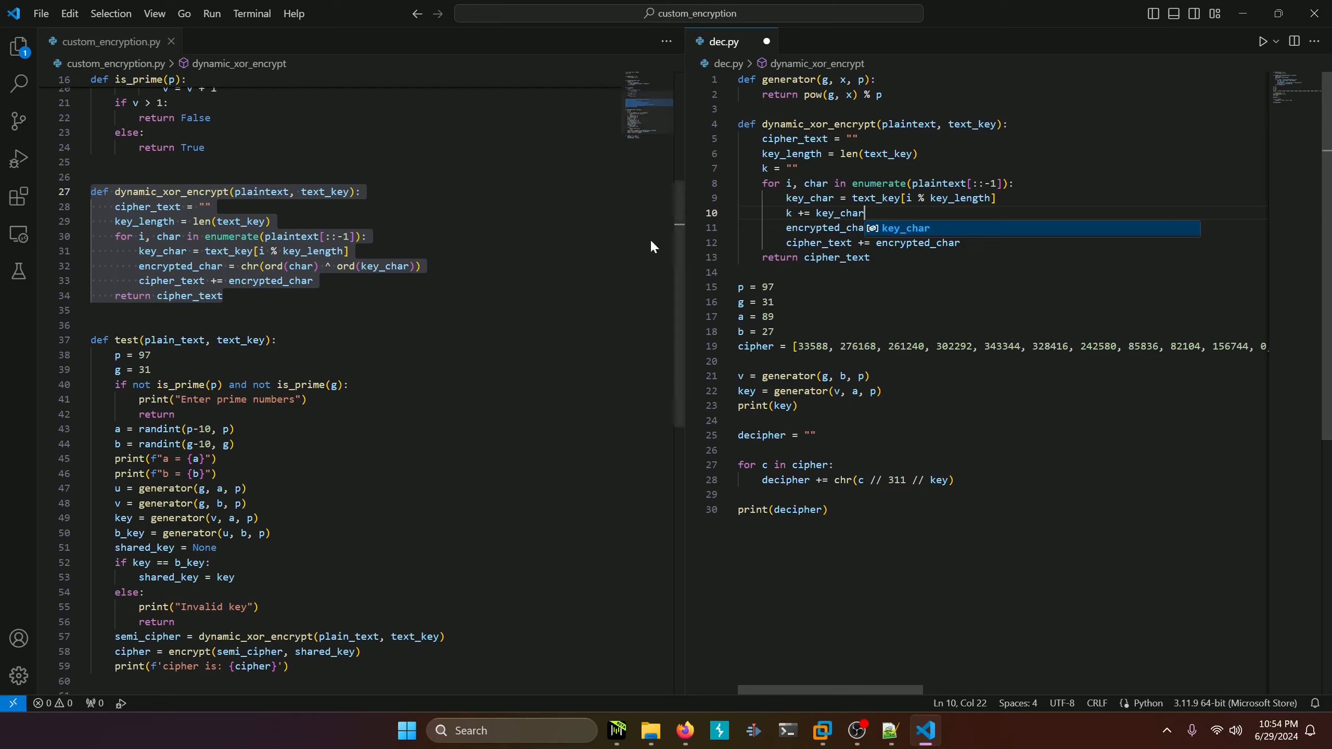
scroll(down, 3)
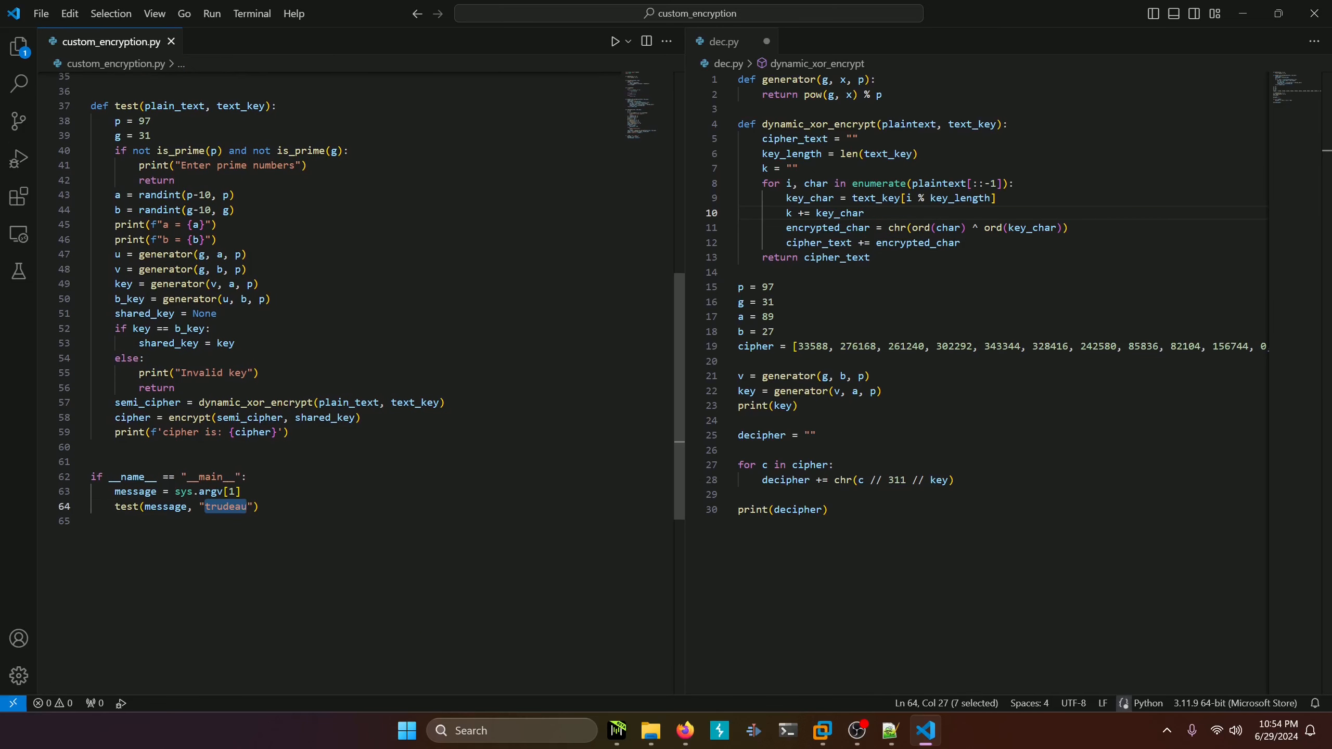
click(863, 213)
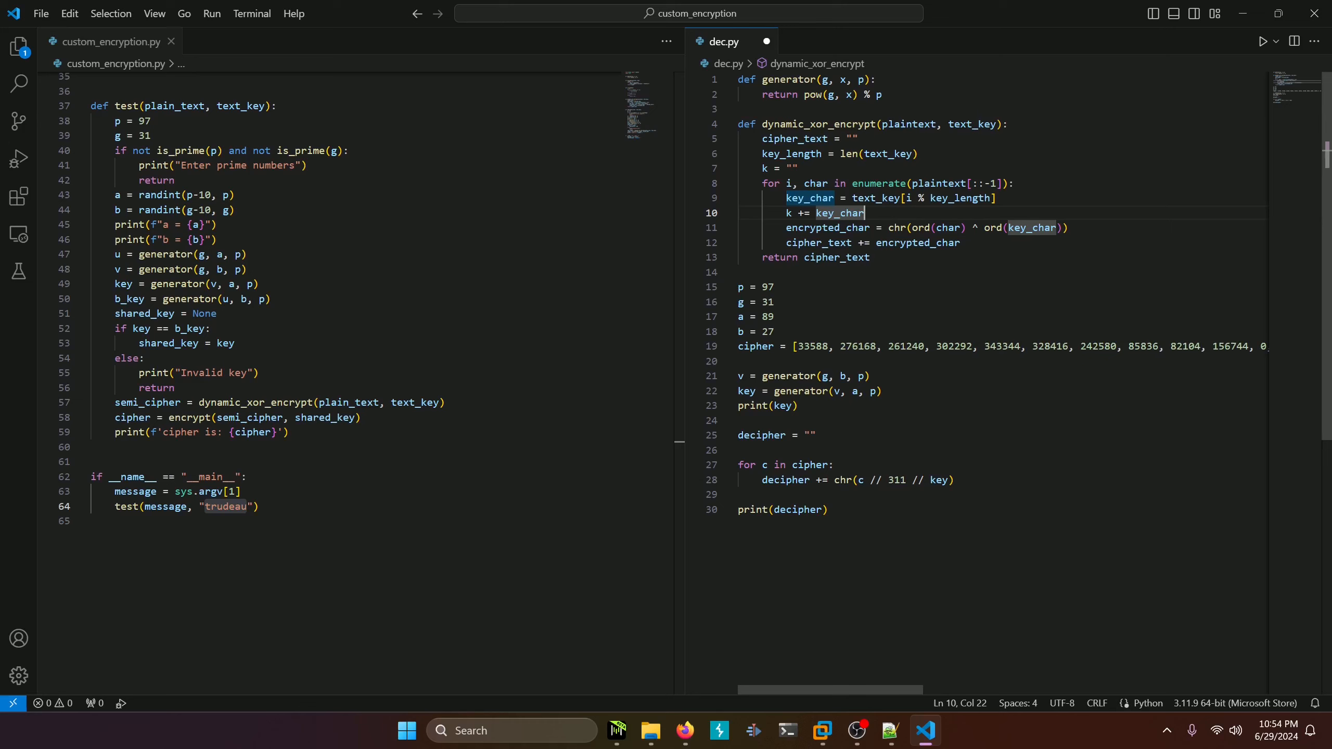
key(Enter)
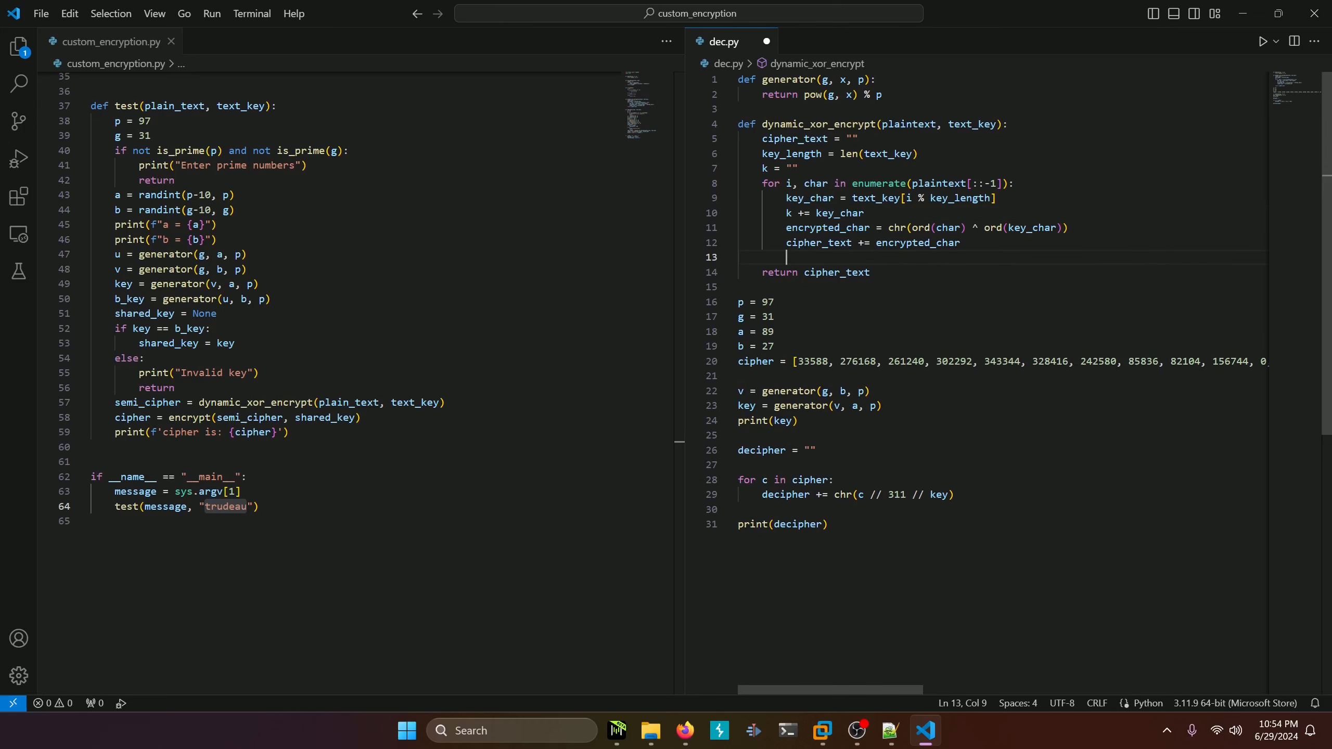
text(print(k))
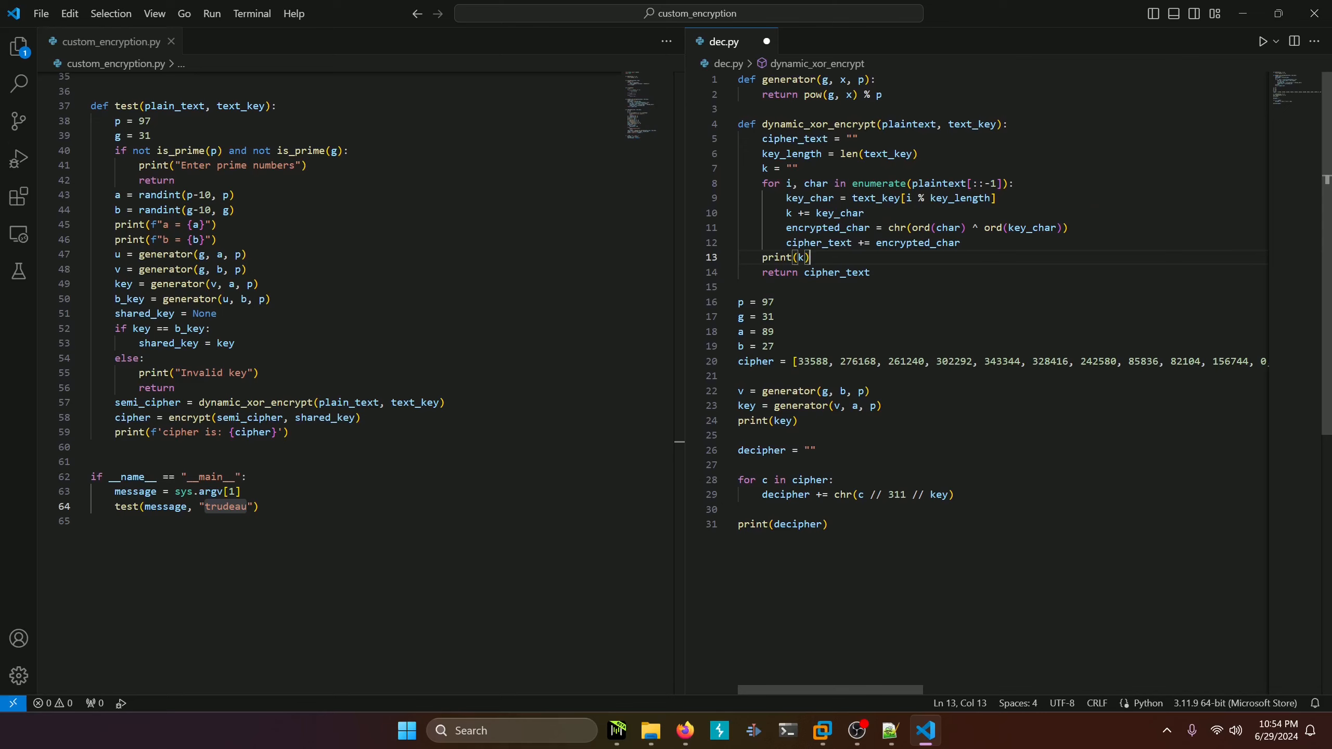
mouse_move(940, 71)
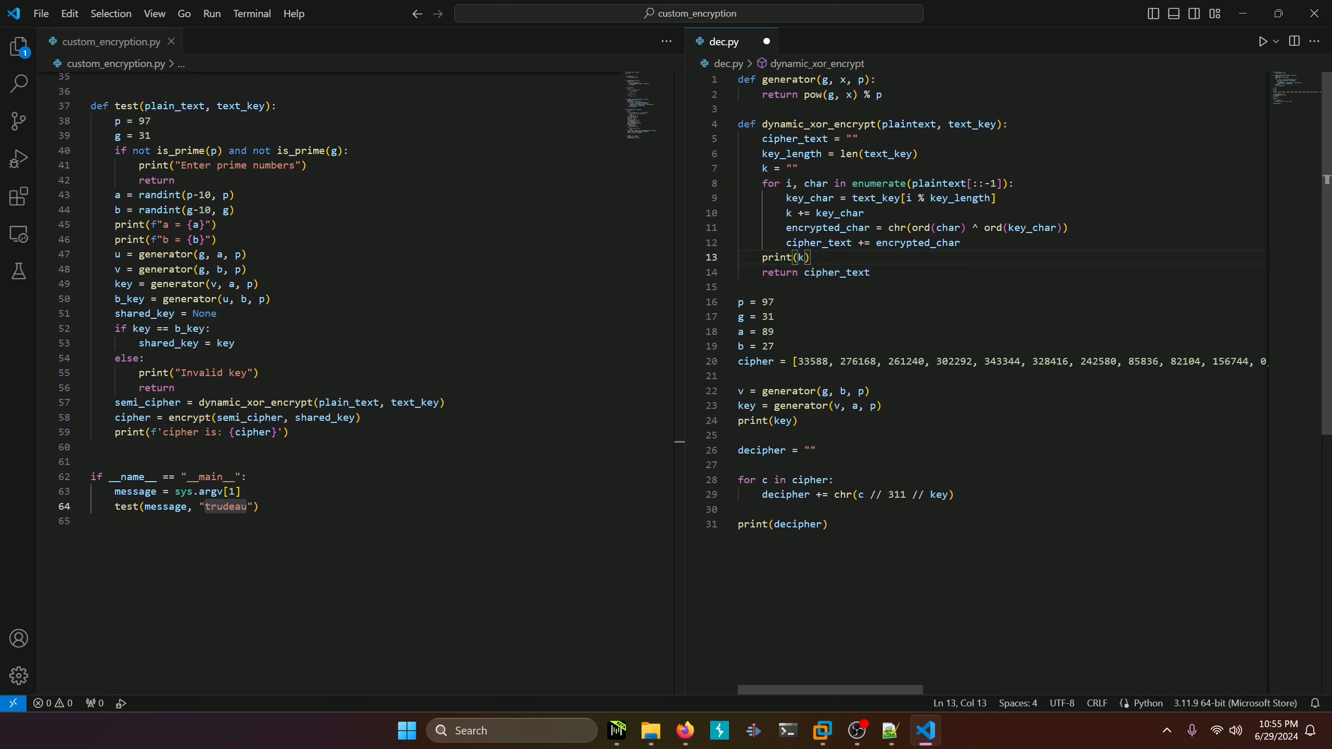
mouse_move(781, 496)
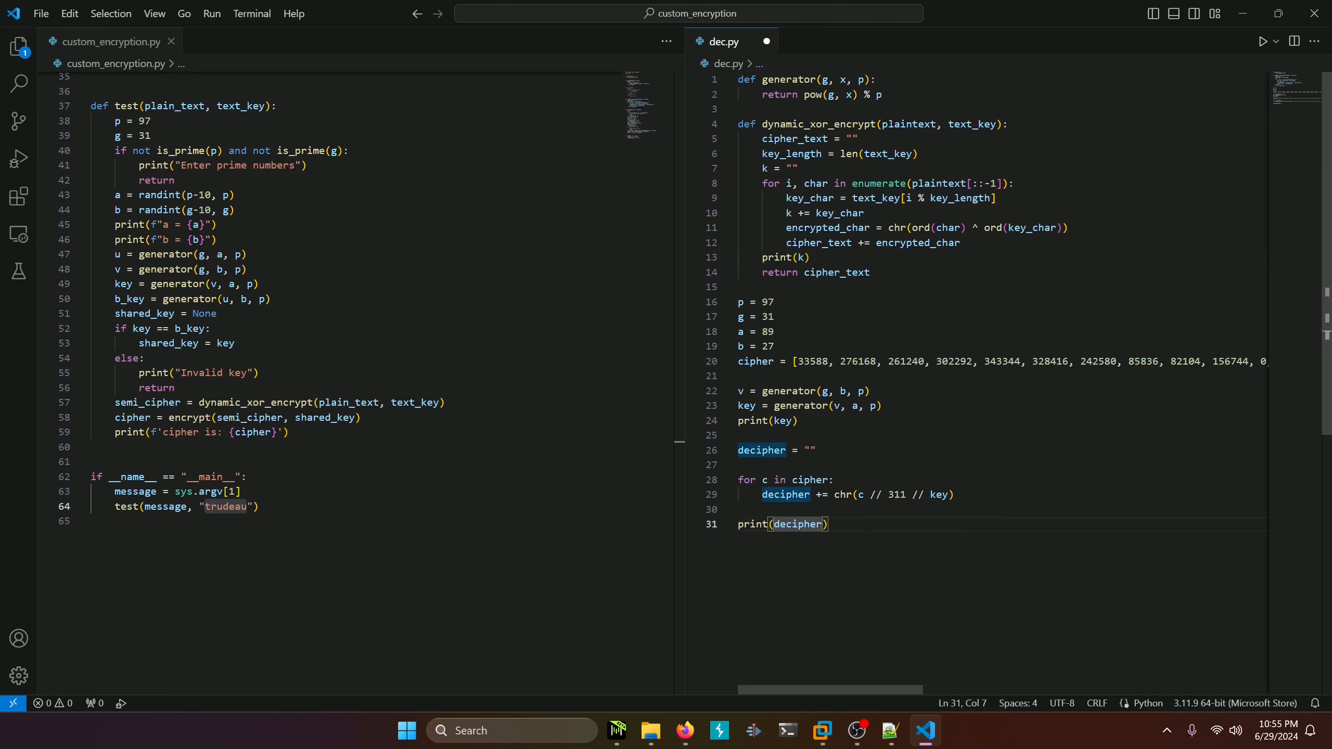
Step: Change line 31 to print(dynamic_xor_encrypt(decipher, "picoCTF{")) and inspect text_key[i % key_length]
text(dynamic)
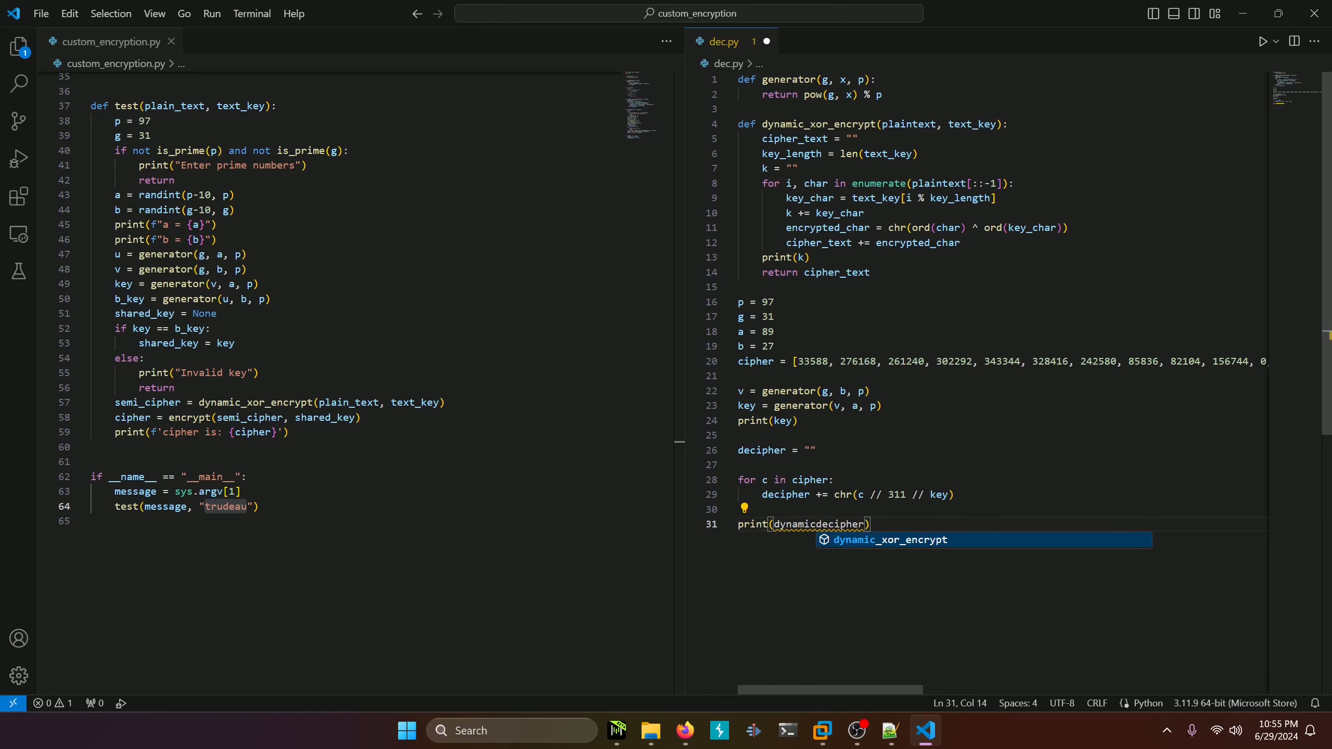
text(_xor_encrypt()
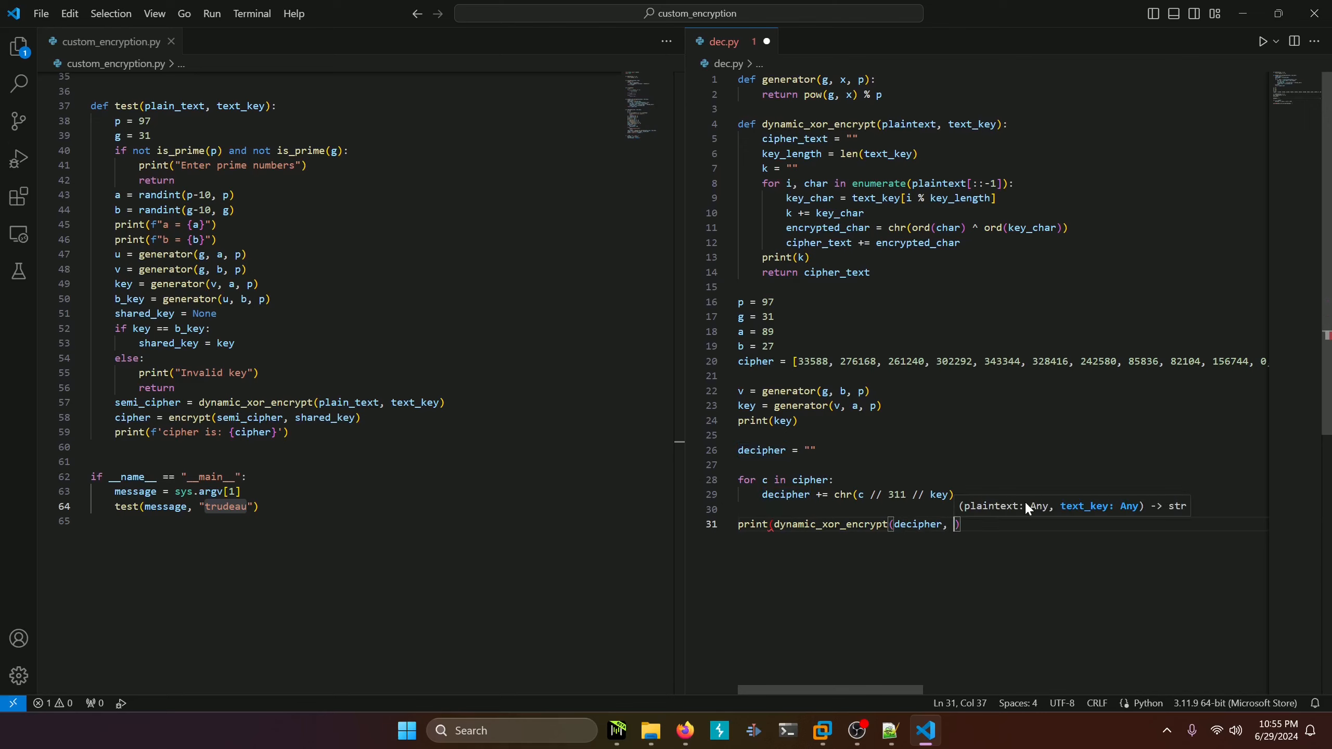
text(")
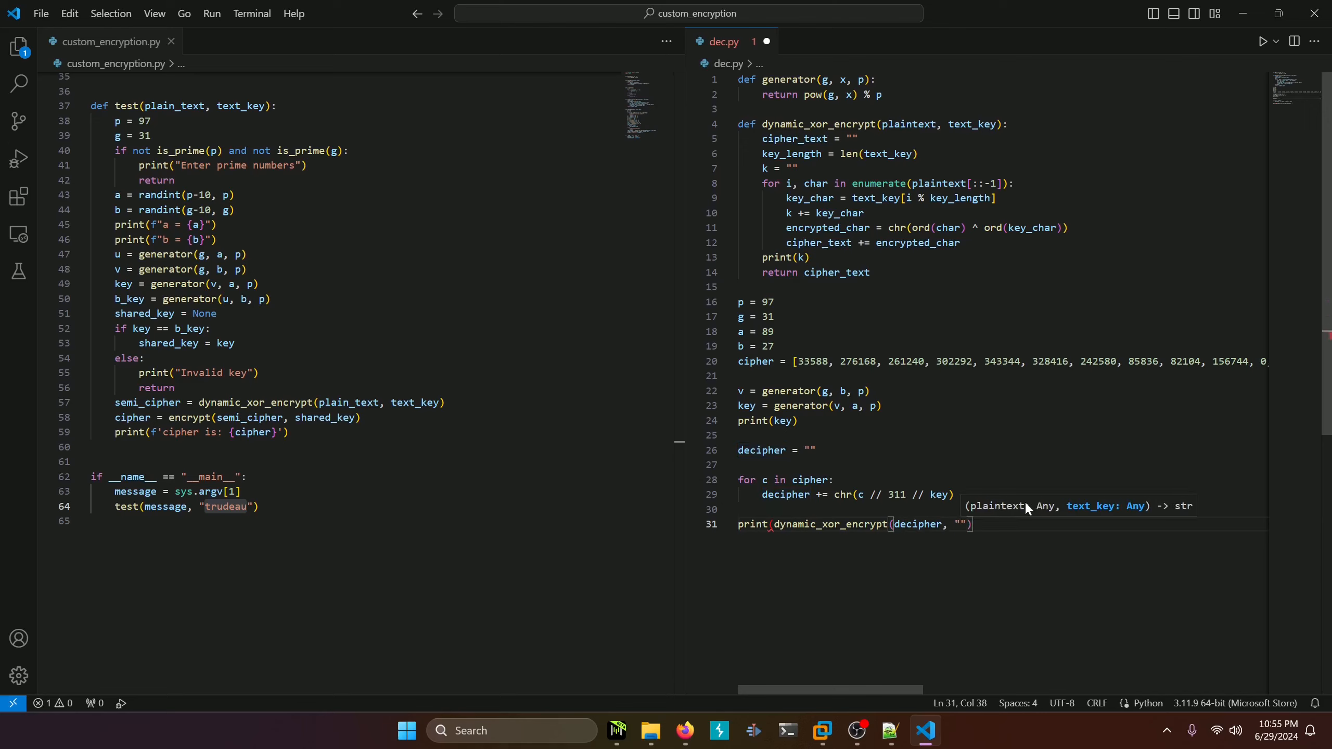
text(pico)
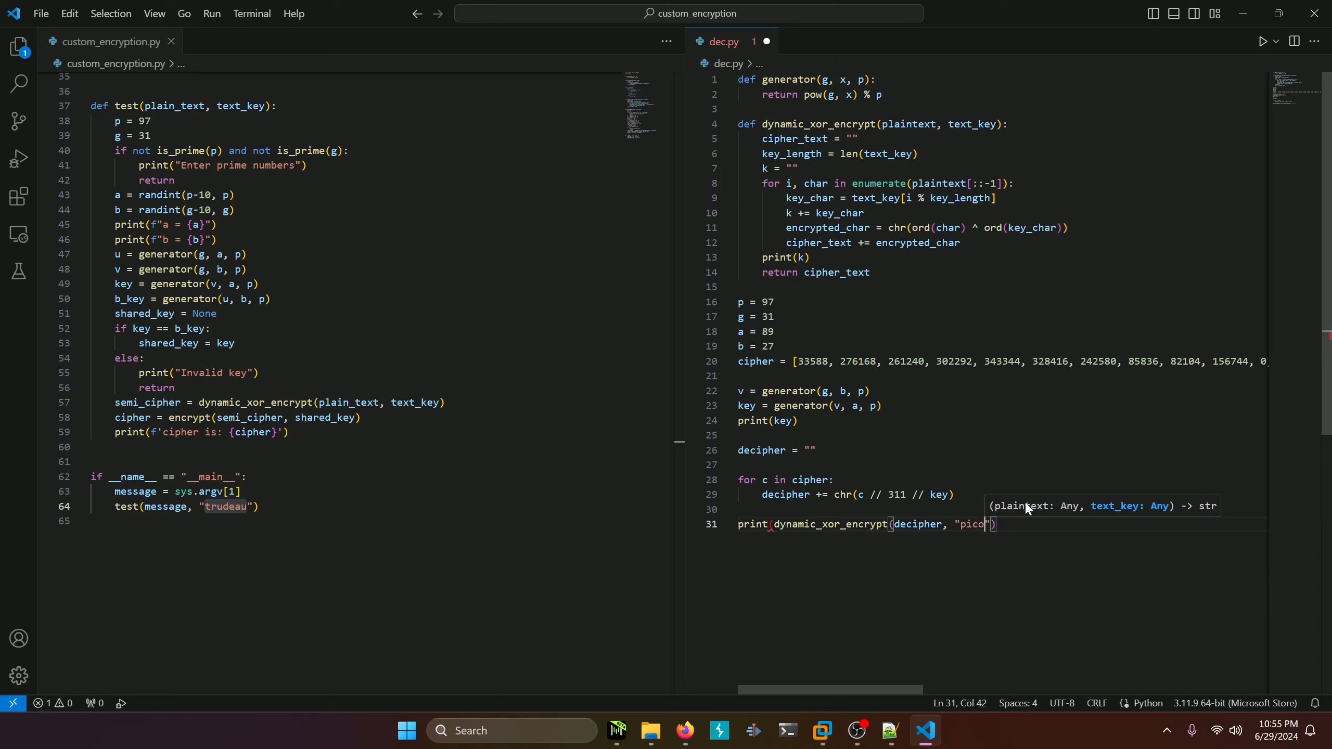
text(CTF{})
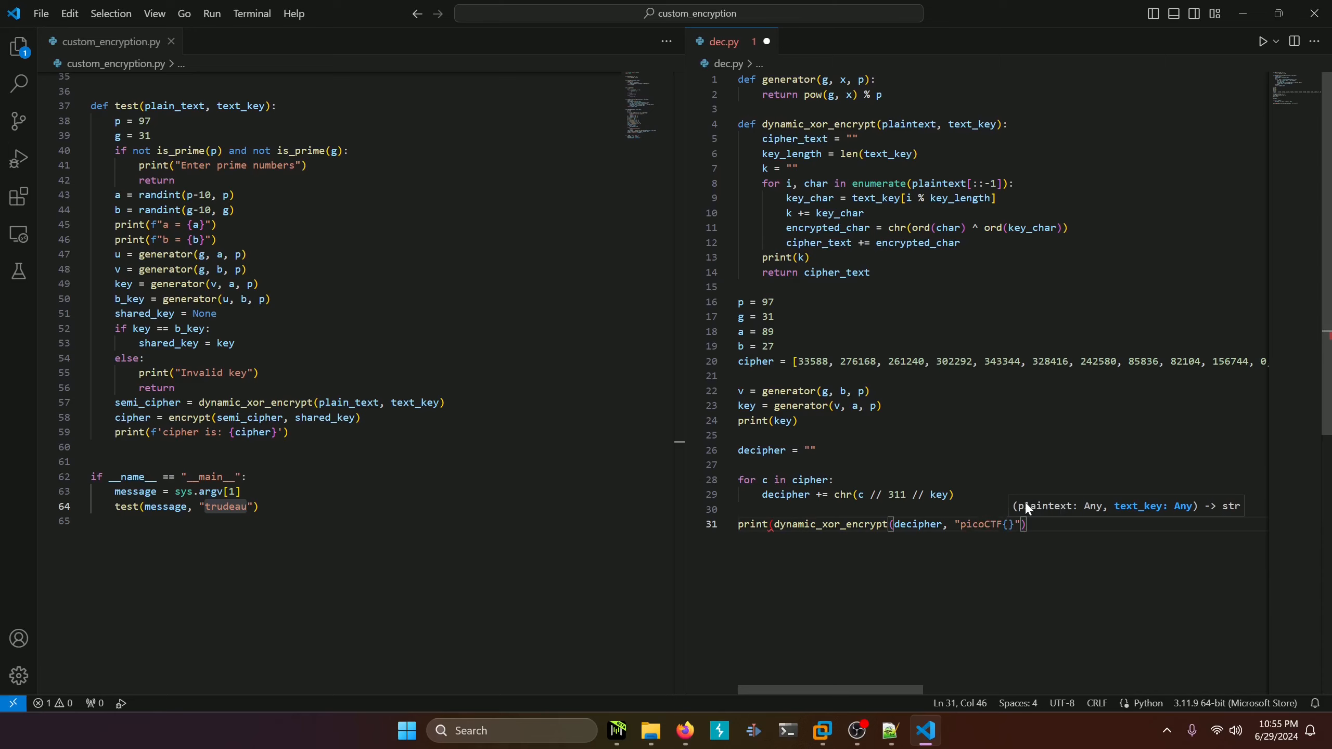
double_click(970, 524)
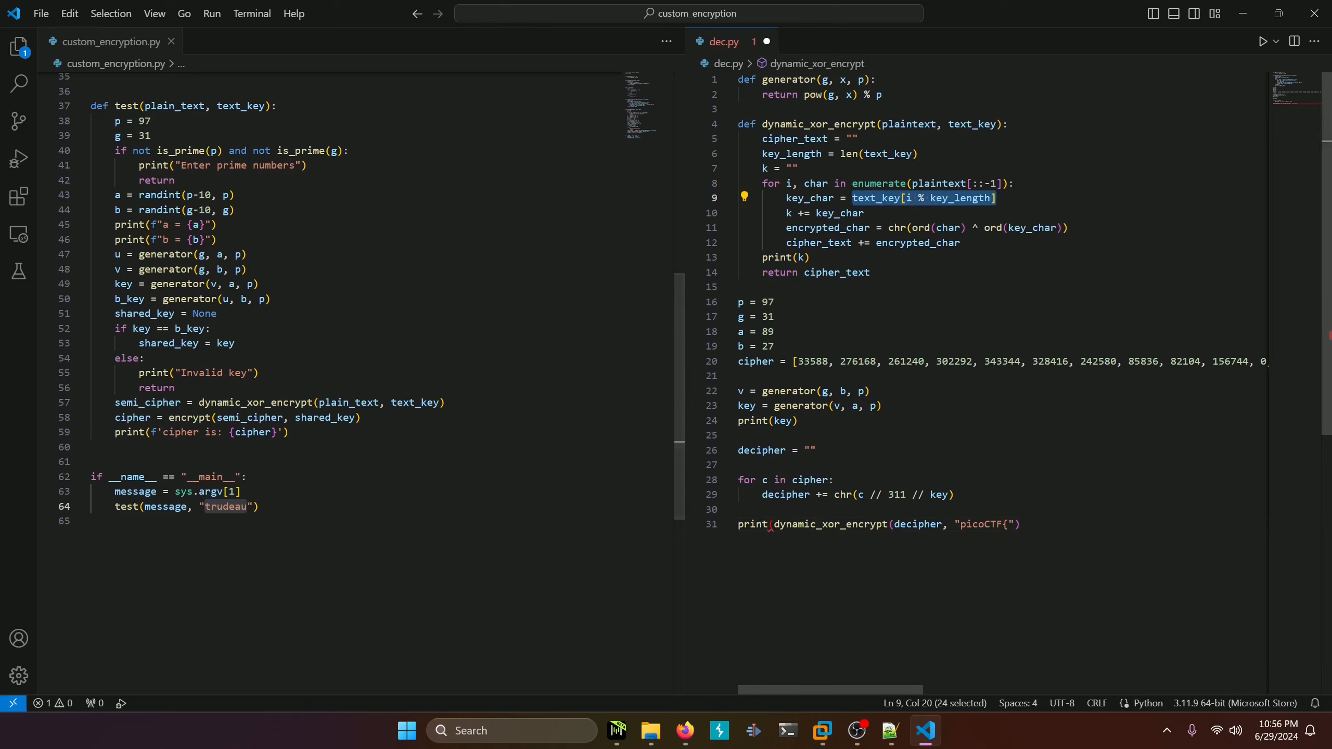
Step: Run dec.py and review the output: key 12, repeating picoCTF{, and text beginning aedurtu
click(1019, 524)
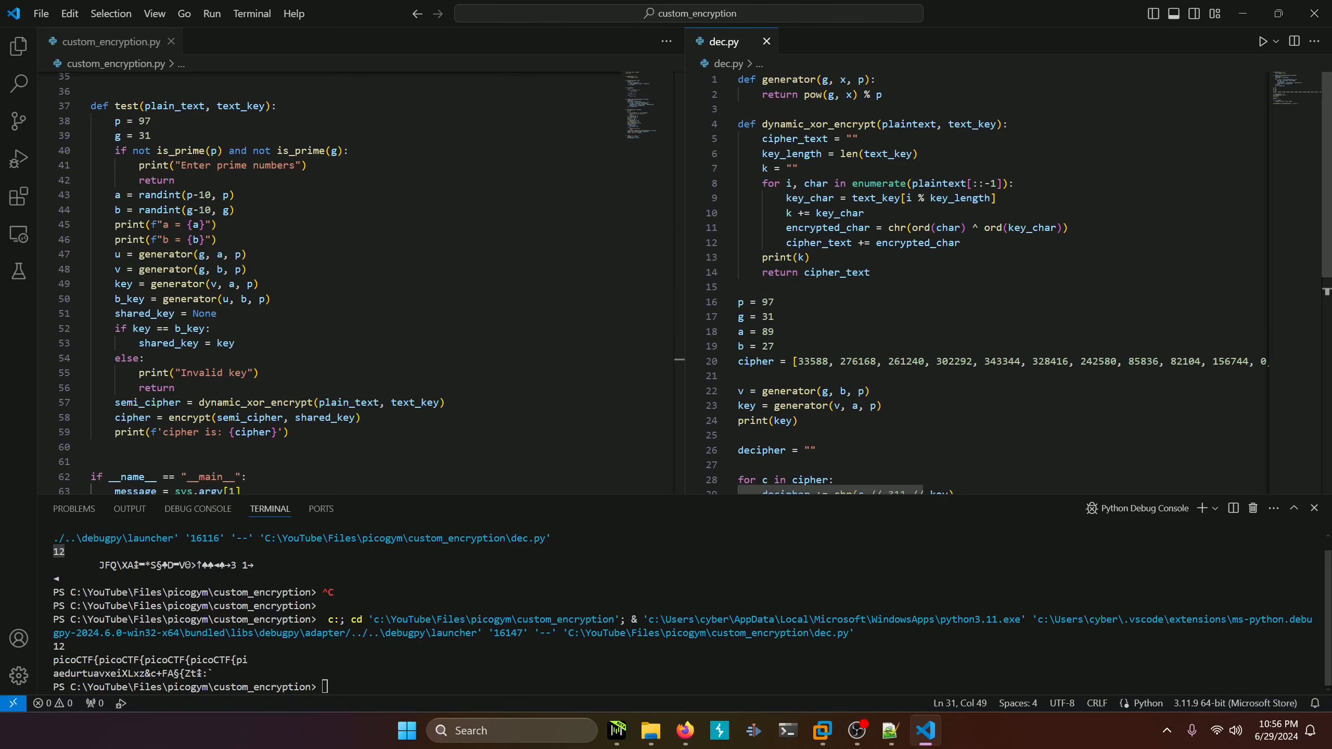
scroll(down, 3)
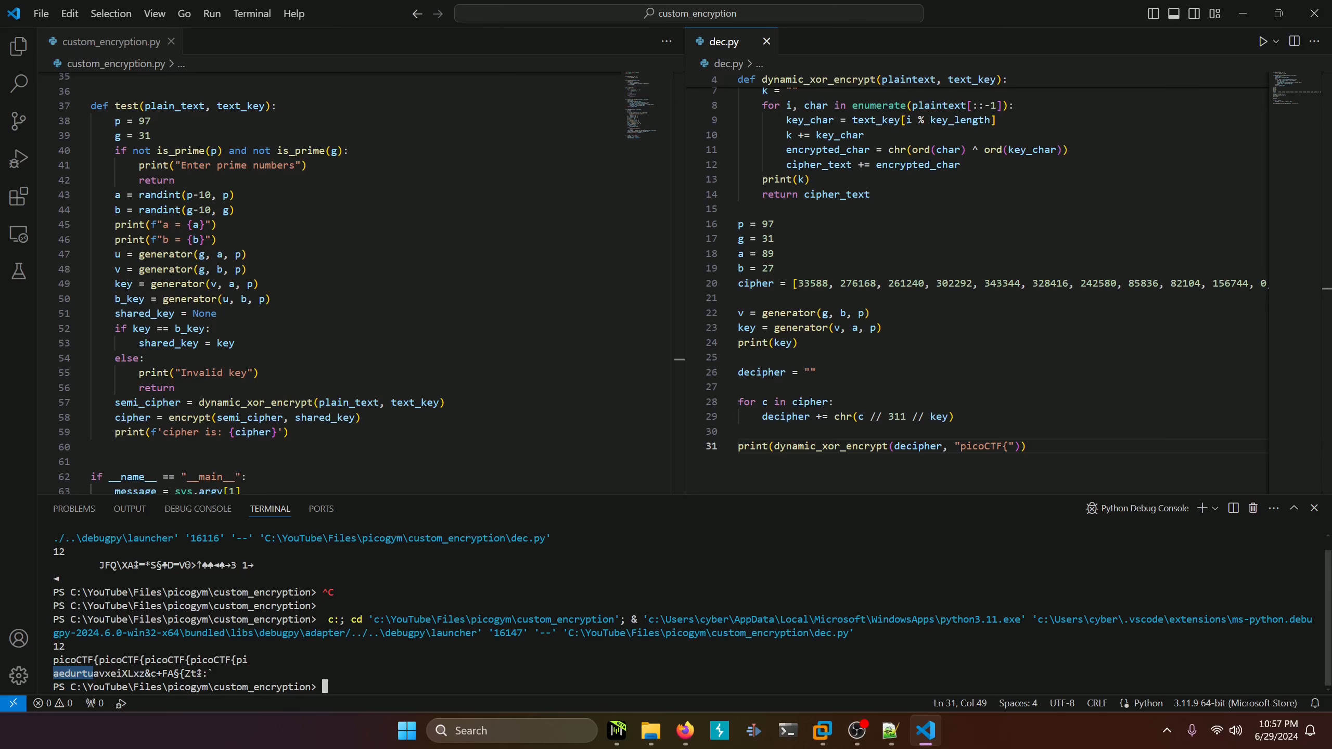
scroll(down, 3)
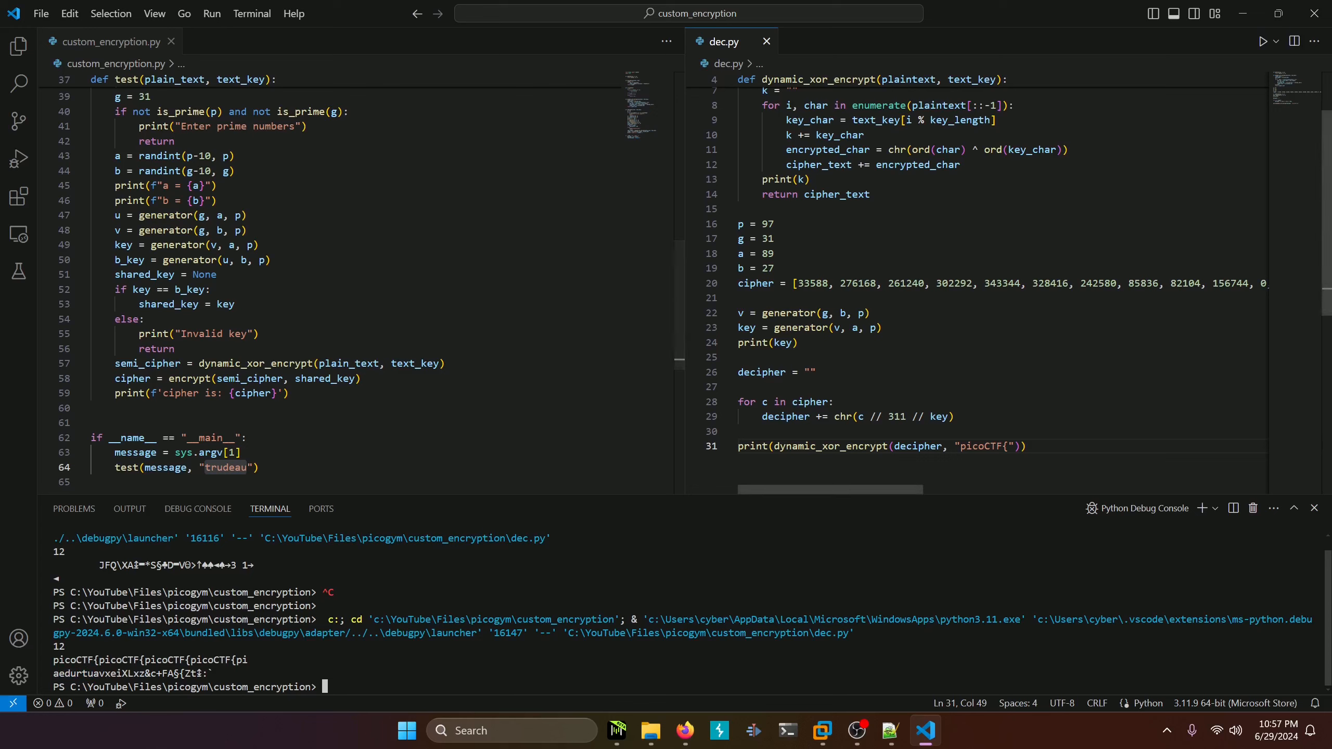
Step: Replace the picoCTF{ key on line 31 with aedurtu and rerun dec.py to reveal the flag
double_click(982, 446)
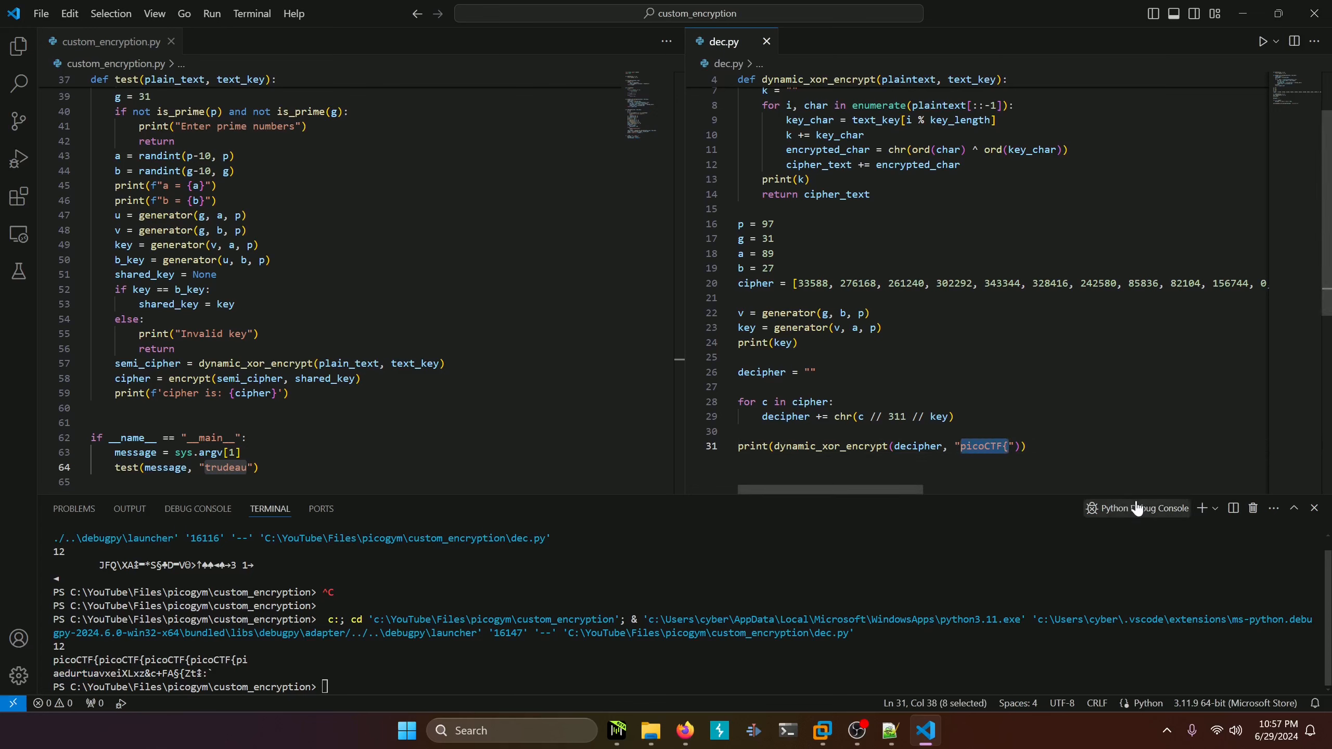
text(aedurtu)
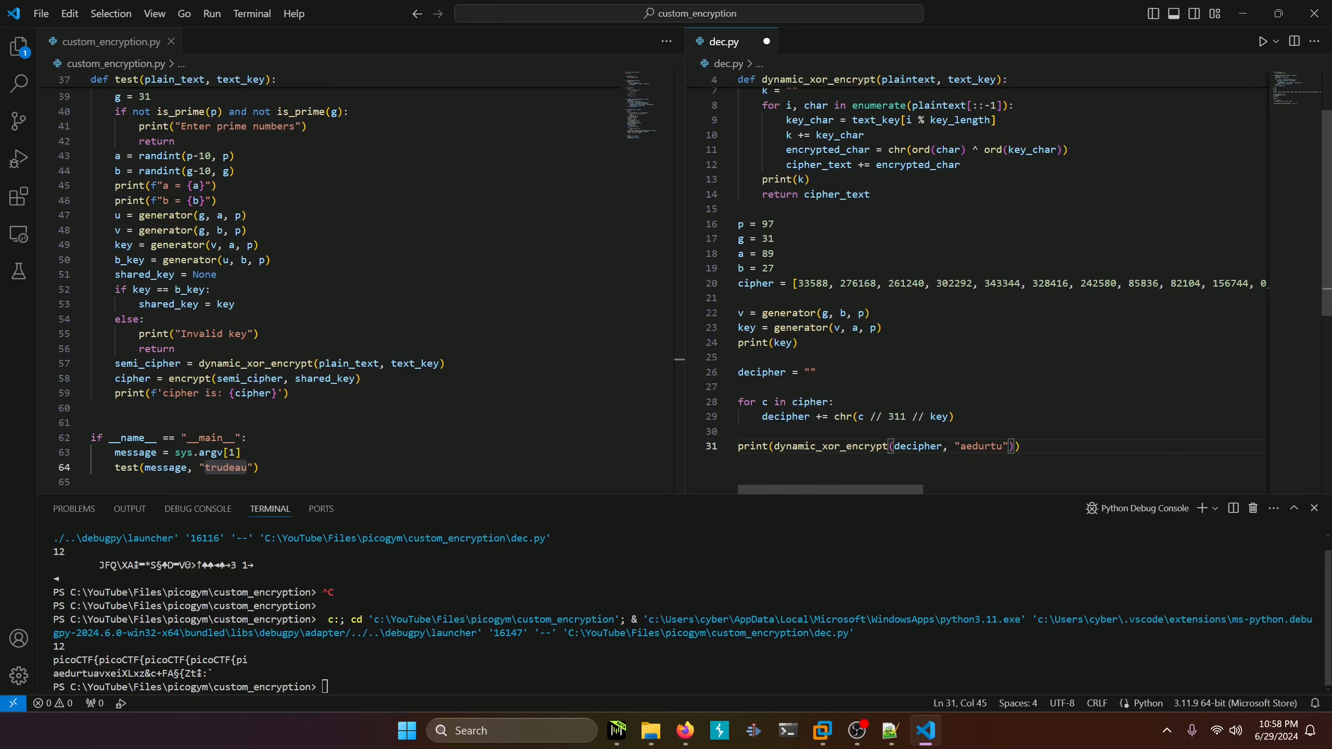
click(1263, 40)
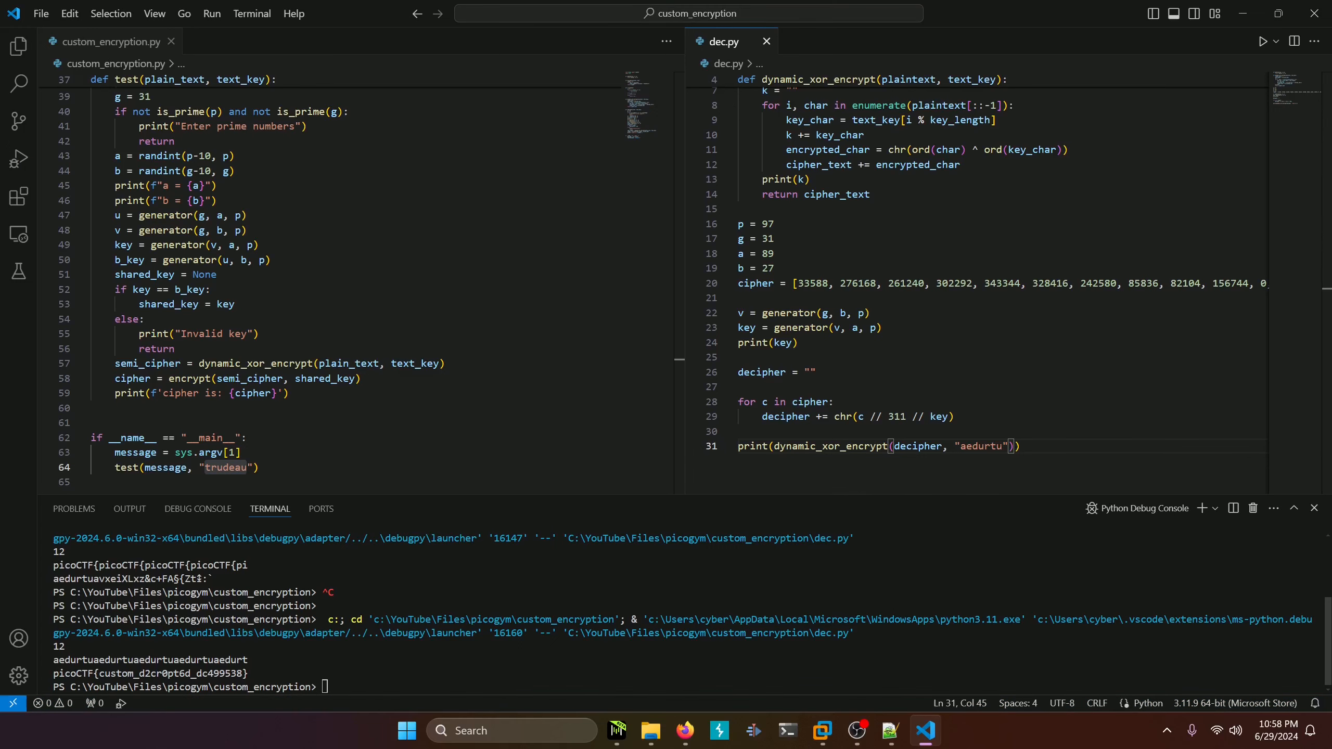
mouse_move(128, 686)
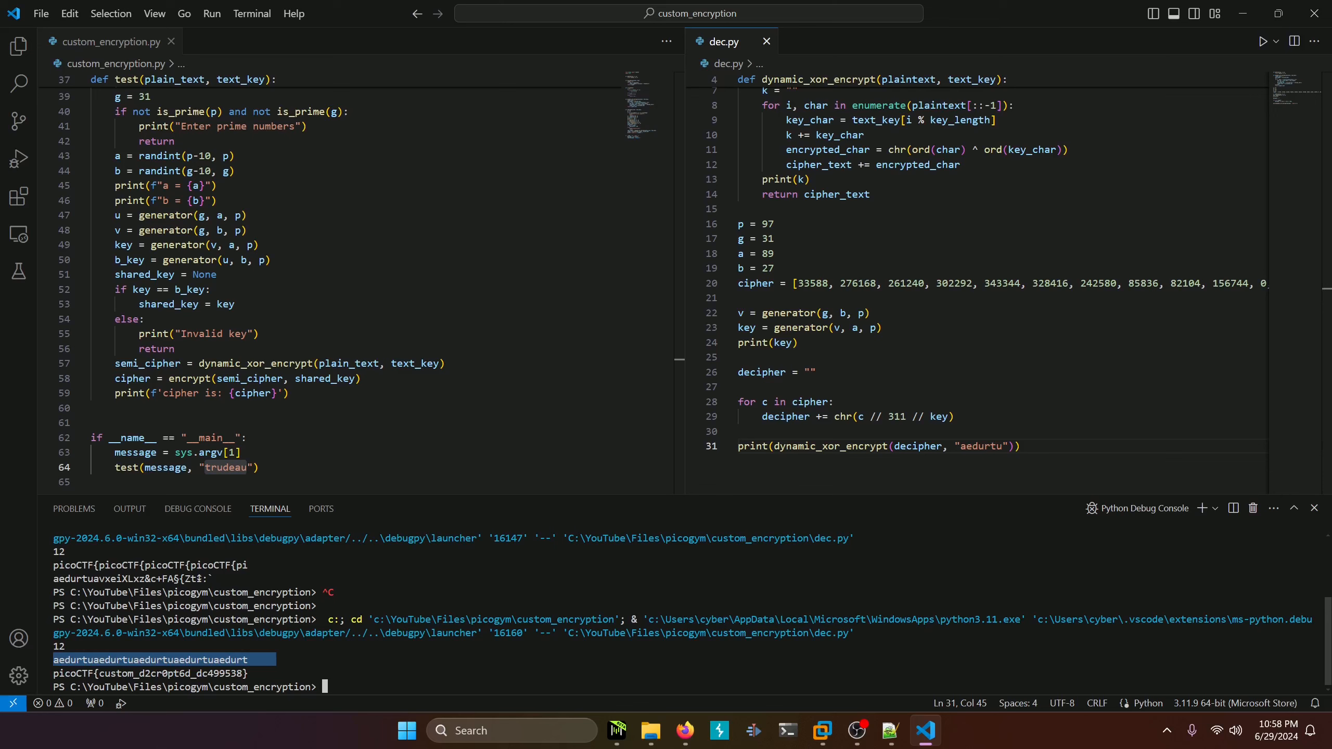
mouse_move(18, 639)
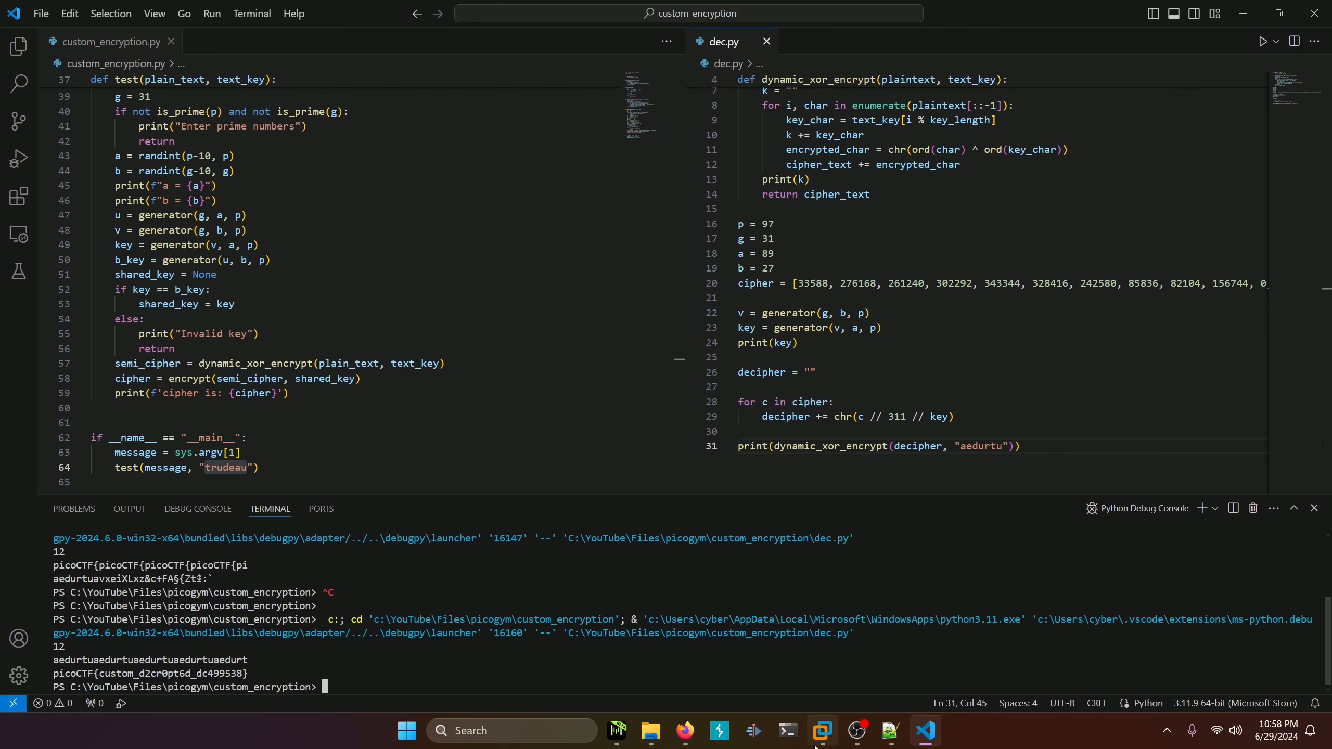
Step: Submit picoCTF{custom_d2cr0pt6d_dc499538} on the picoCTF Custom encryption challenge page
click(685, 730)
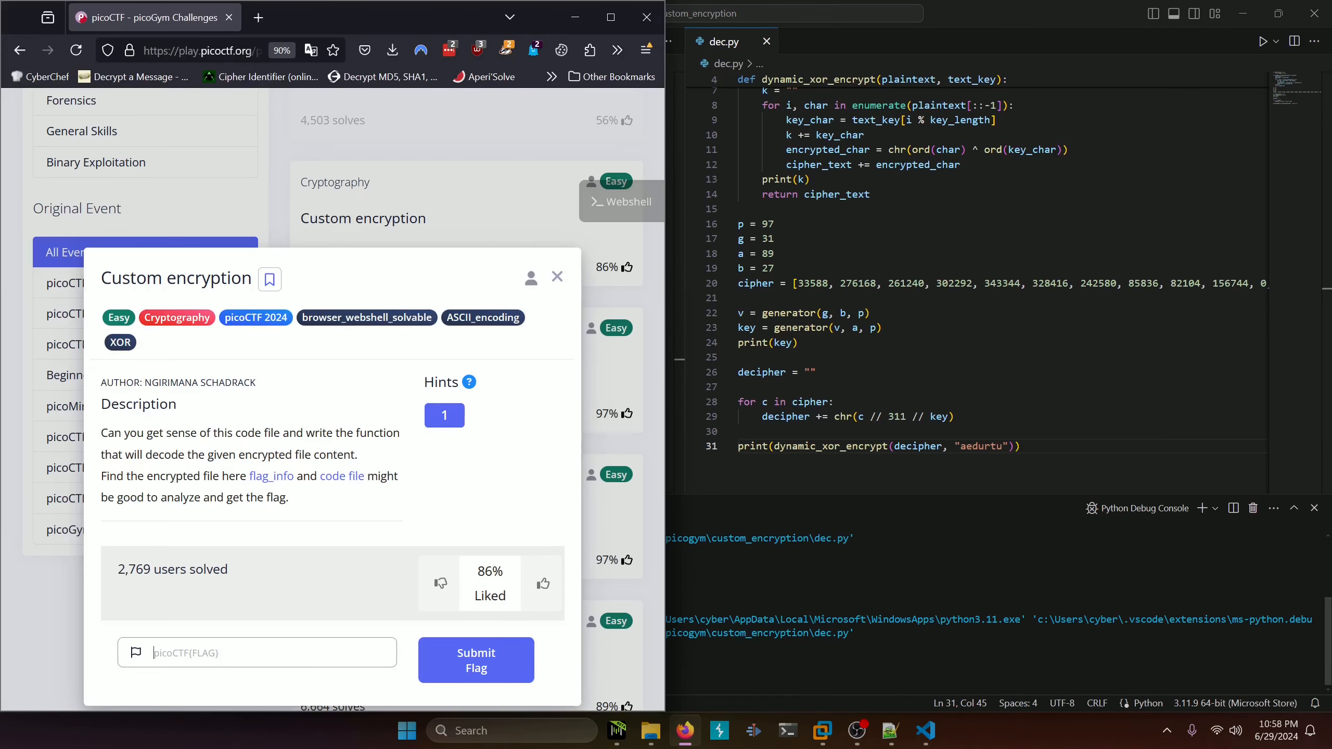
text(picoCTF{custom_d2cr0pt6d_dc499538})
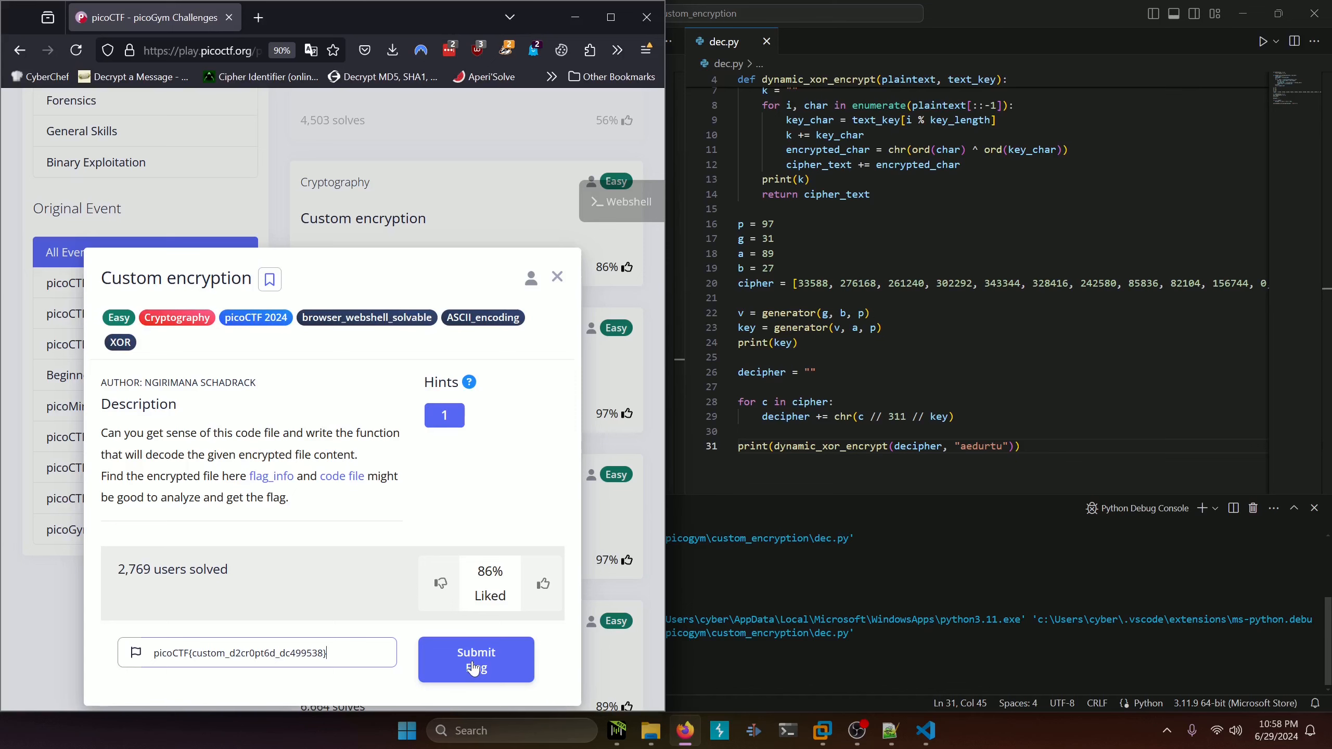
click(476, 661)
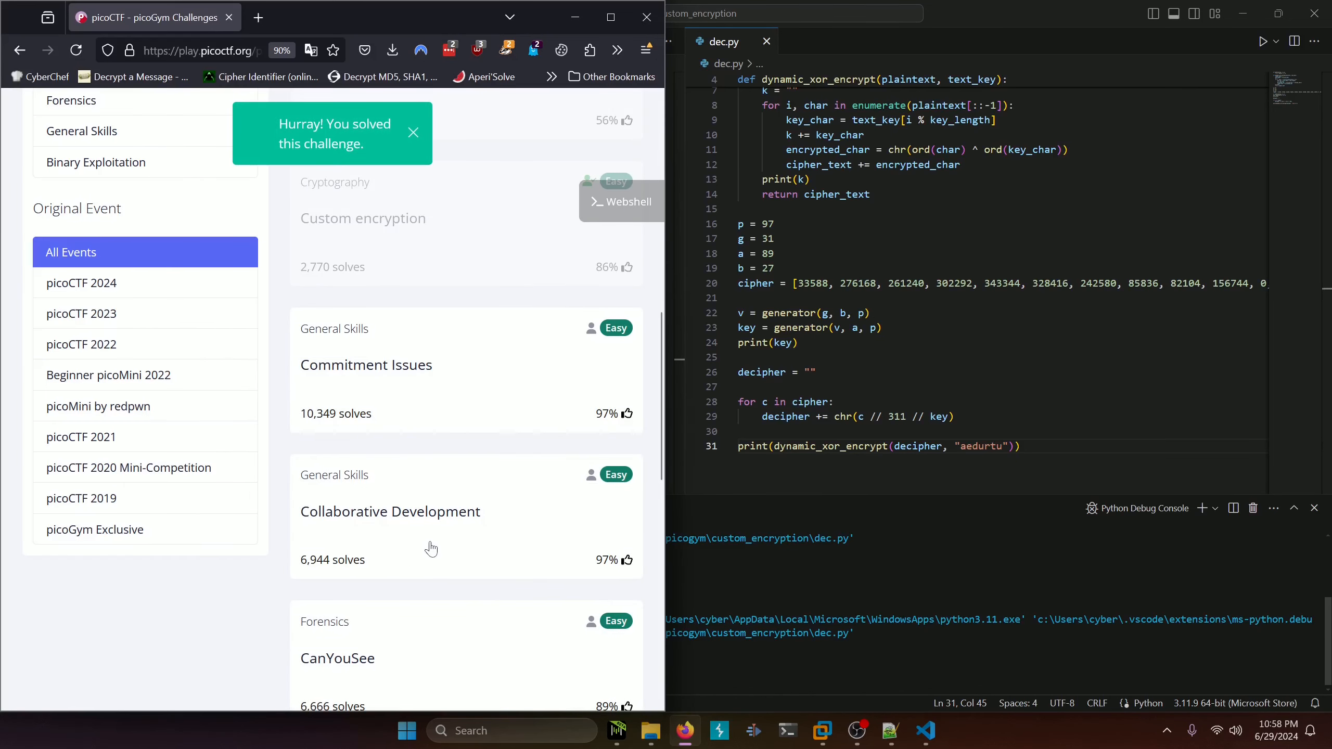